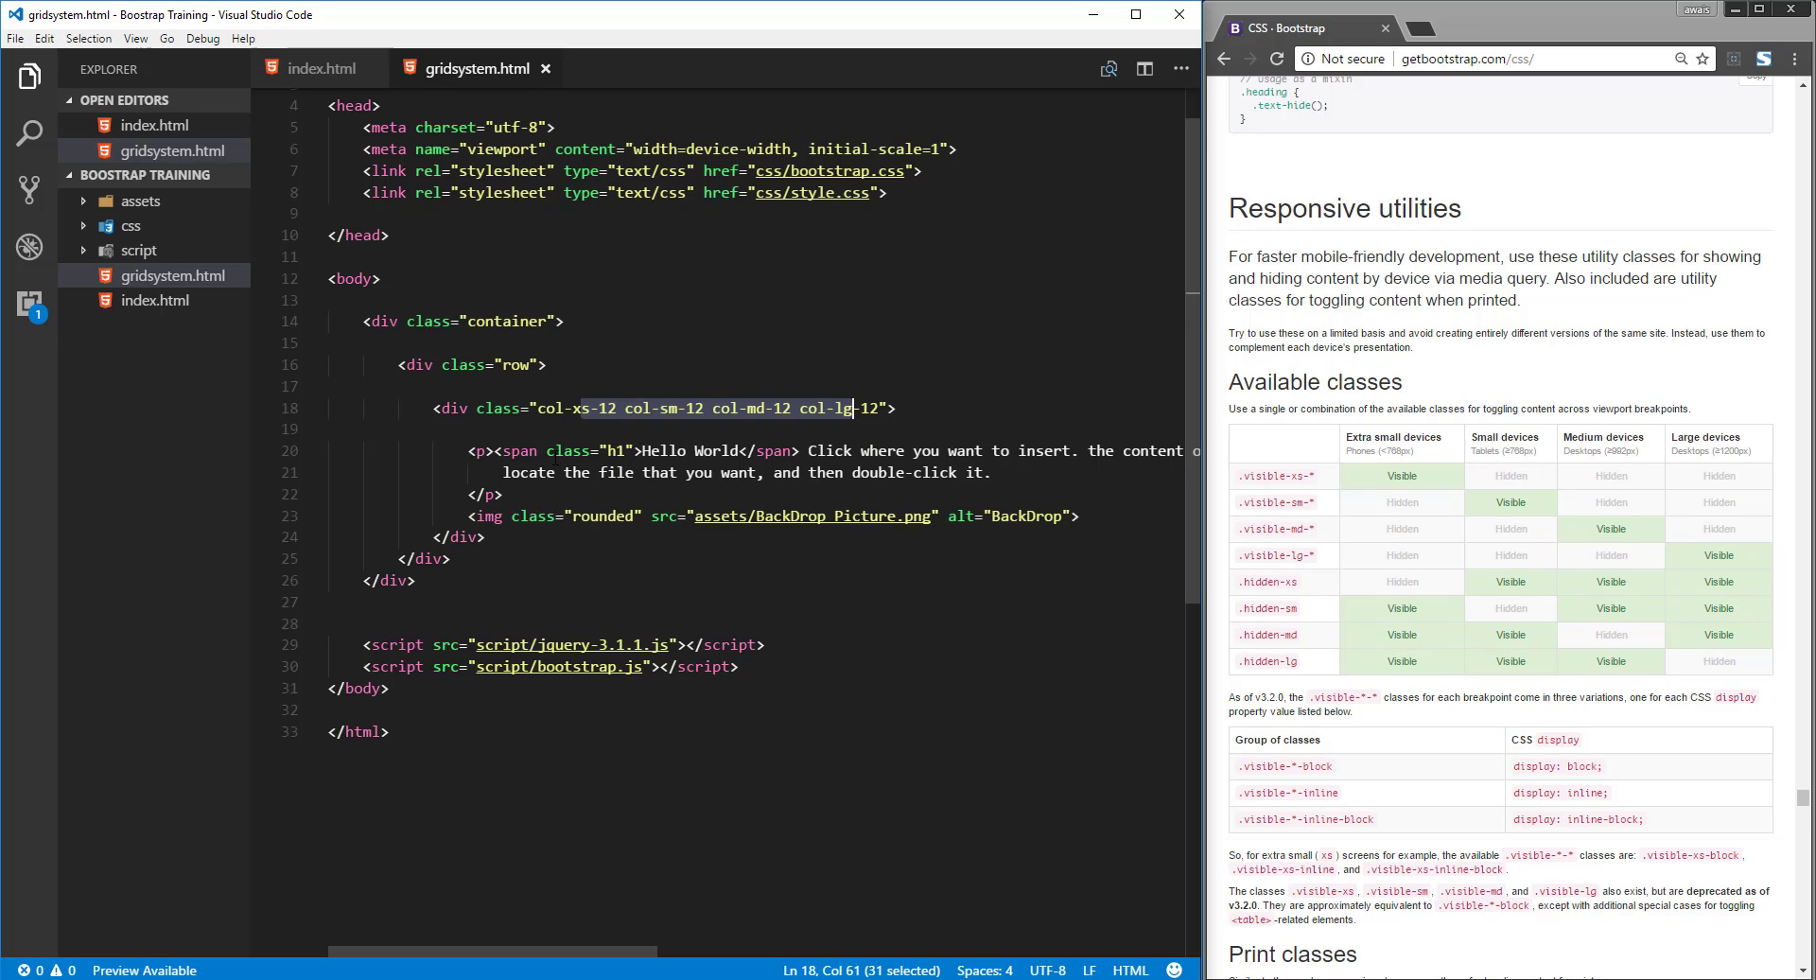
Step: Review Bootstrap's responsive utilities table, highlighting the phone and large-desktop breakpoints and visible-xs/visible-sm classes
{"action": "left_click", "coordinate": [726, 473]}
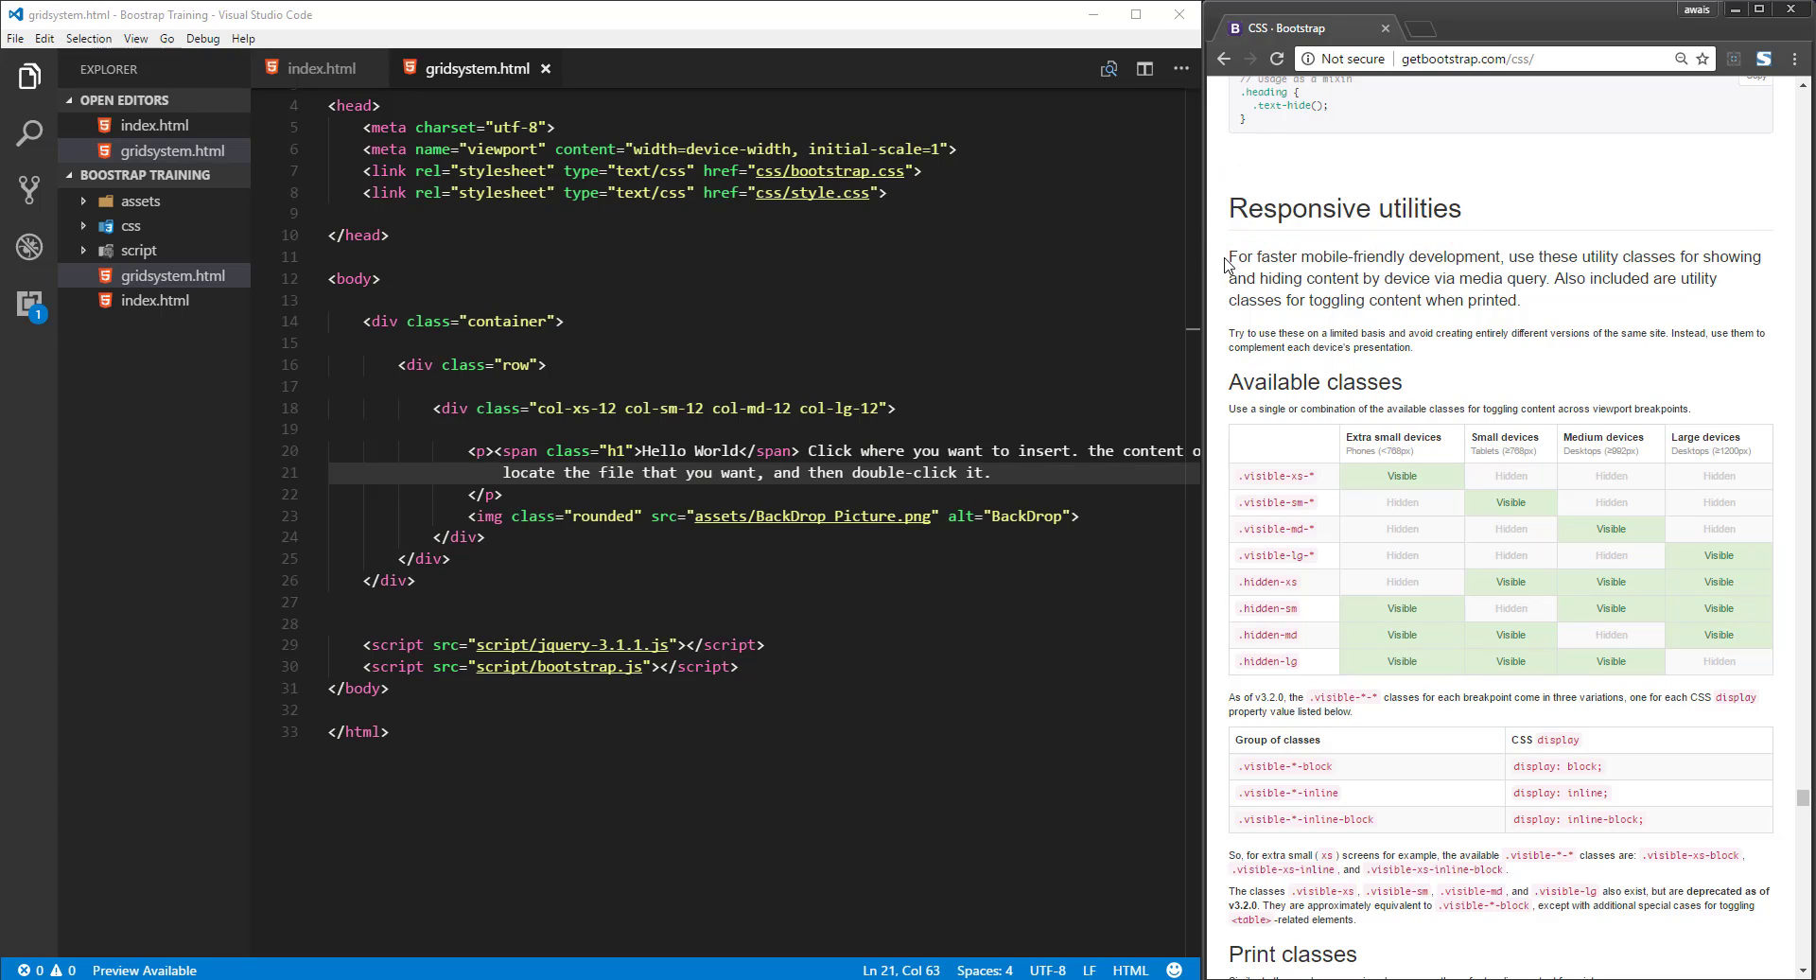
{"action": "left_click_drag", "start_coordinate": [1232, 256], "coordinate": [1552, 276]}
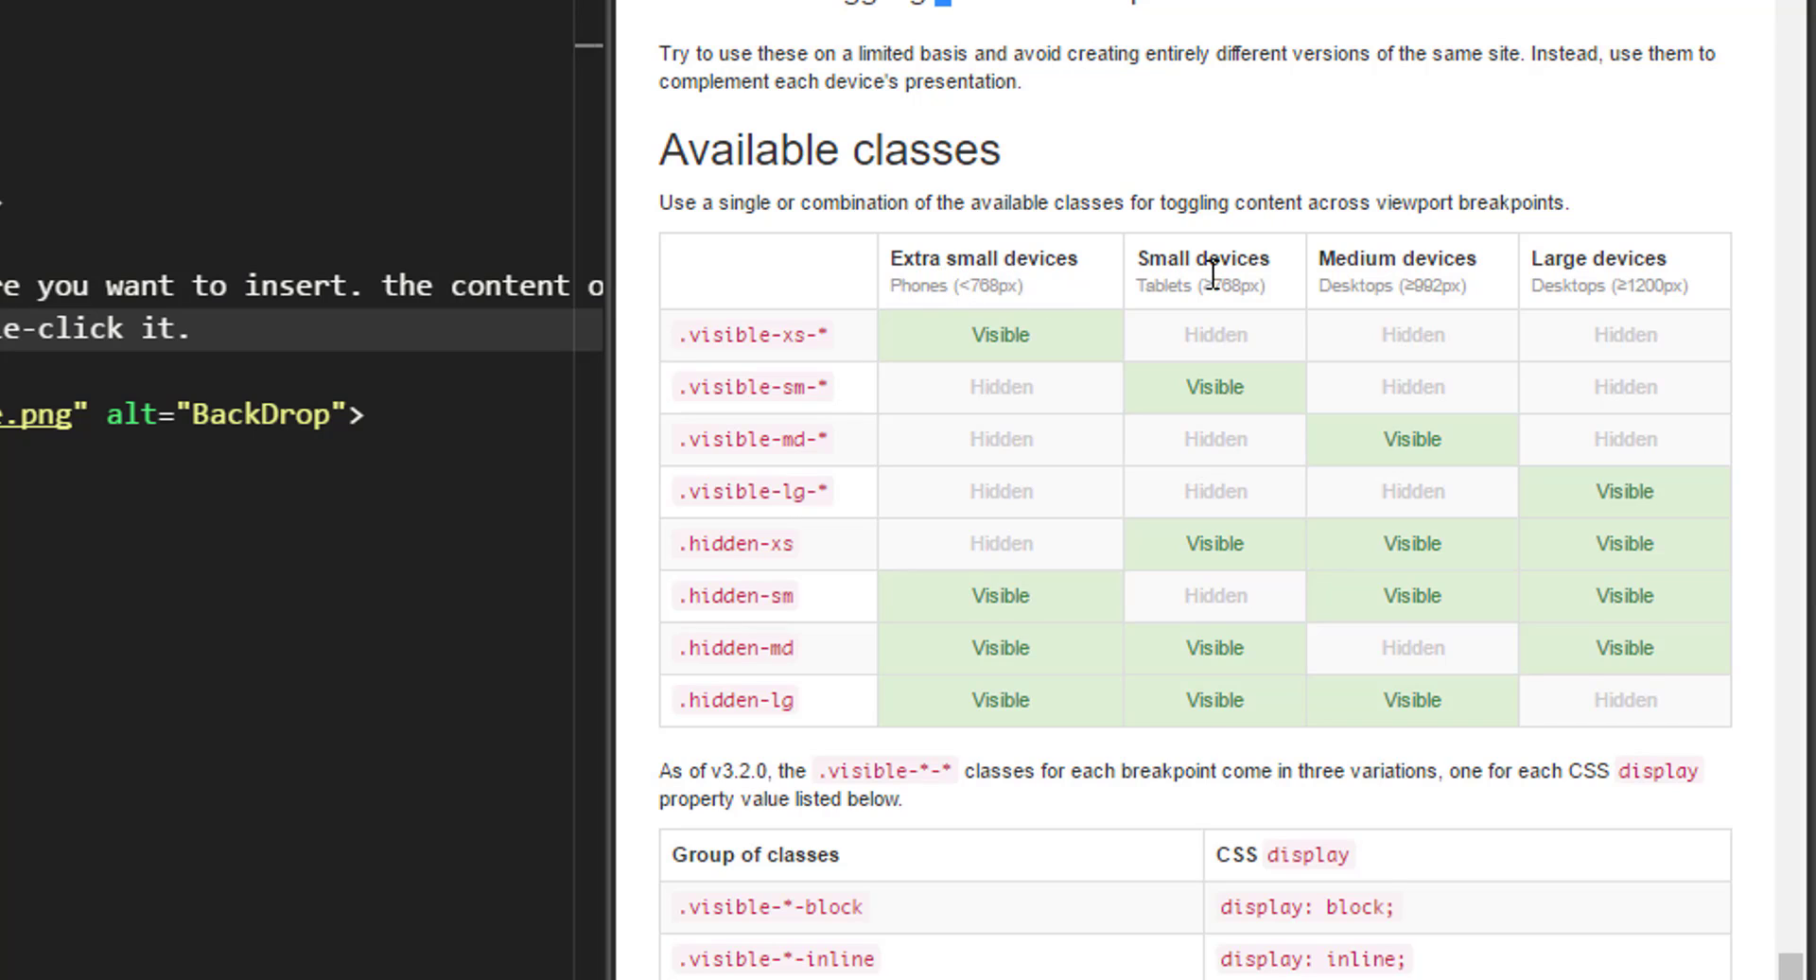
{"action": "mouse_move", "coordinate": [1428, 282]}
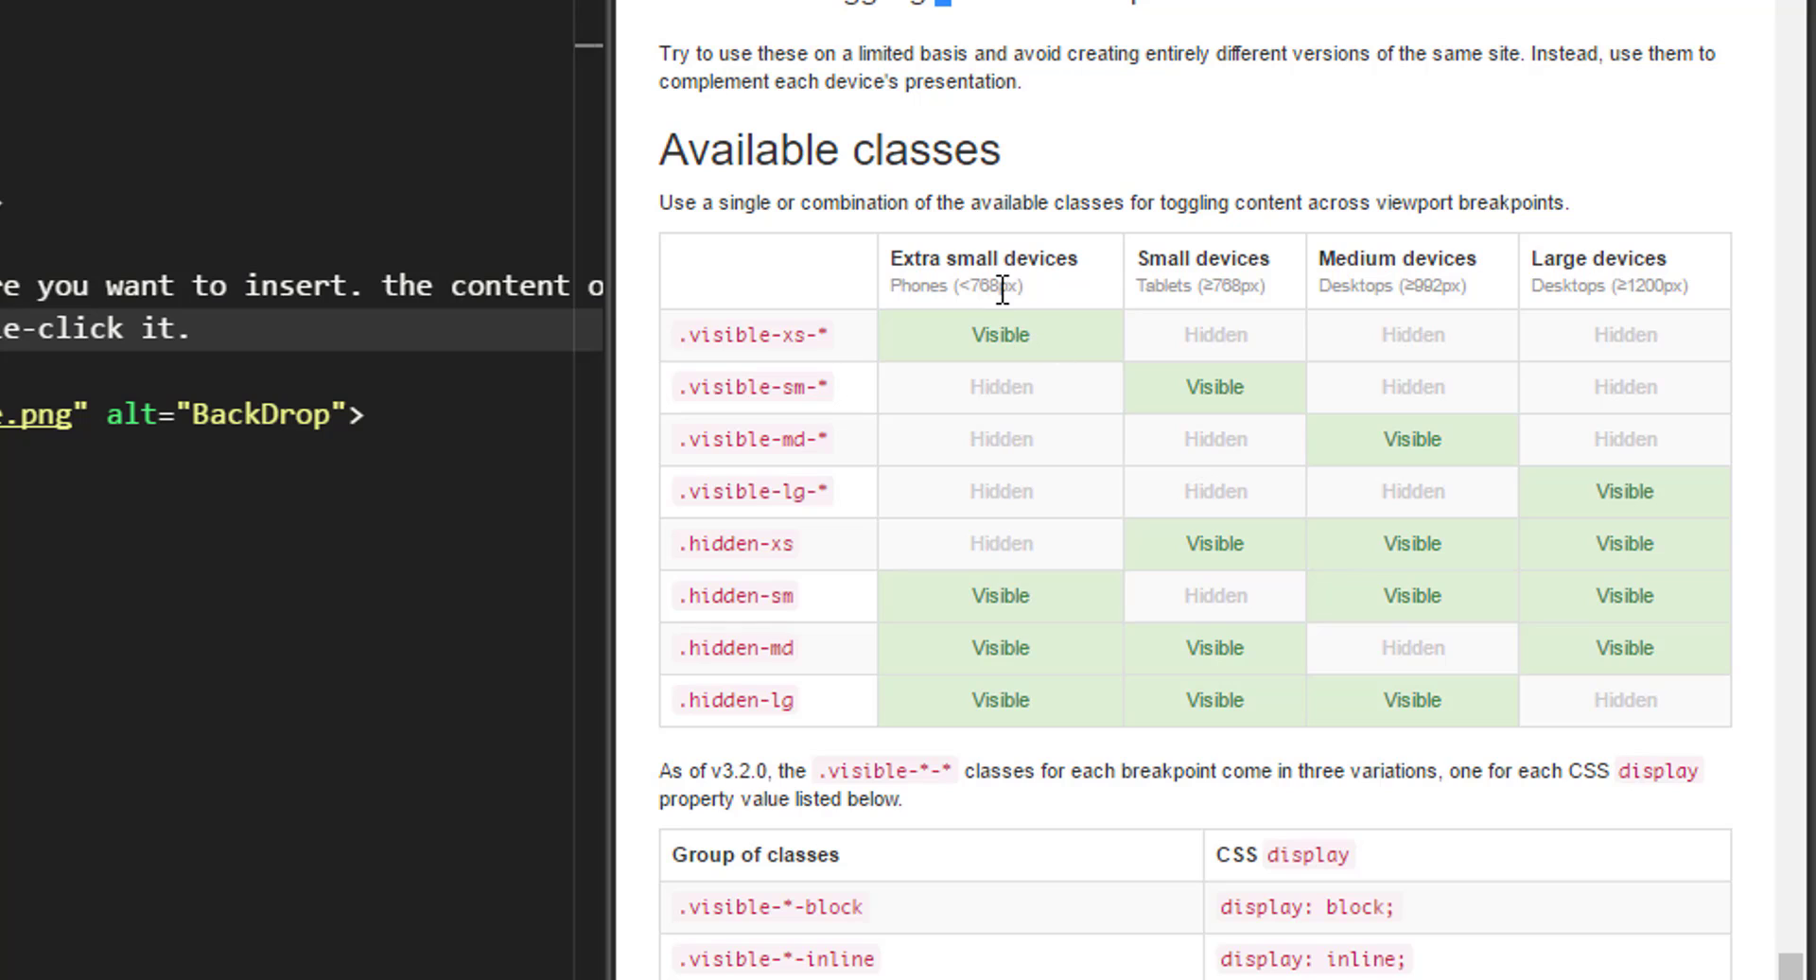
{"action": "double_click", "coordinate": [983, 259]}
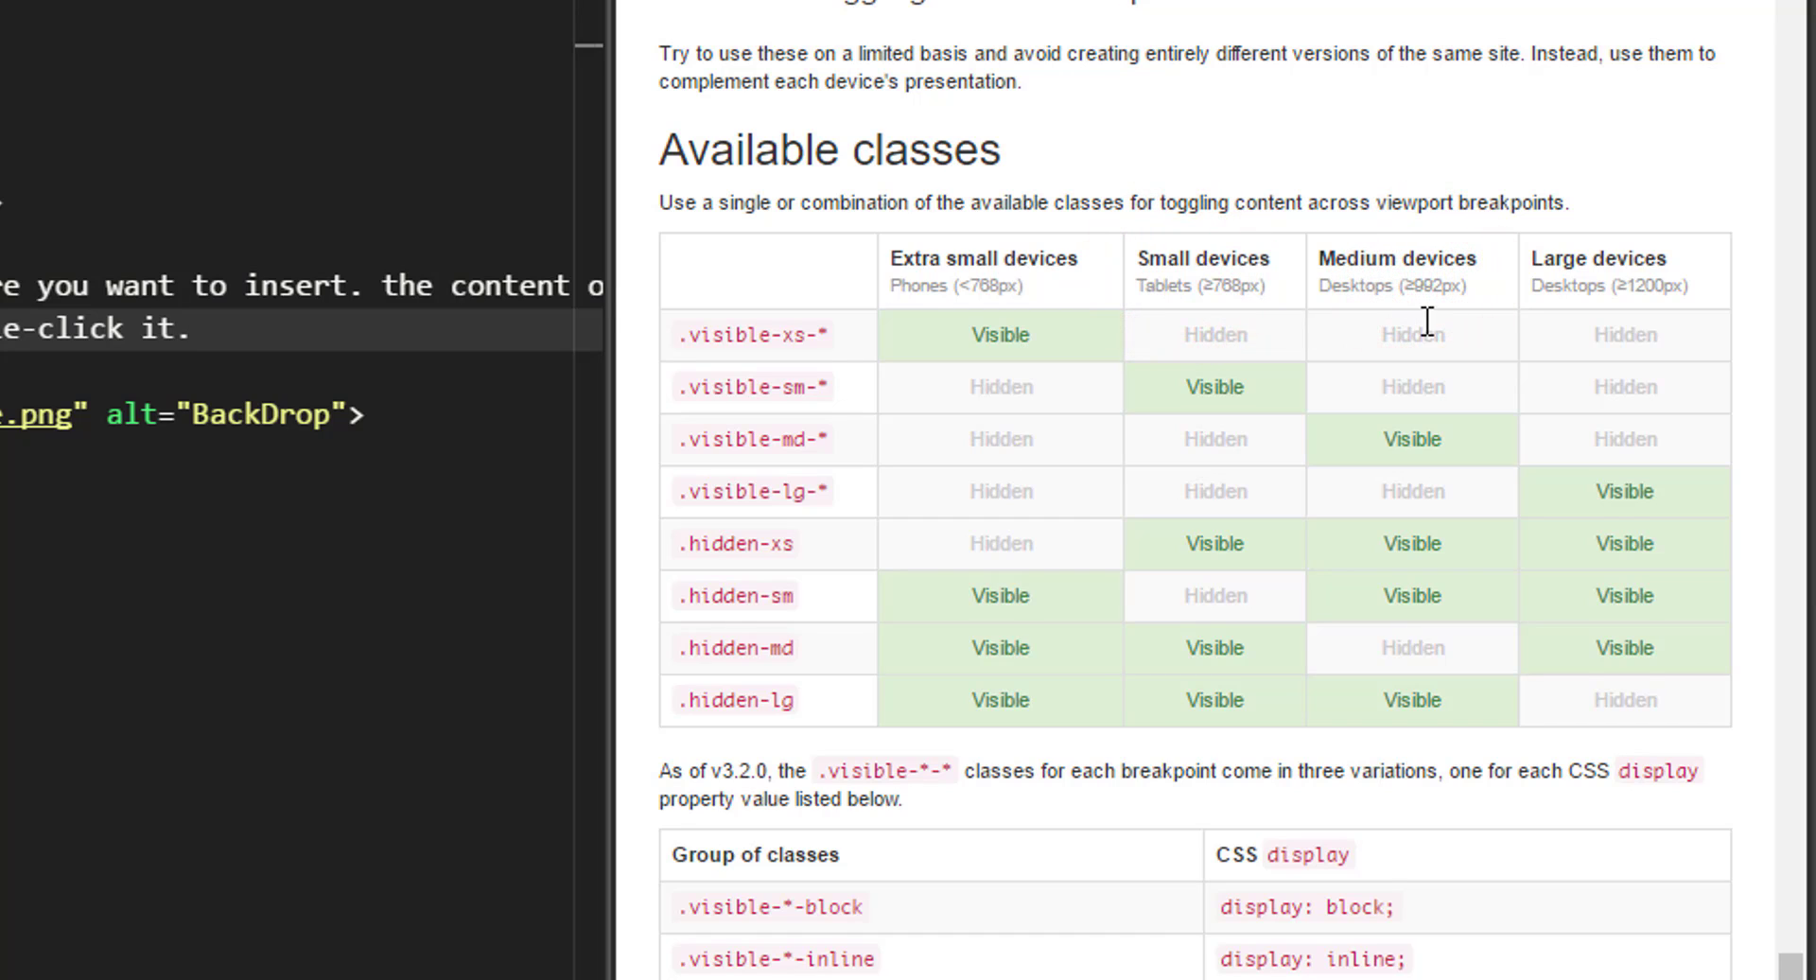
{"action": "mouse_move", "coordinate": [1453, 312]}
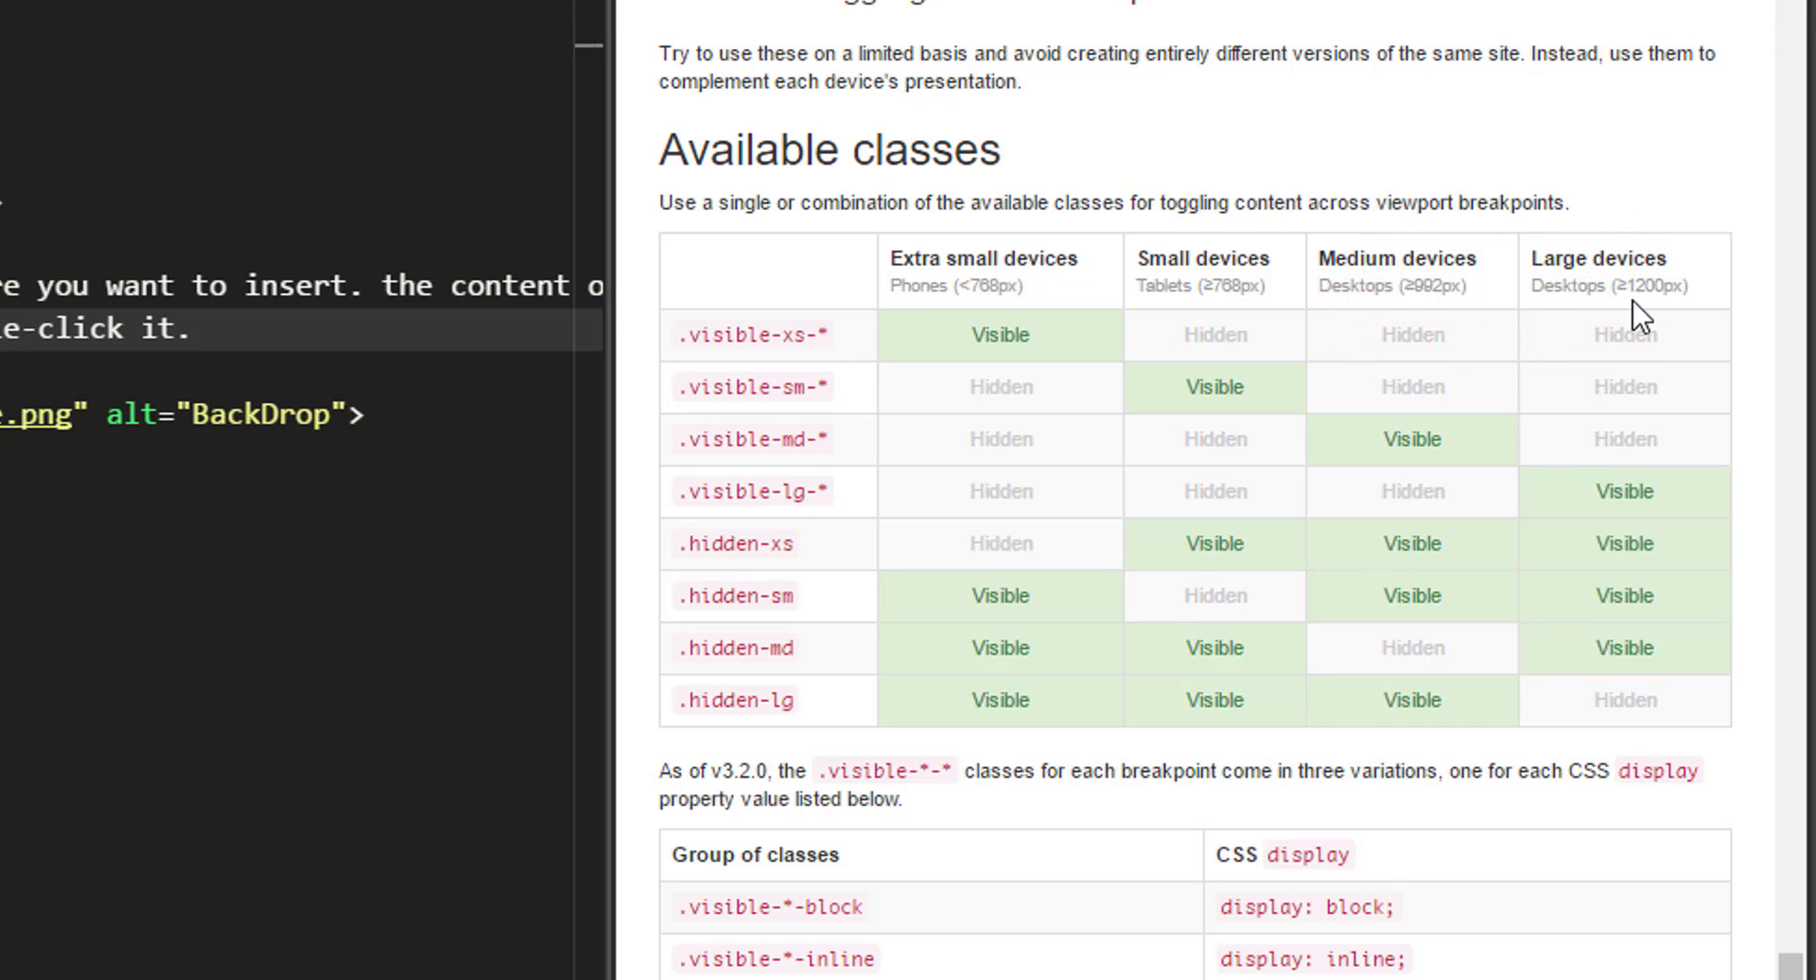
{"action": "left_click", "coordinate": [1648, 312]}
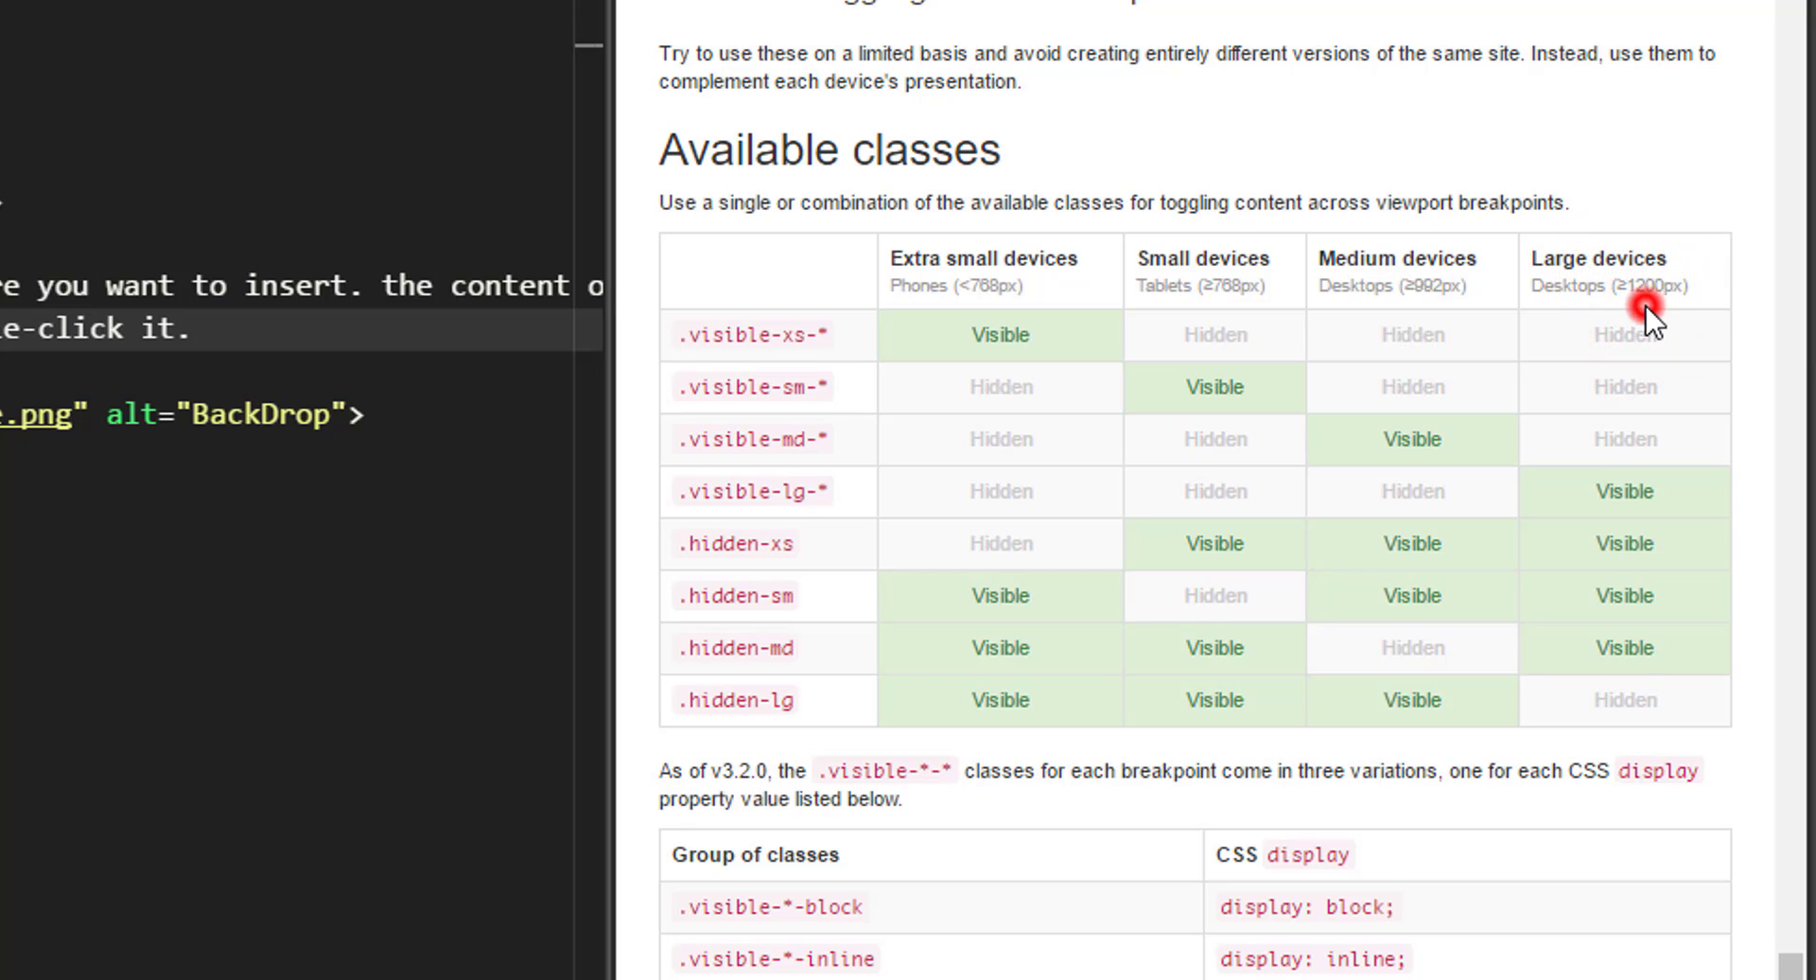
{"action": "double_click", "coordinate": [708, 334]}
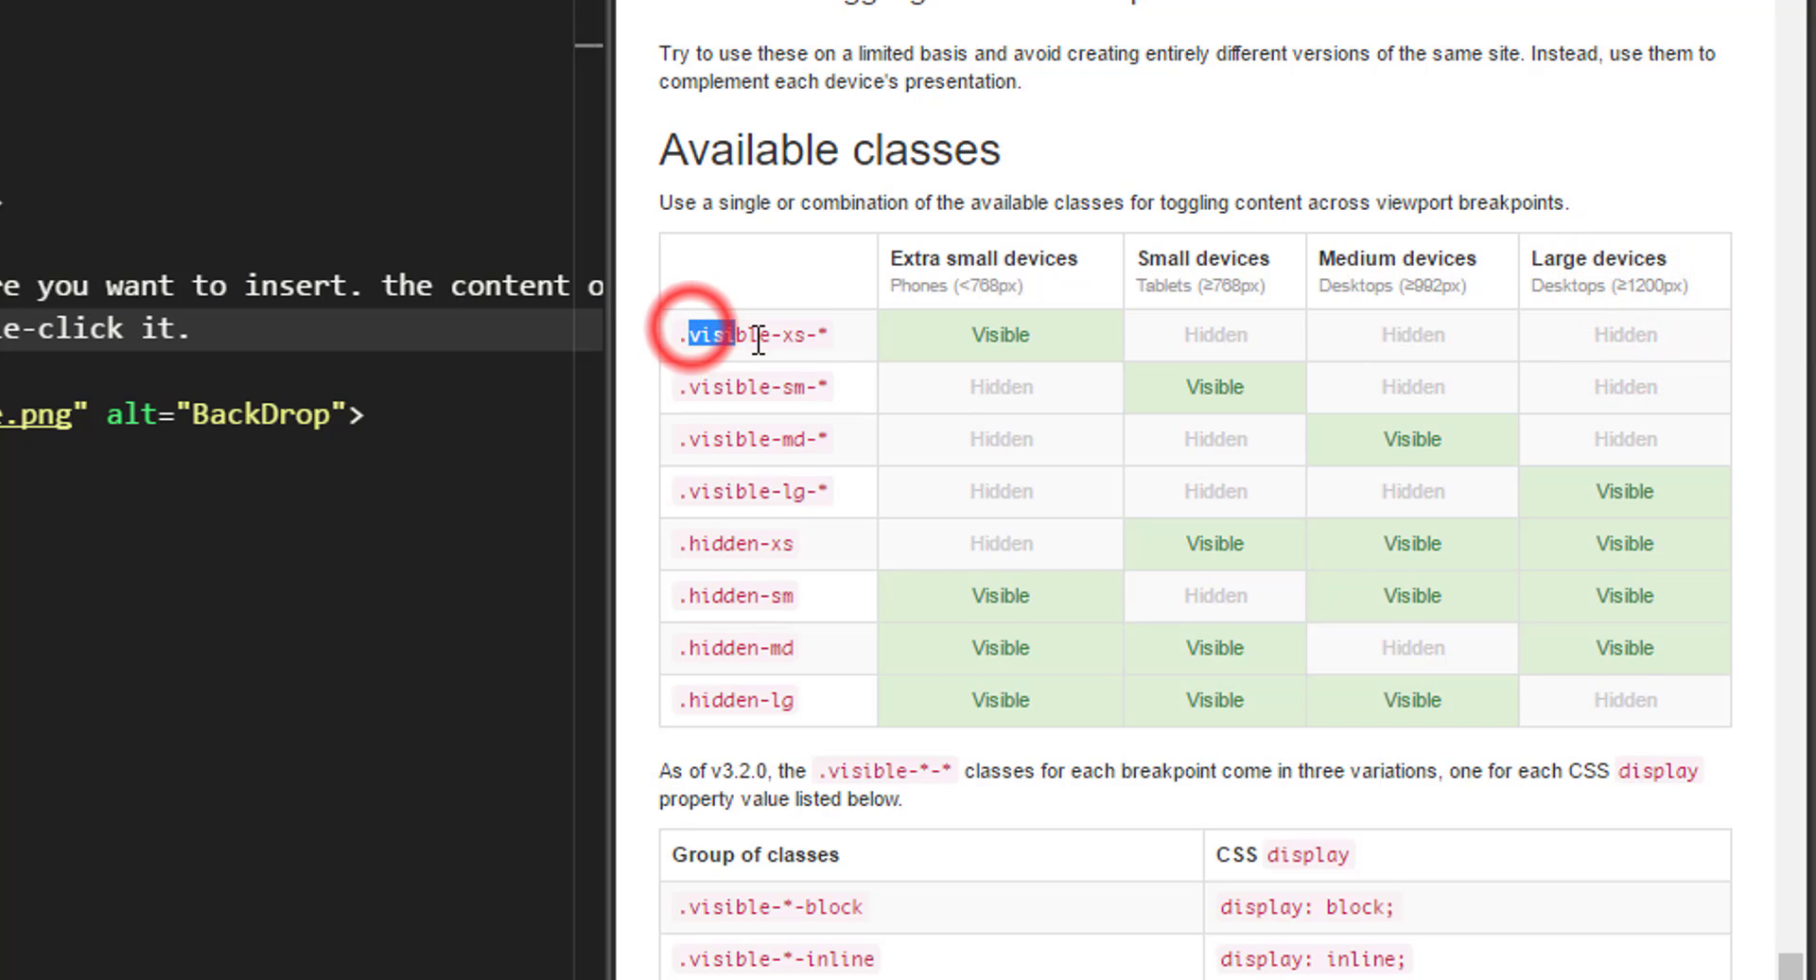
{"action": "left_click", "coordinate": [736, 336]}
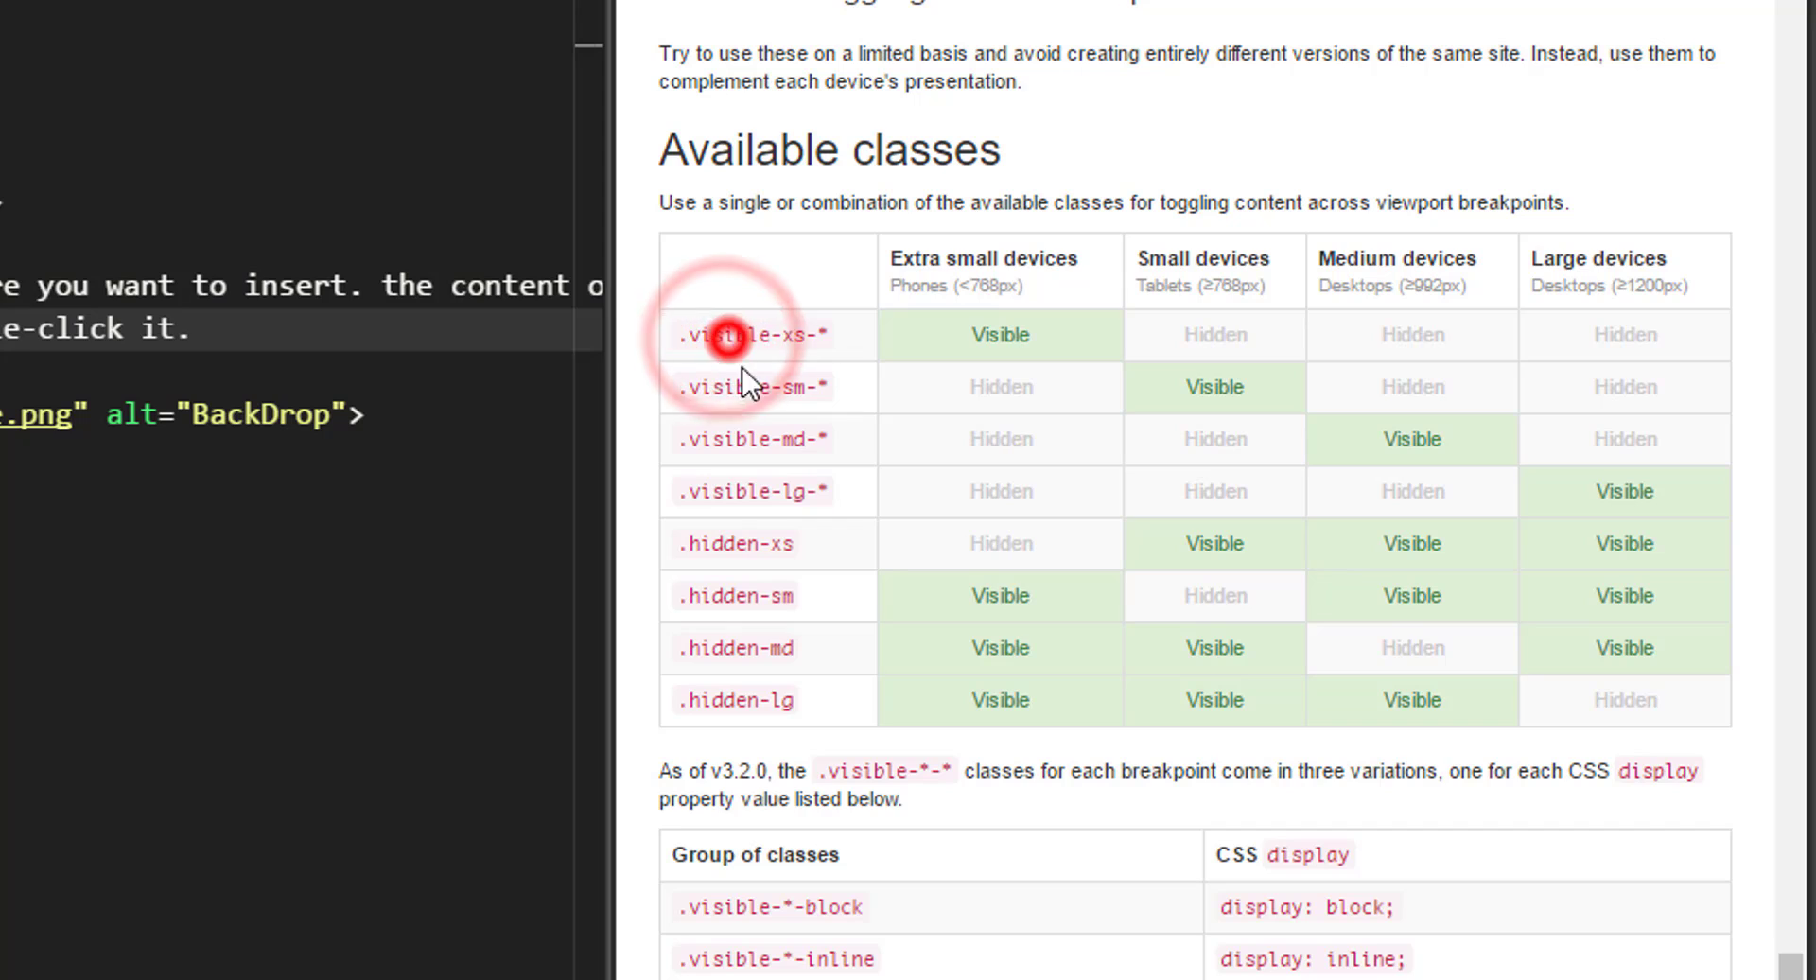
{"action": "left_click", "coordinate": [736, 335]}
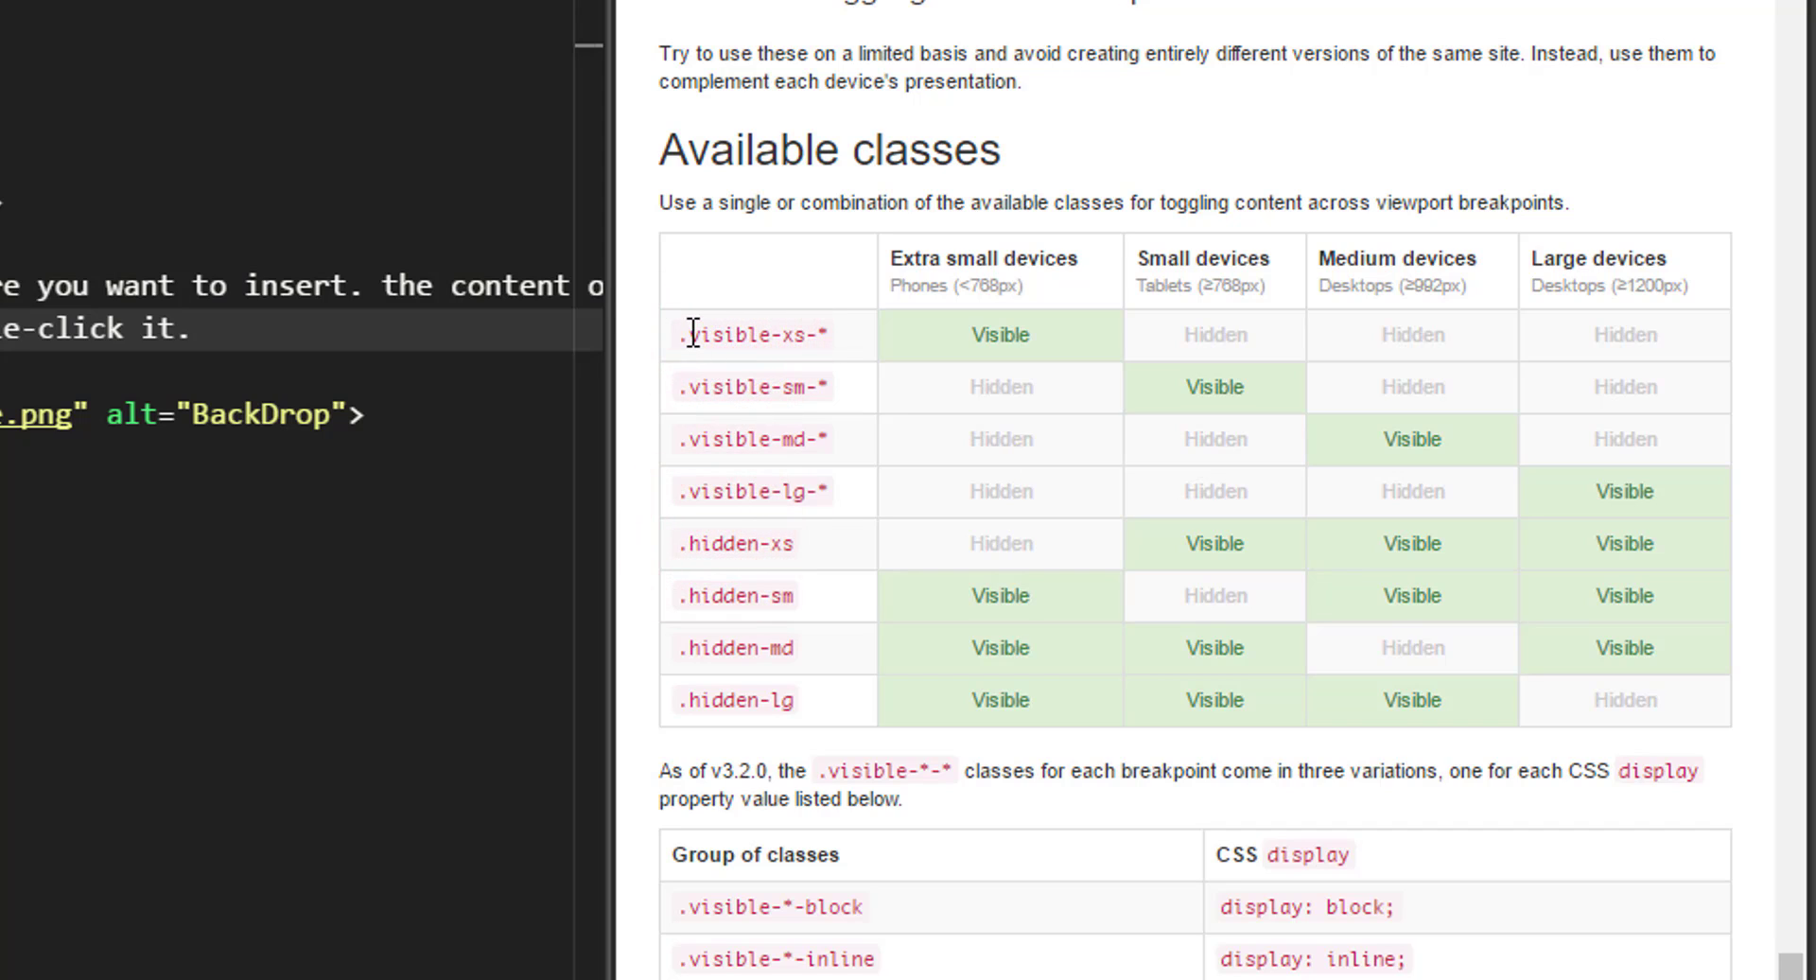
{"action": "double_click", "coordinate": [729, 335]}
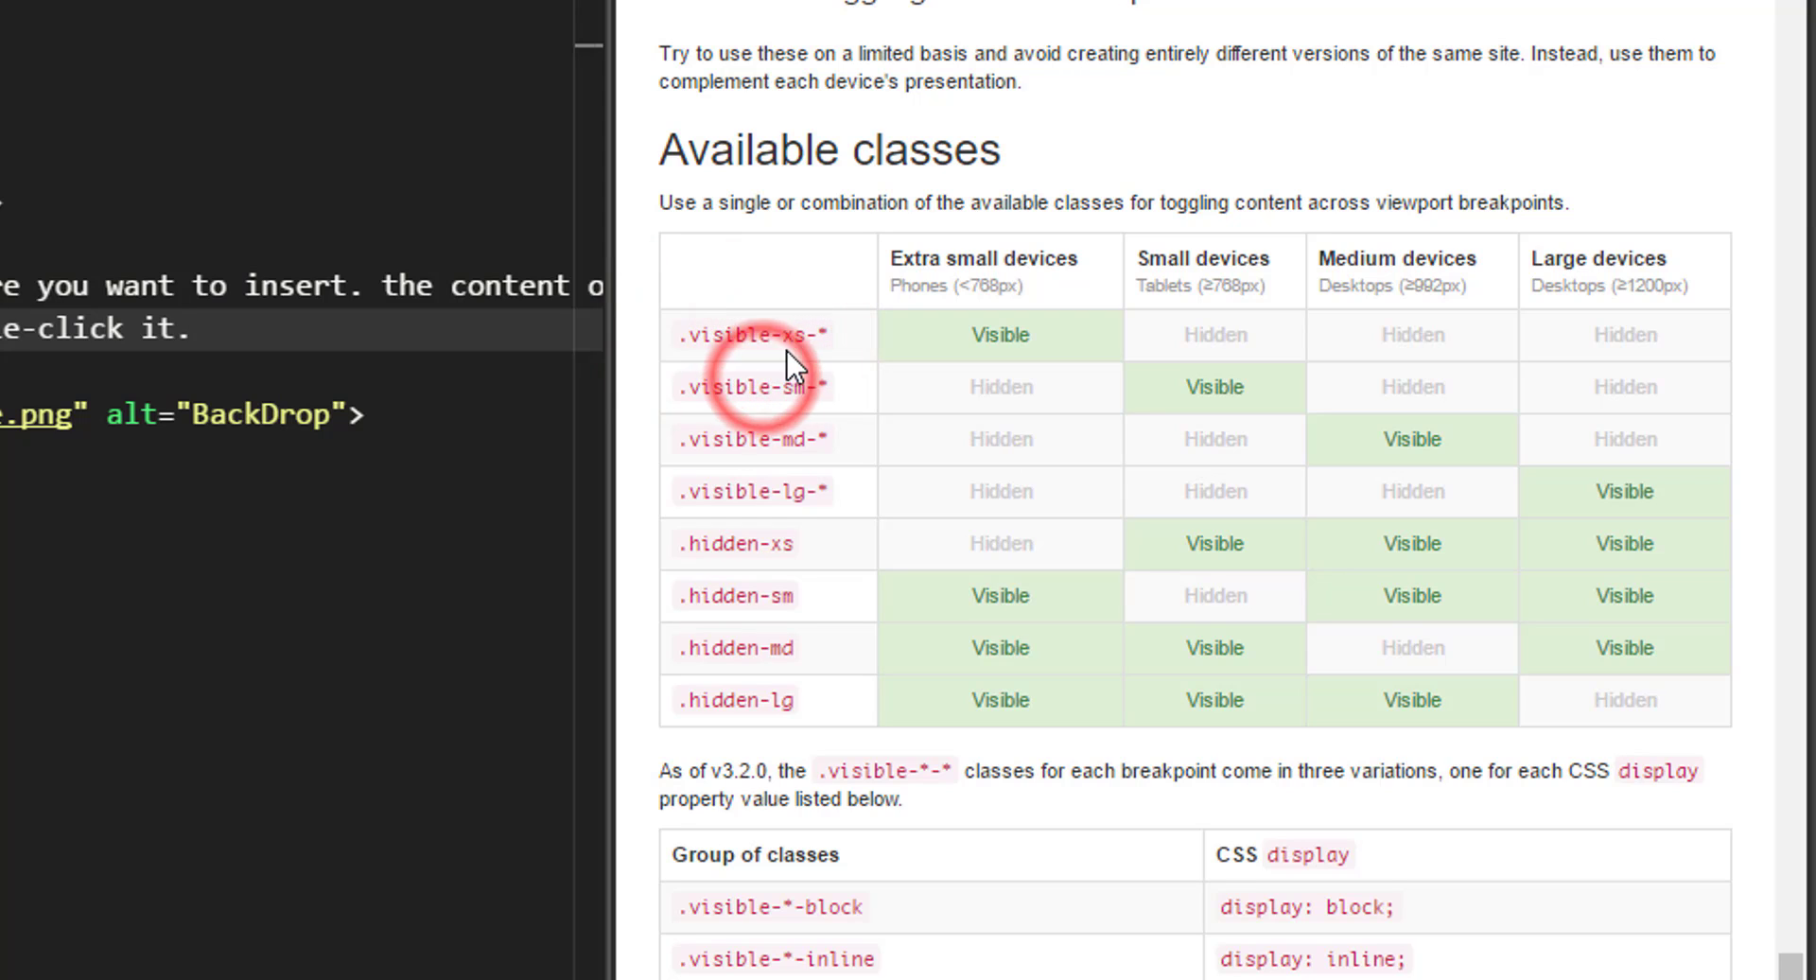
{"action": "double_click", "coordinate": [788, 335]}
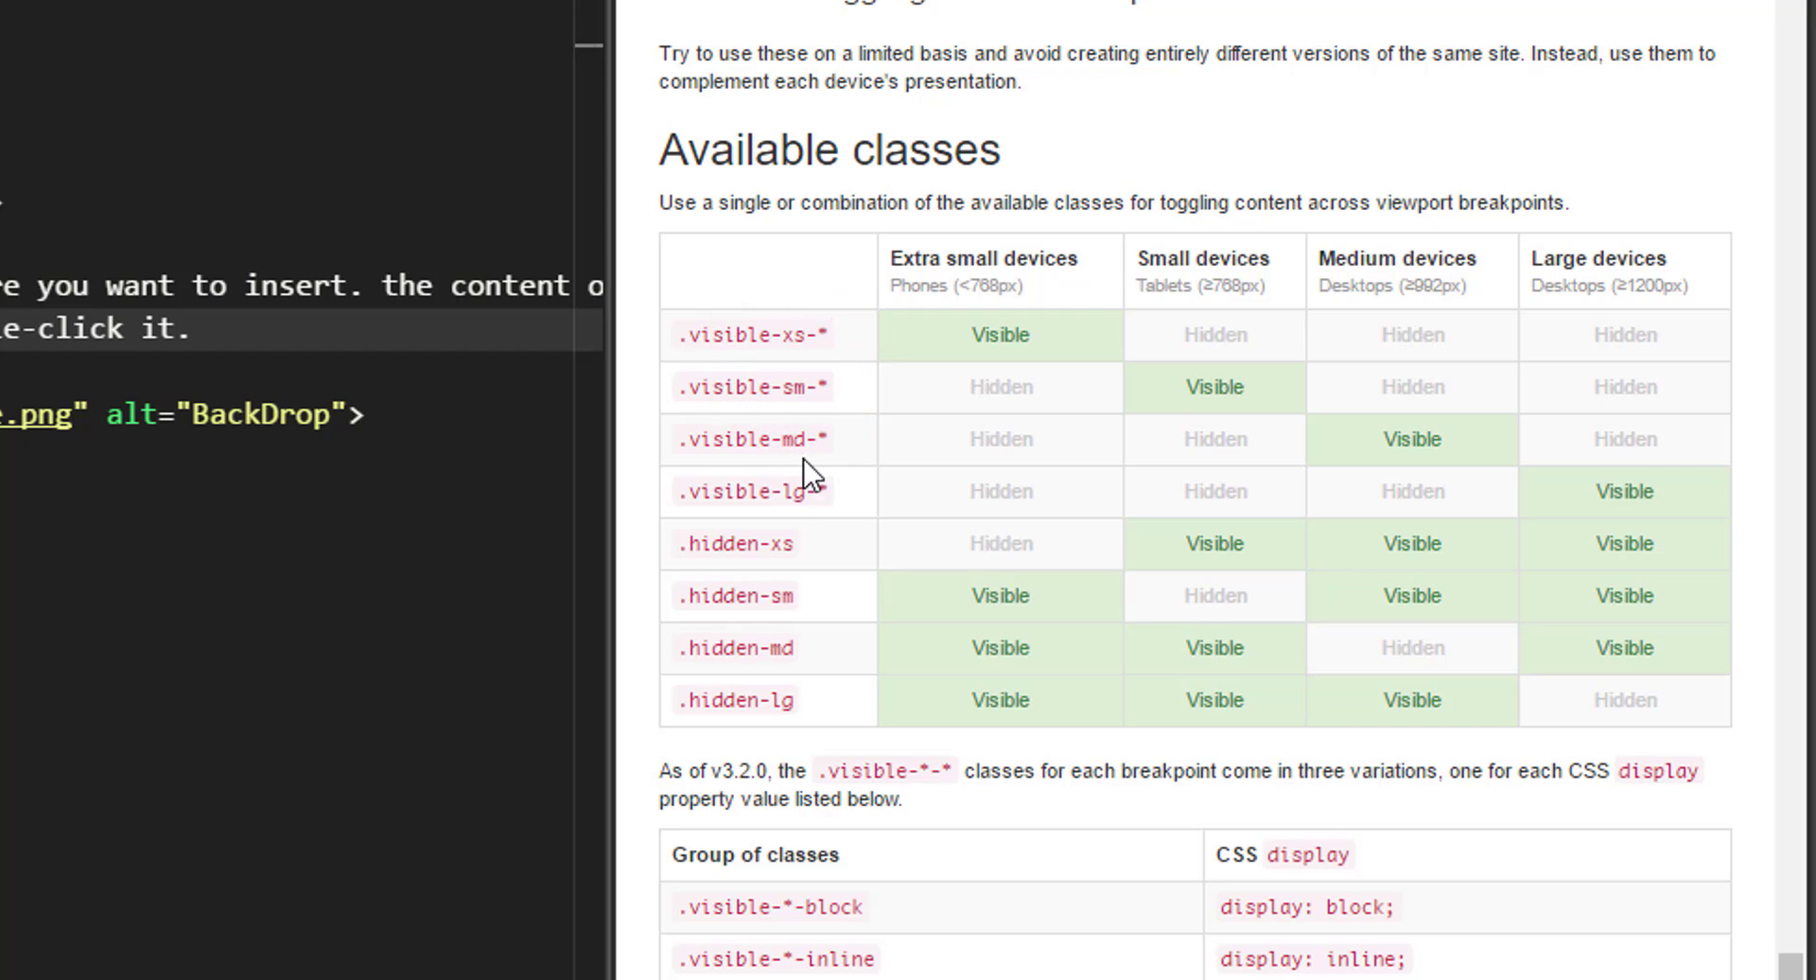
{"action": "mouse_move", "coordinate": [803, 501]}
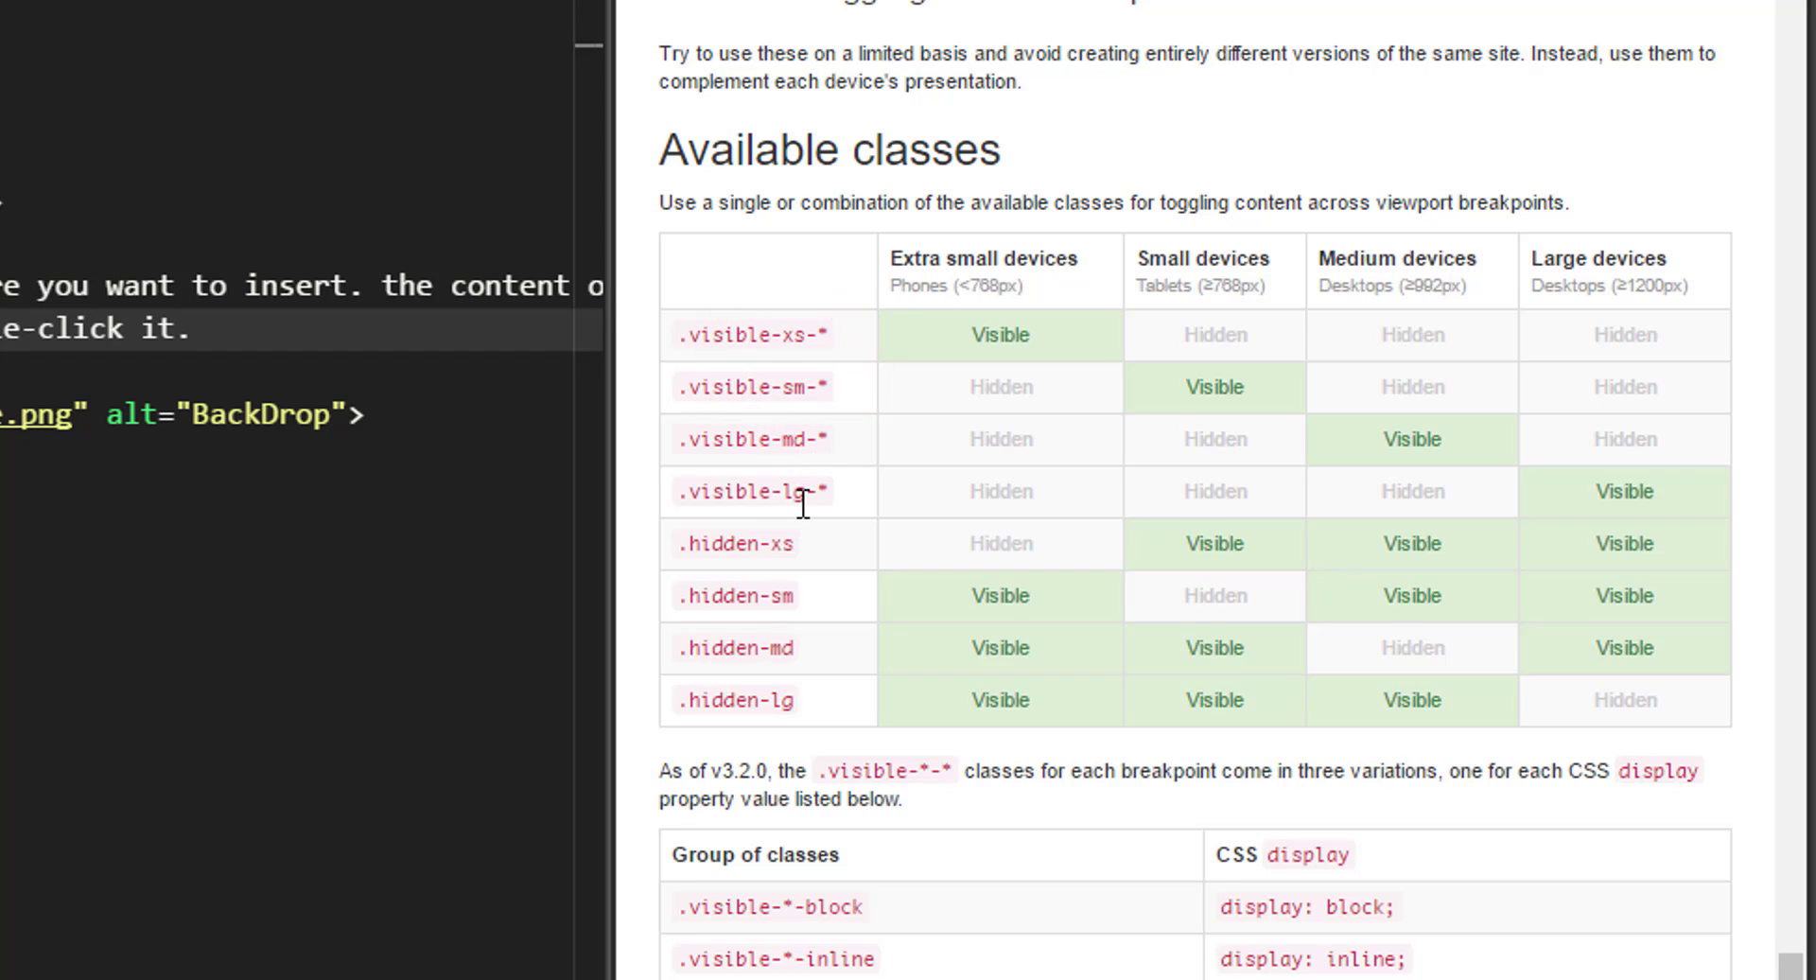
{"action": "scroll", "scroll_direction": "down", "scroll_amount": 3}
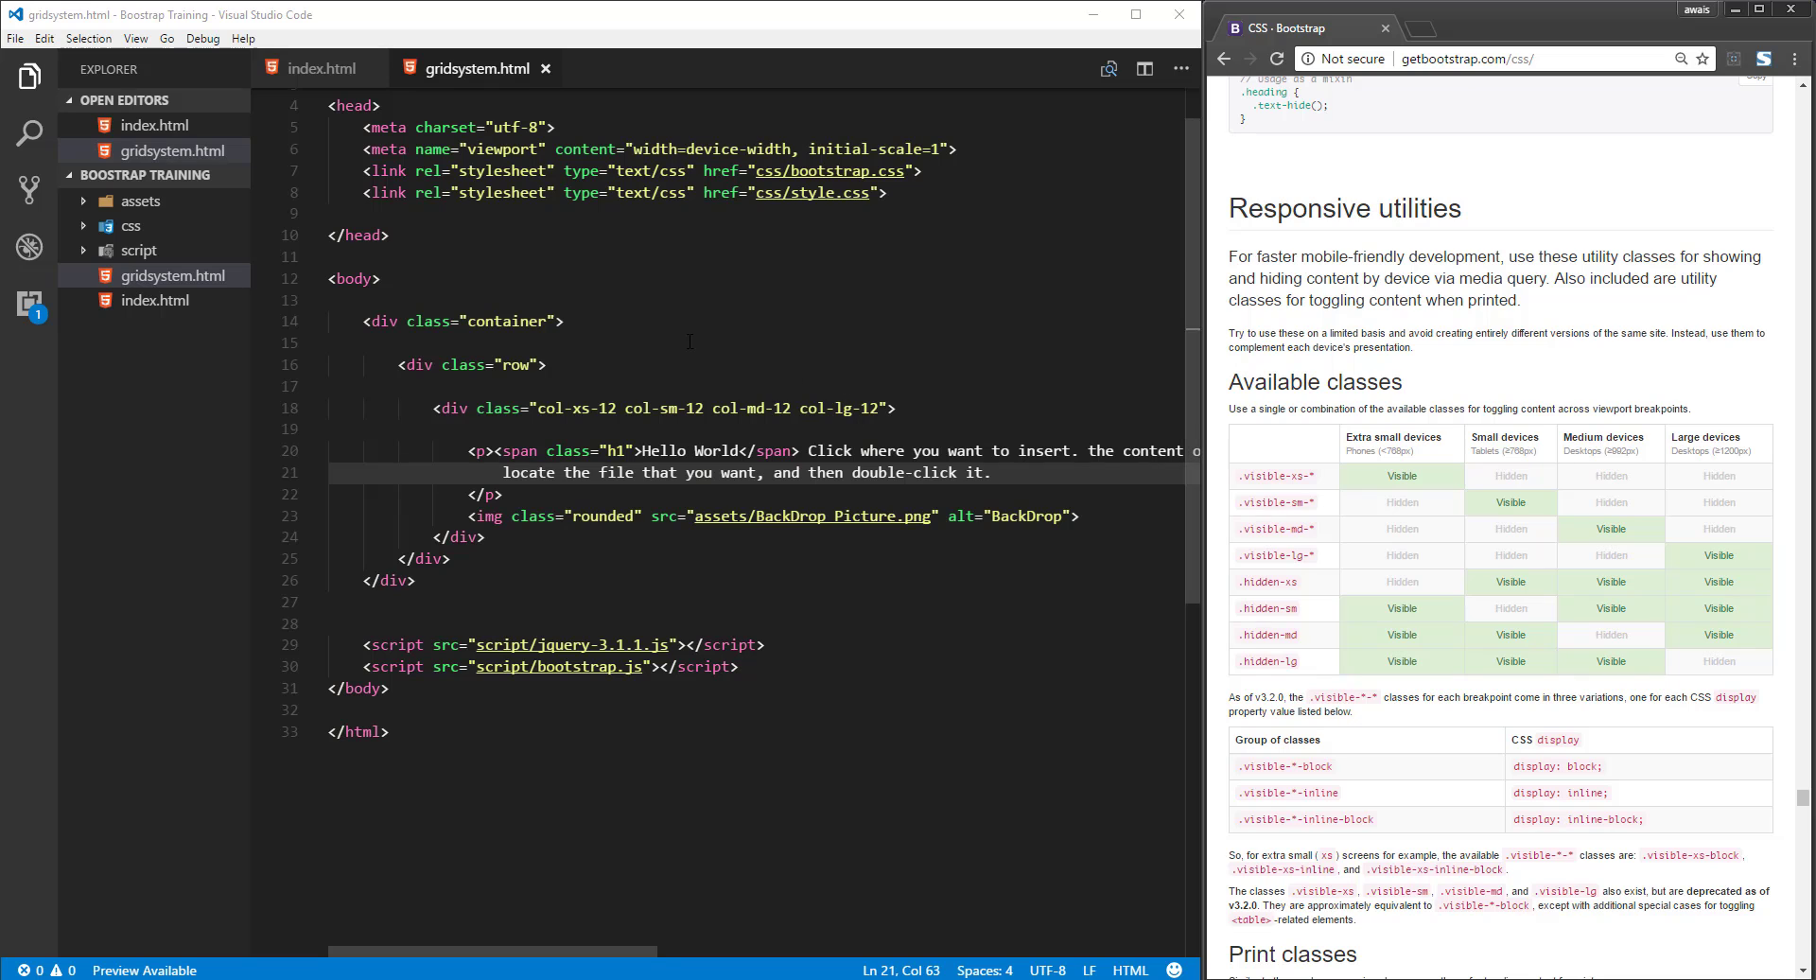
Step: Inspect the laptop photo in Chrome developer tools and emulate a phone model for the page
{"action": "left_click", "coordinate": [1483, 28]}
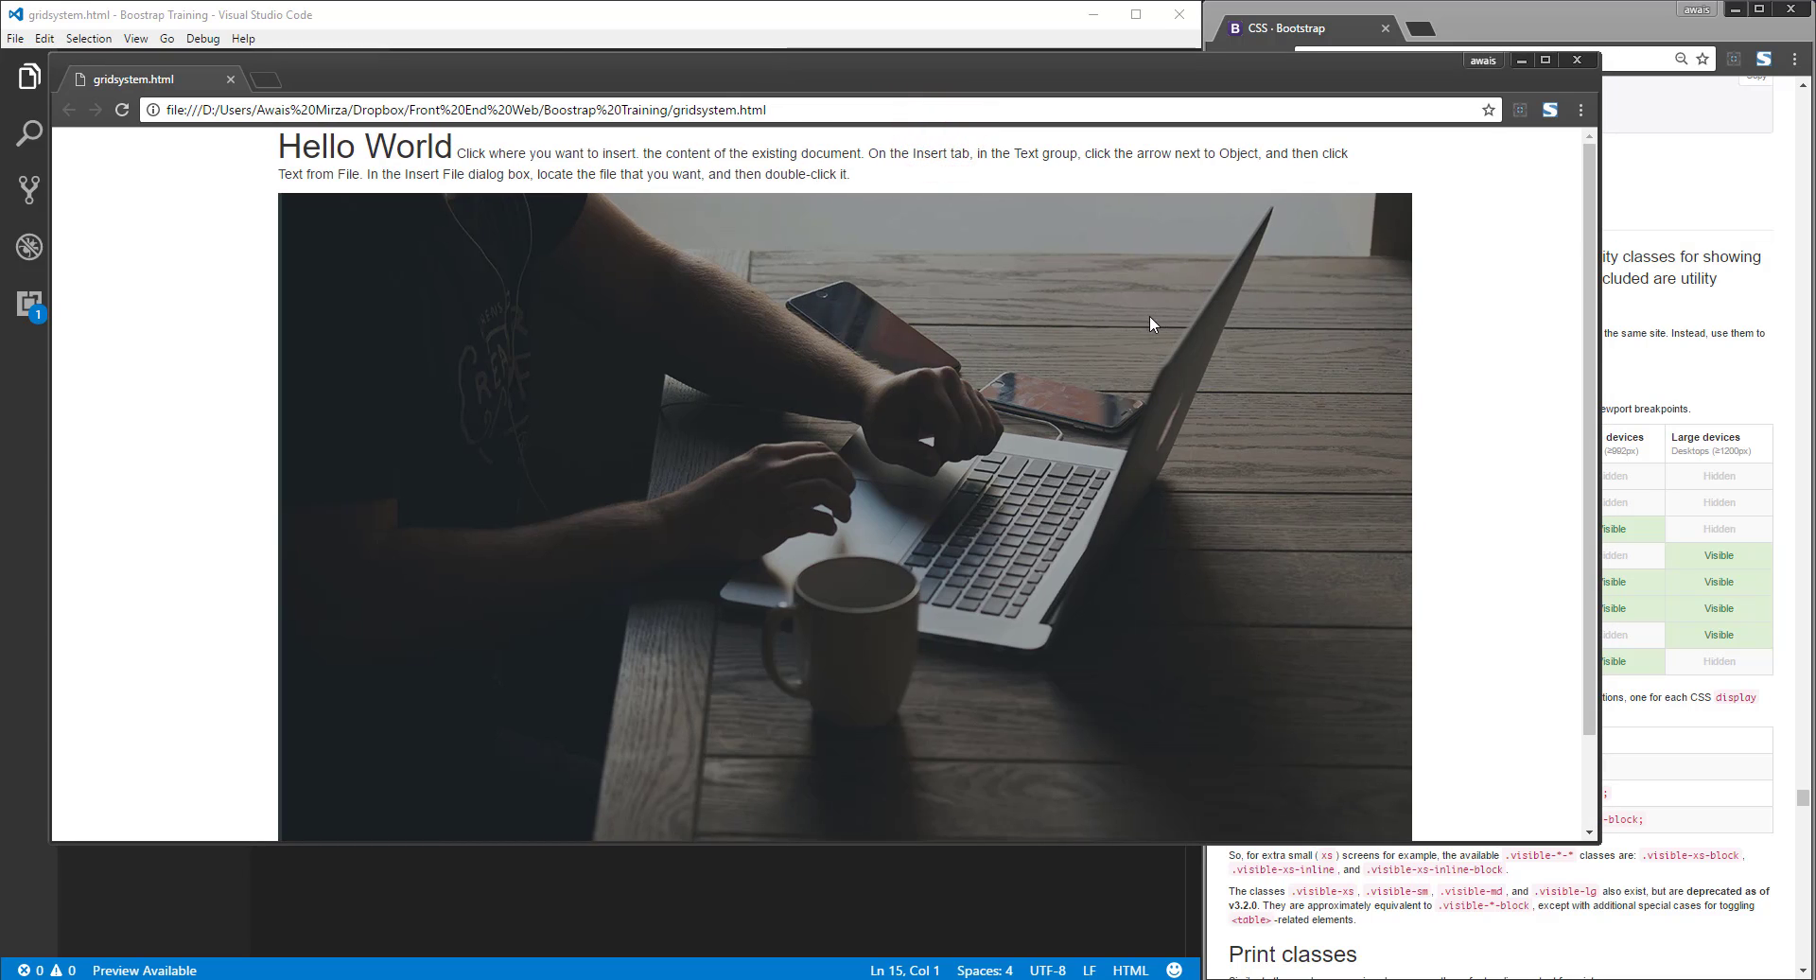
{"action": "mouse_move", "coordinate": [668, 317]}
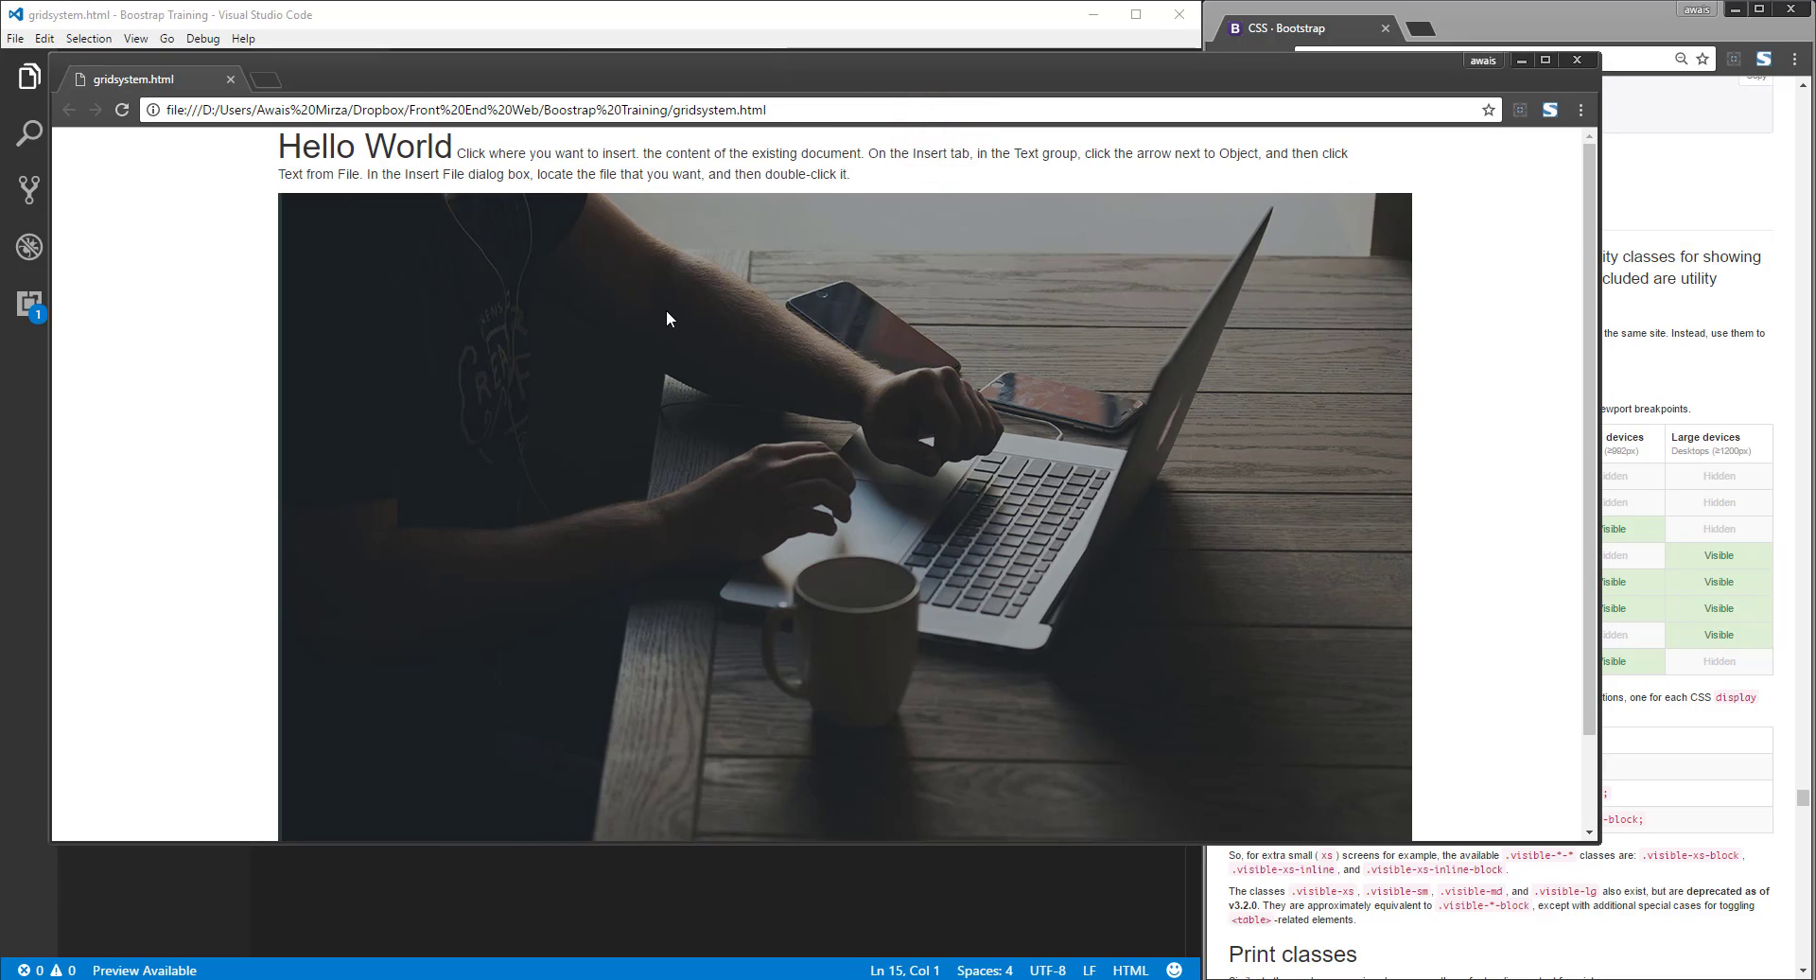
{"action": "right_click", "coordinate": [785, 483]}
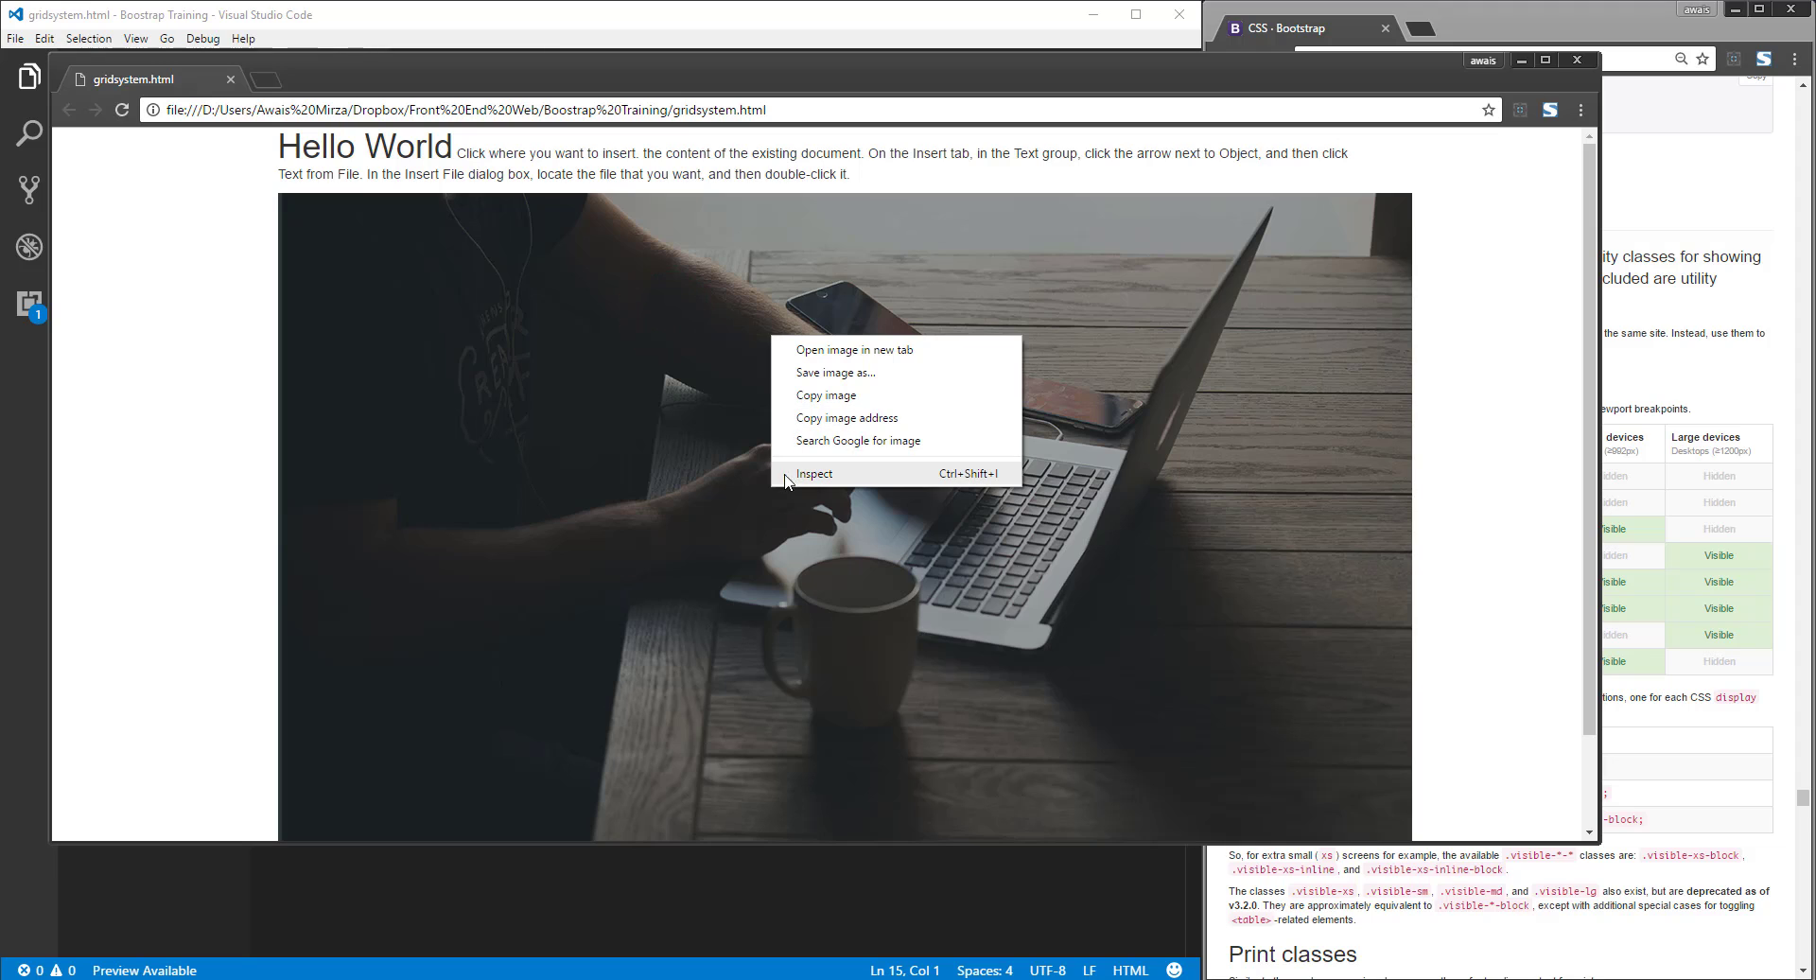
{"action": "left_click", "coordinate": [813, 478]}
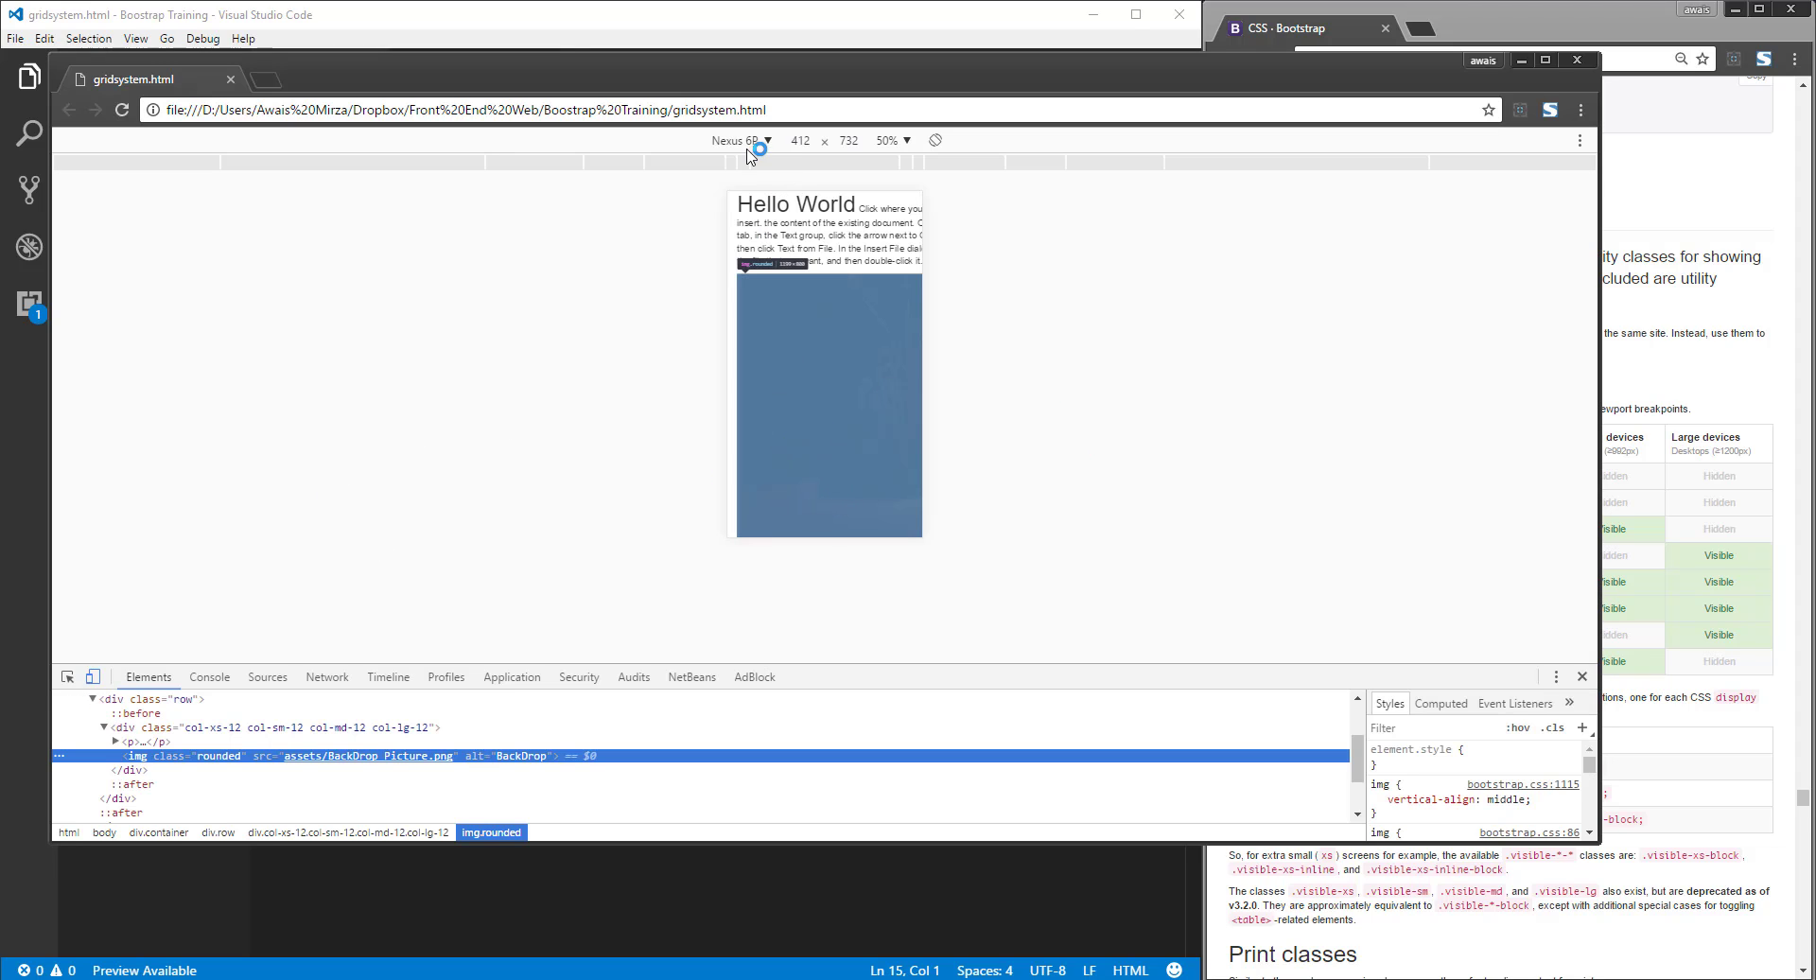
{"action": "left_click", "coordinate": [741, 140]}
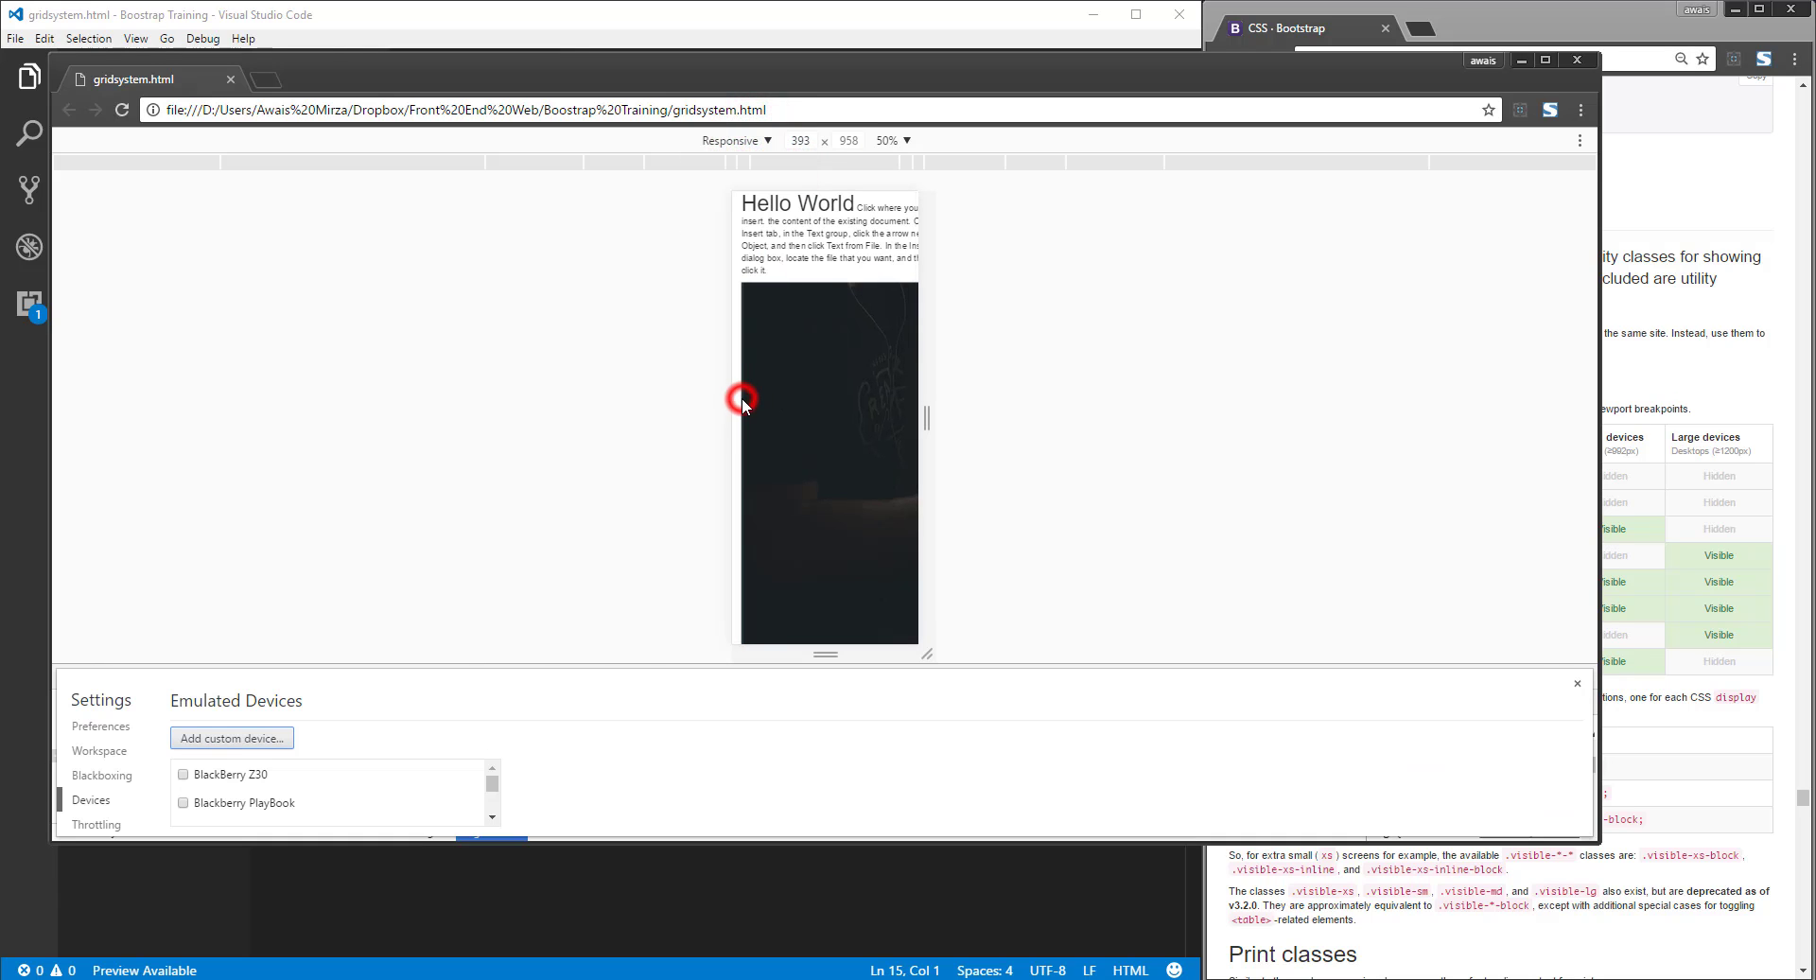
{"action": "scroll", "scroll_direction": "down", "scroll_amount": 3}
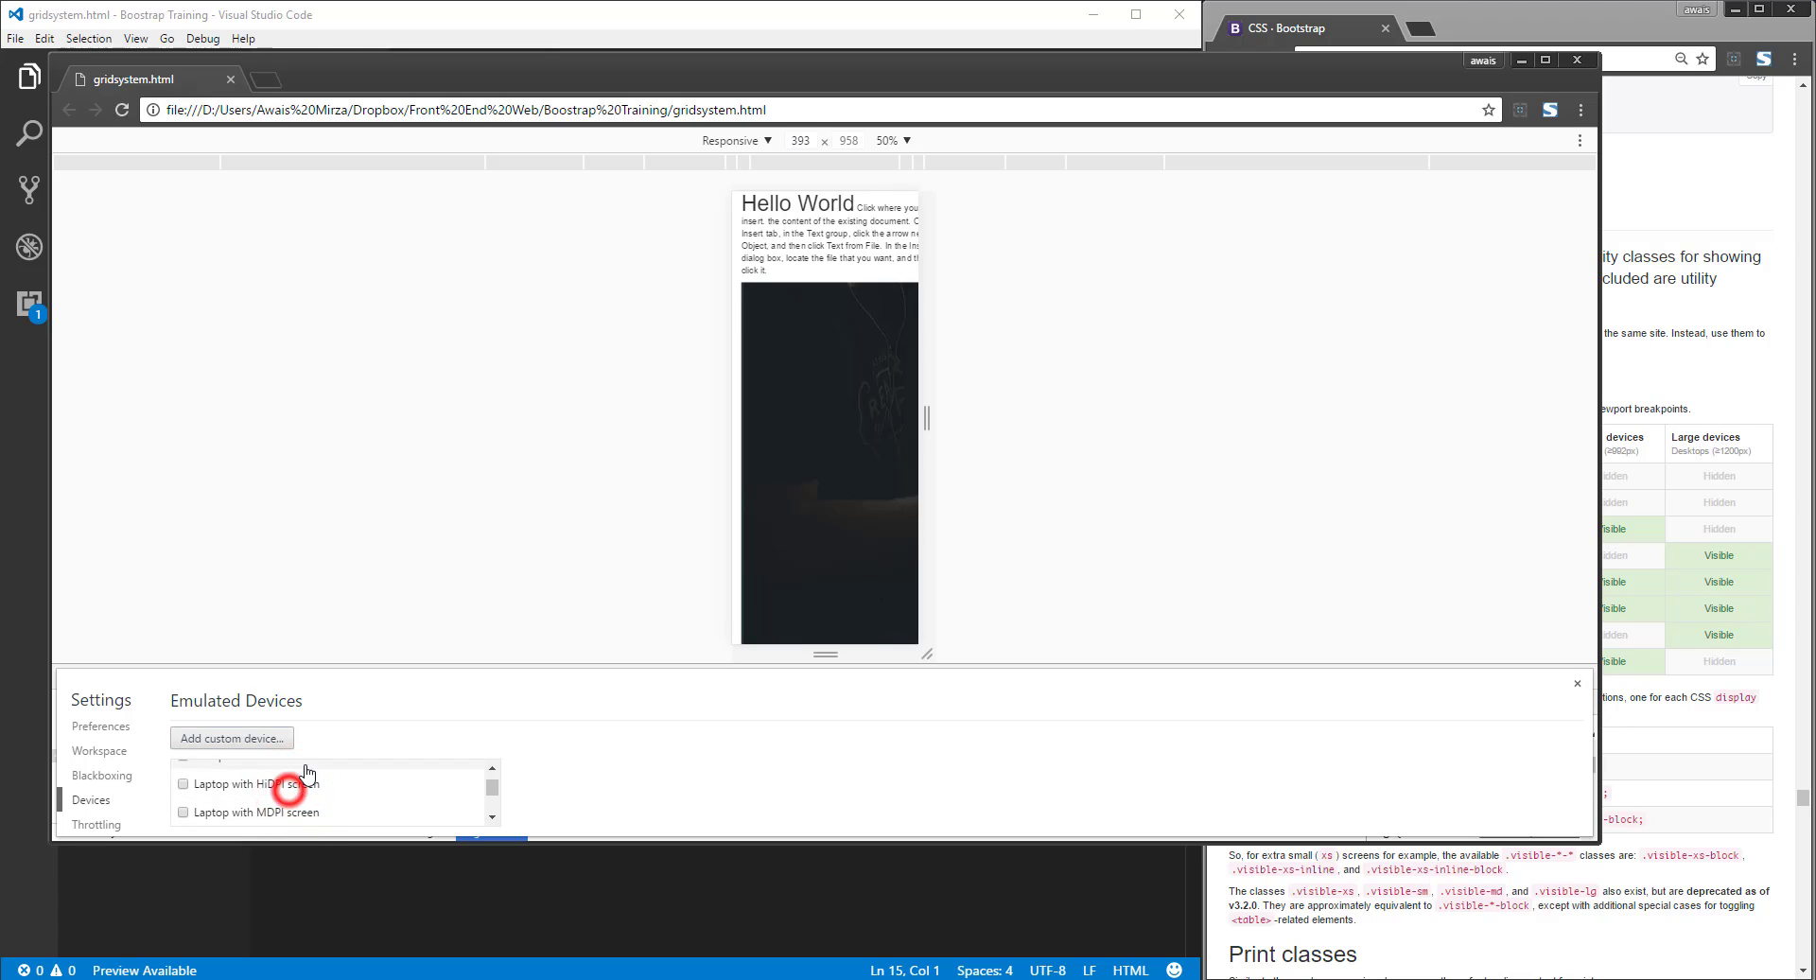
{"action": "left_click", "coordinate": [734, 151]}
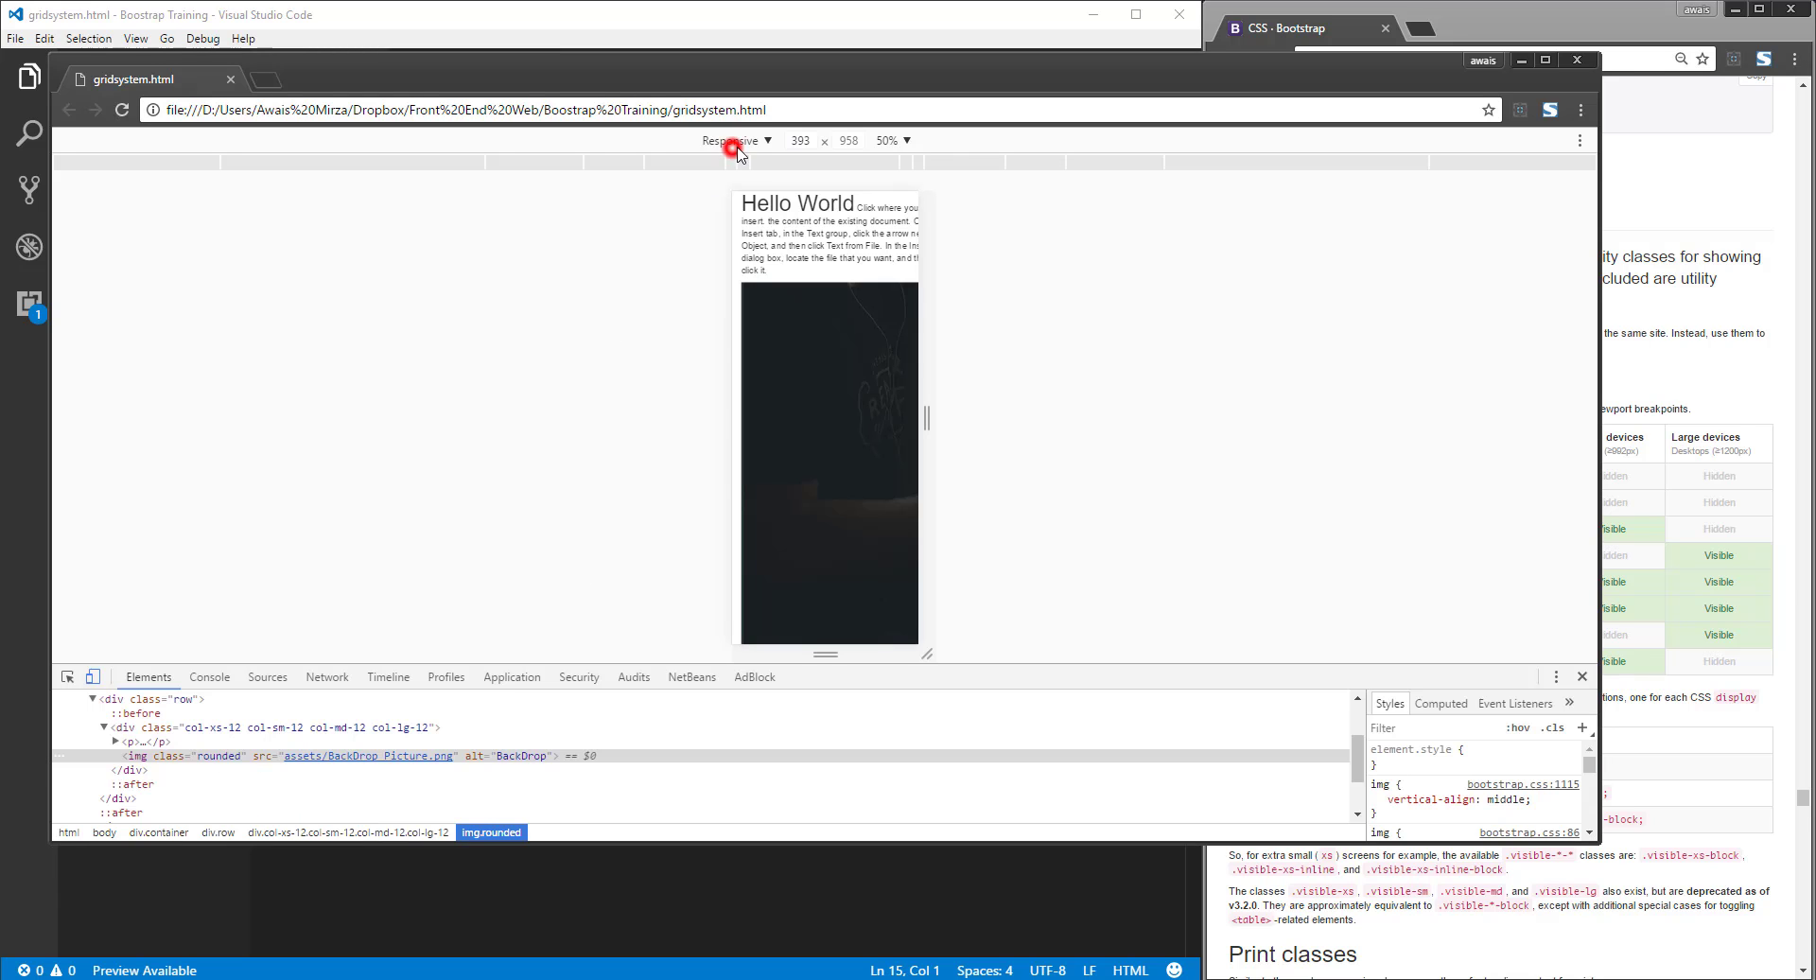
{"action": "left_click", "coordinate": [736, 140]}
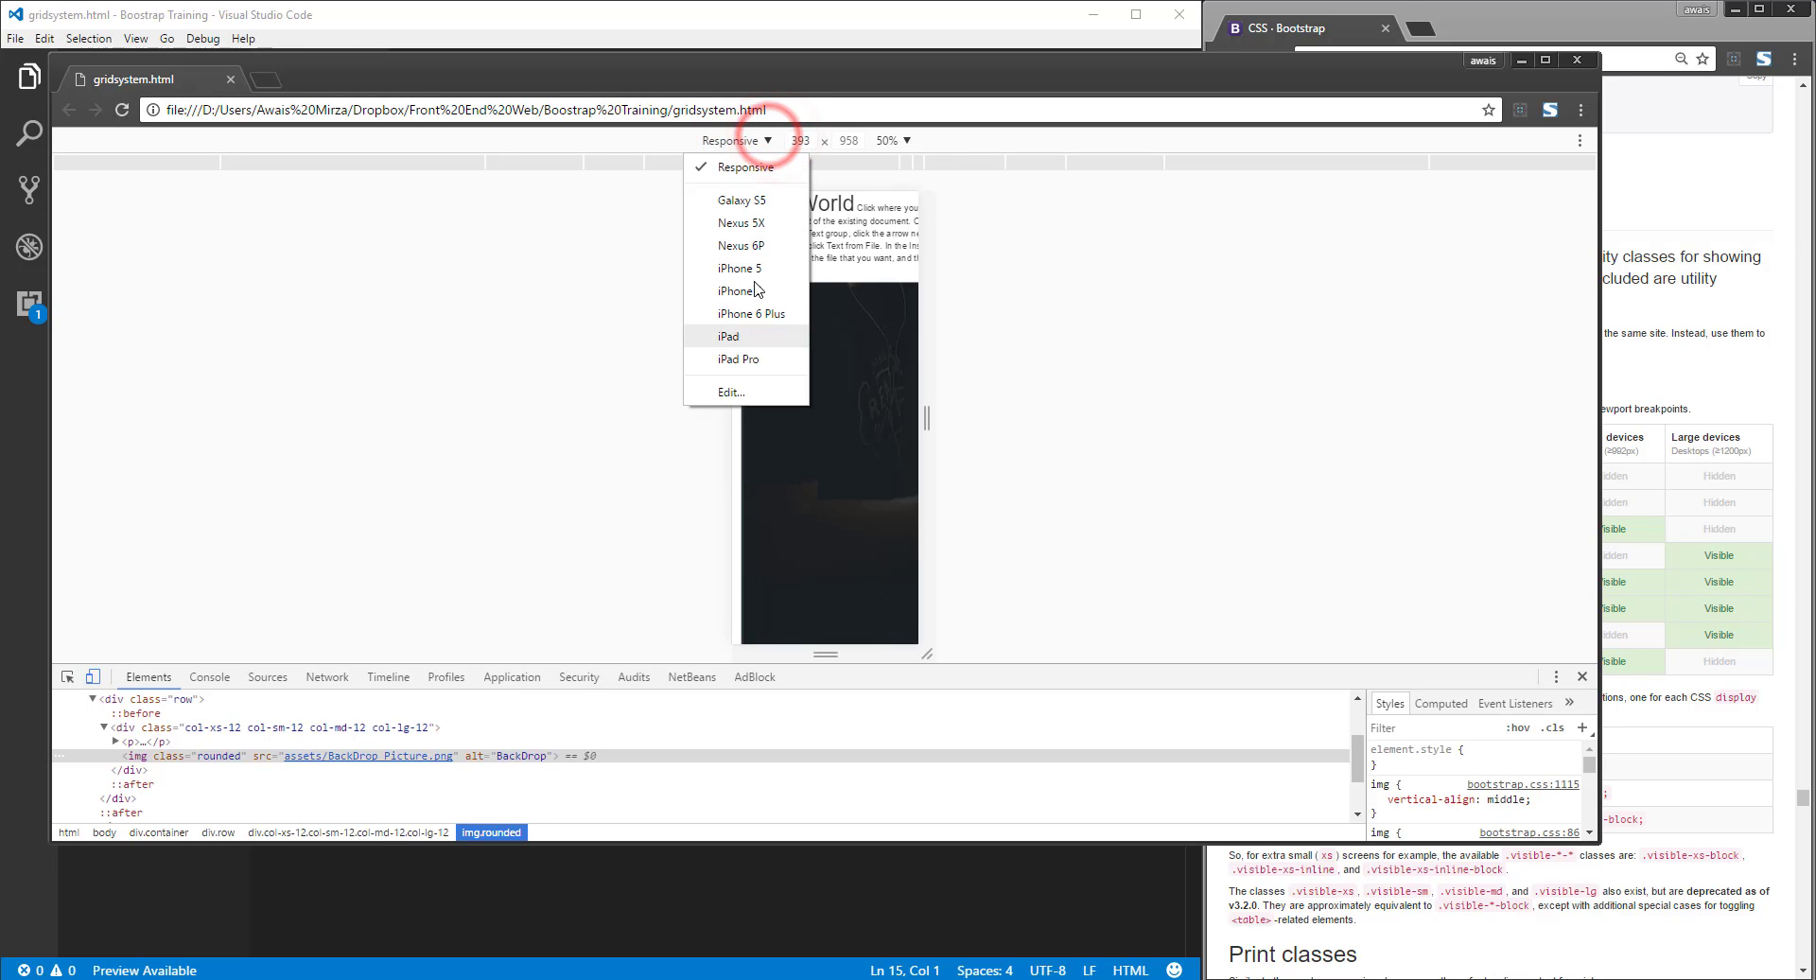
{"action": "left_click", "coordinate": [731, 392]}
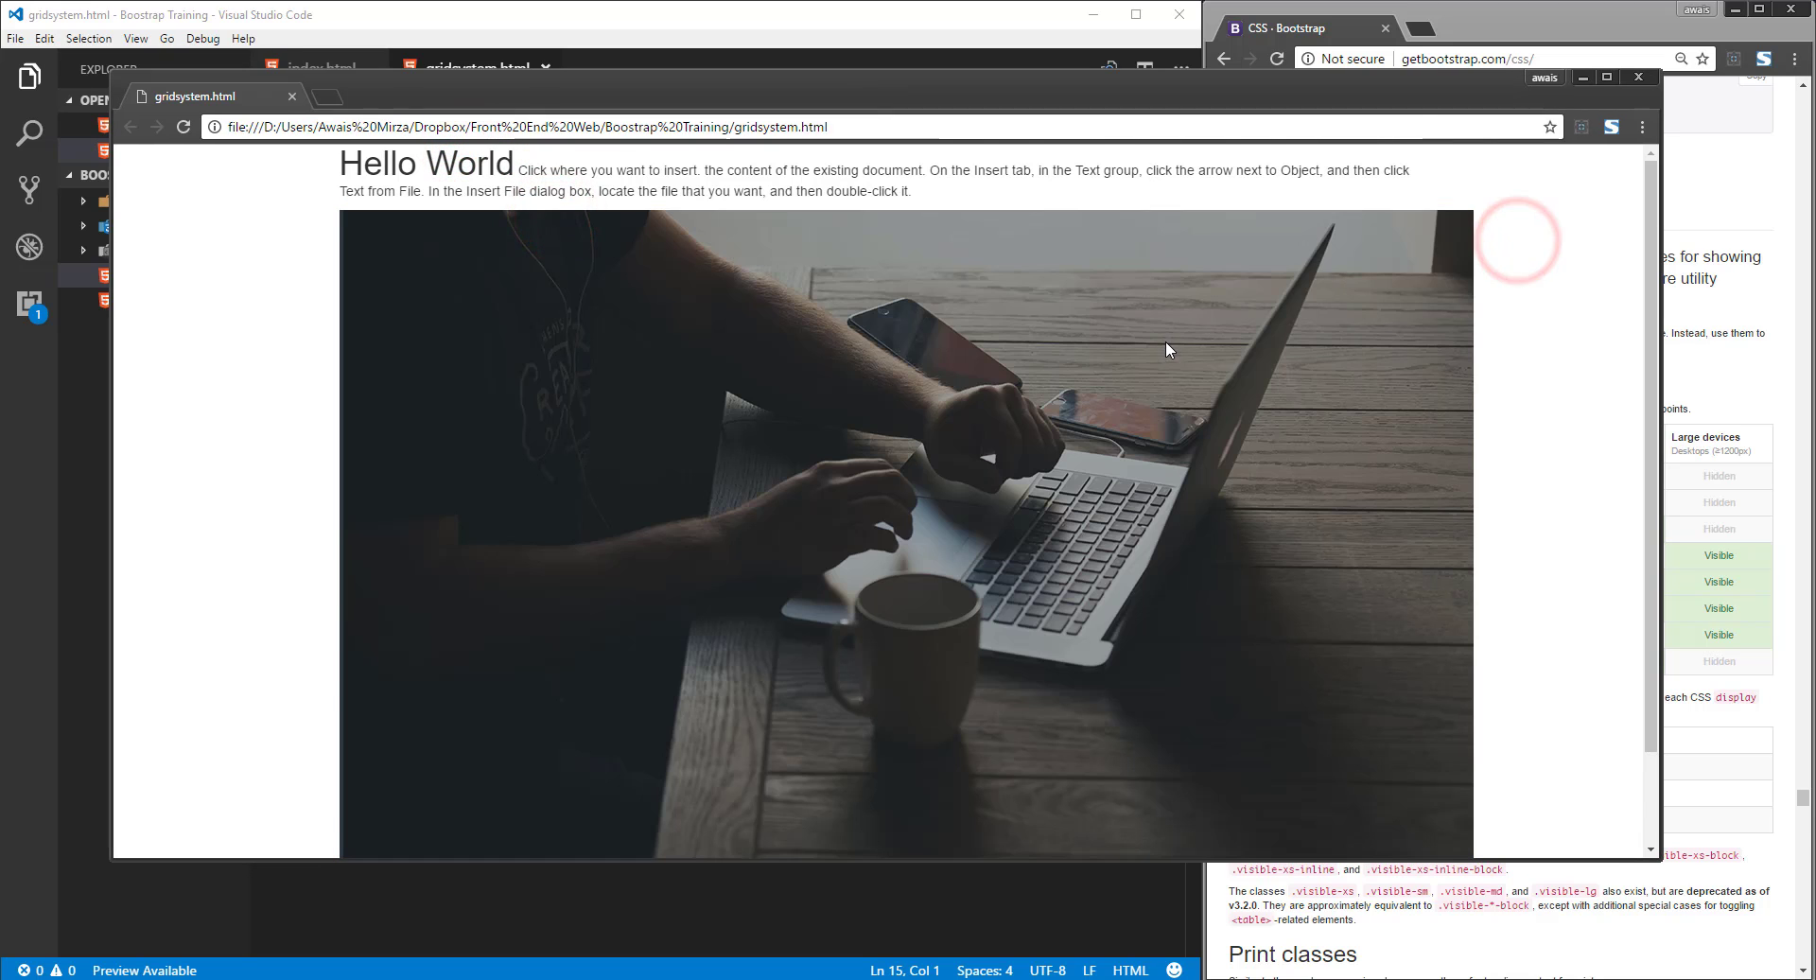
{"action": "double_click", "coordinate": [393, 163]}
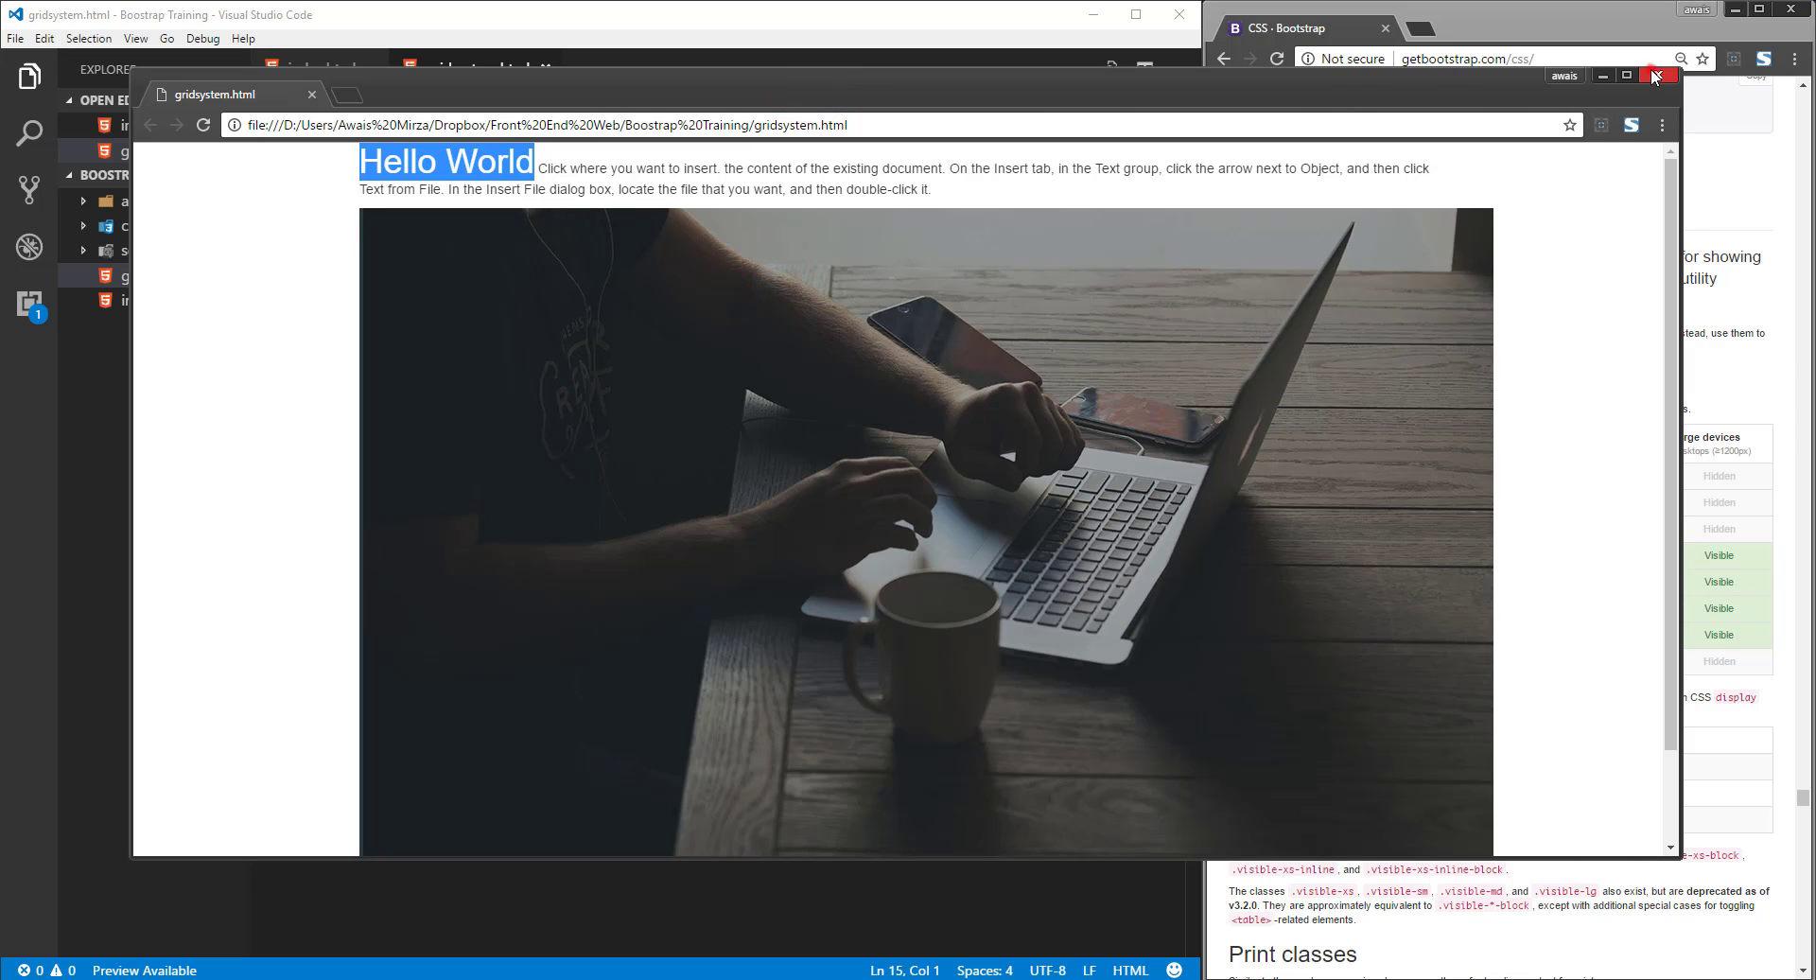
Step: Add visible-xs after h1 in the Hello World span's class attribute in gridsystem.html
{"action": "left_click", "coordinate": [1653, 75]}
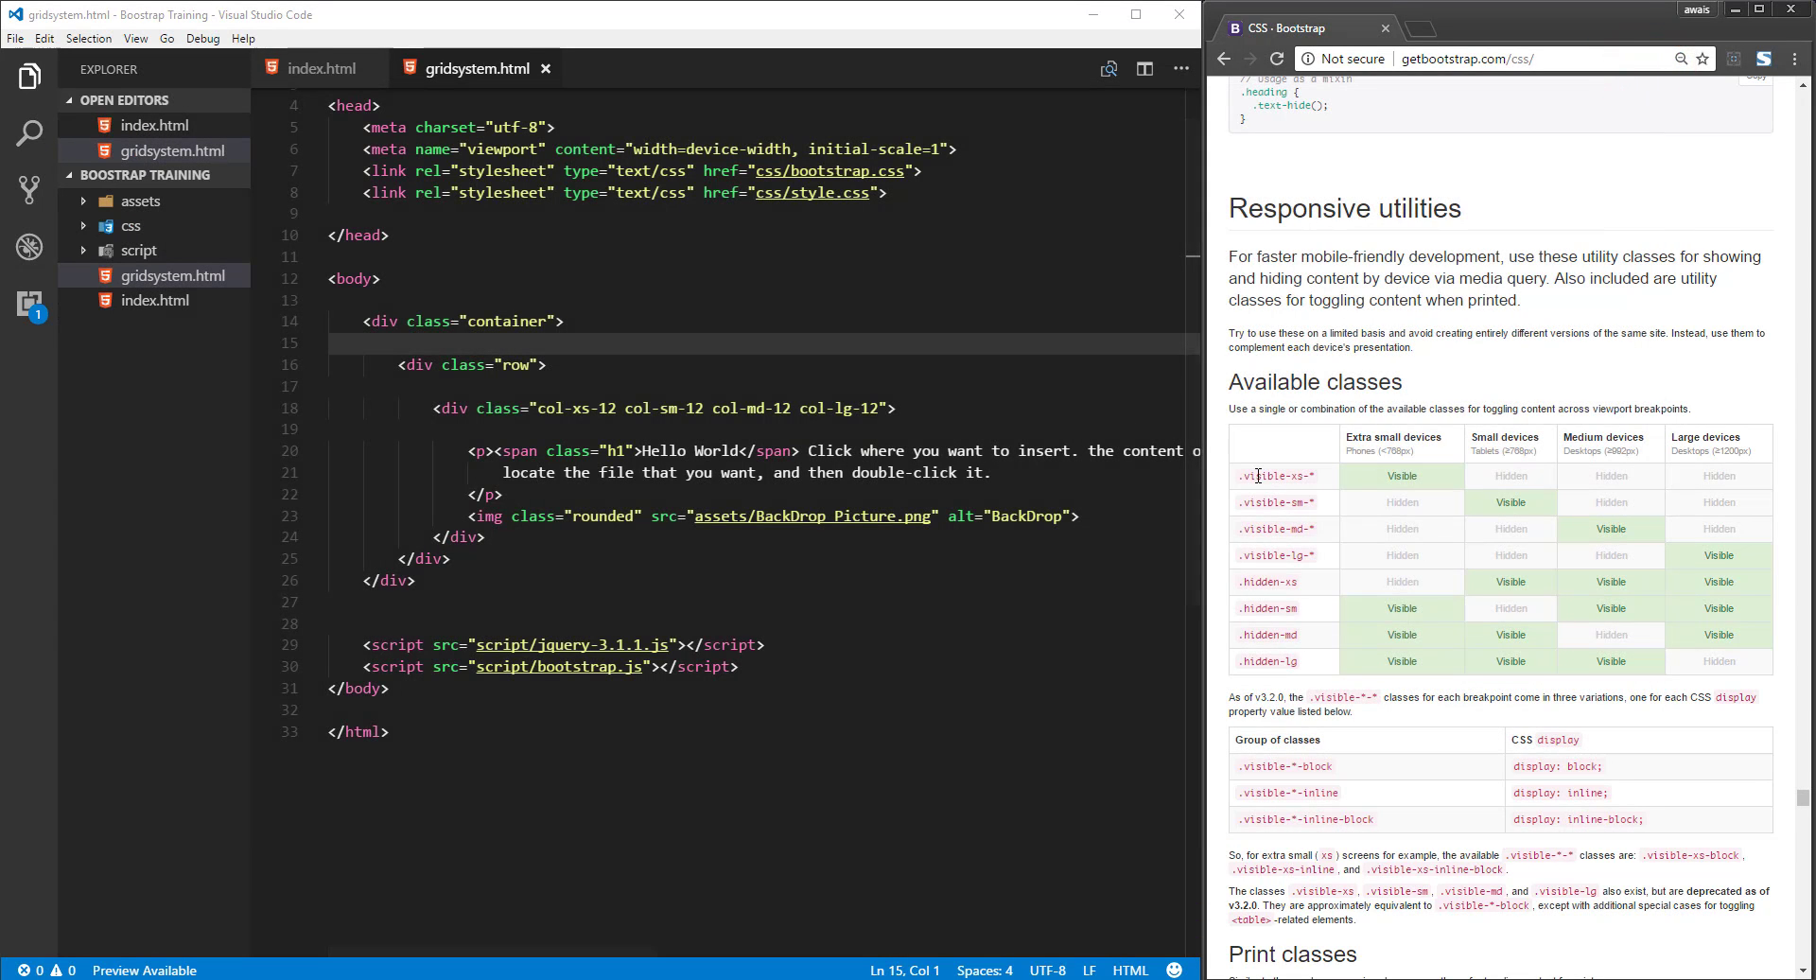
{"action": "double_click", "coordinate": [1258, 475]}
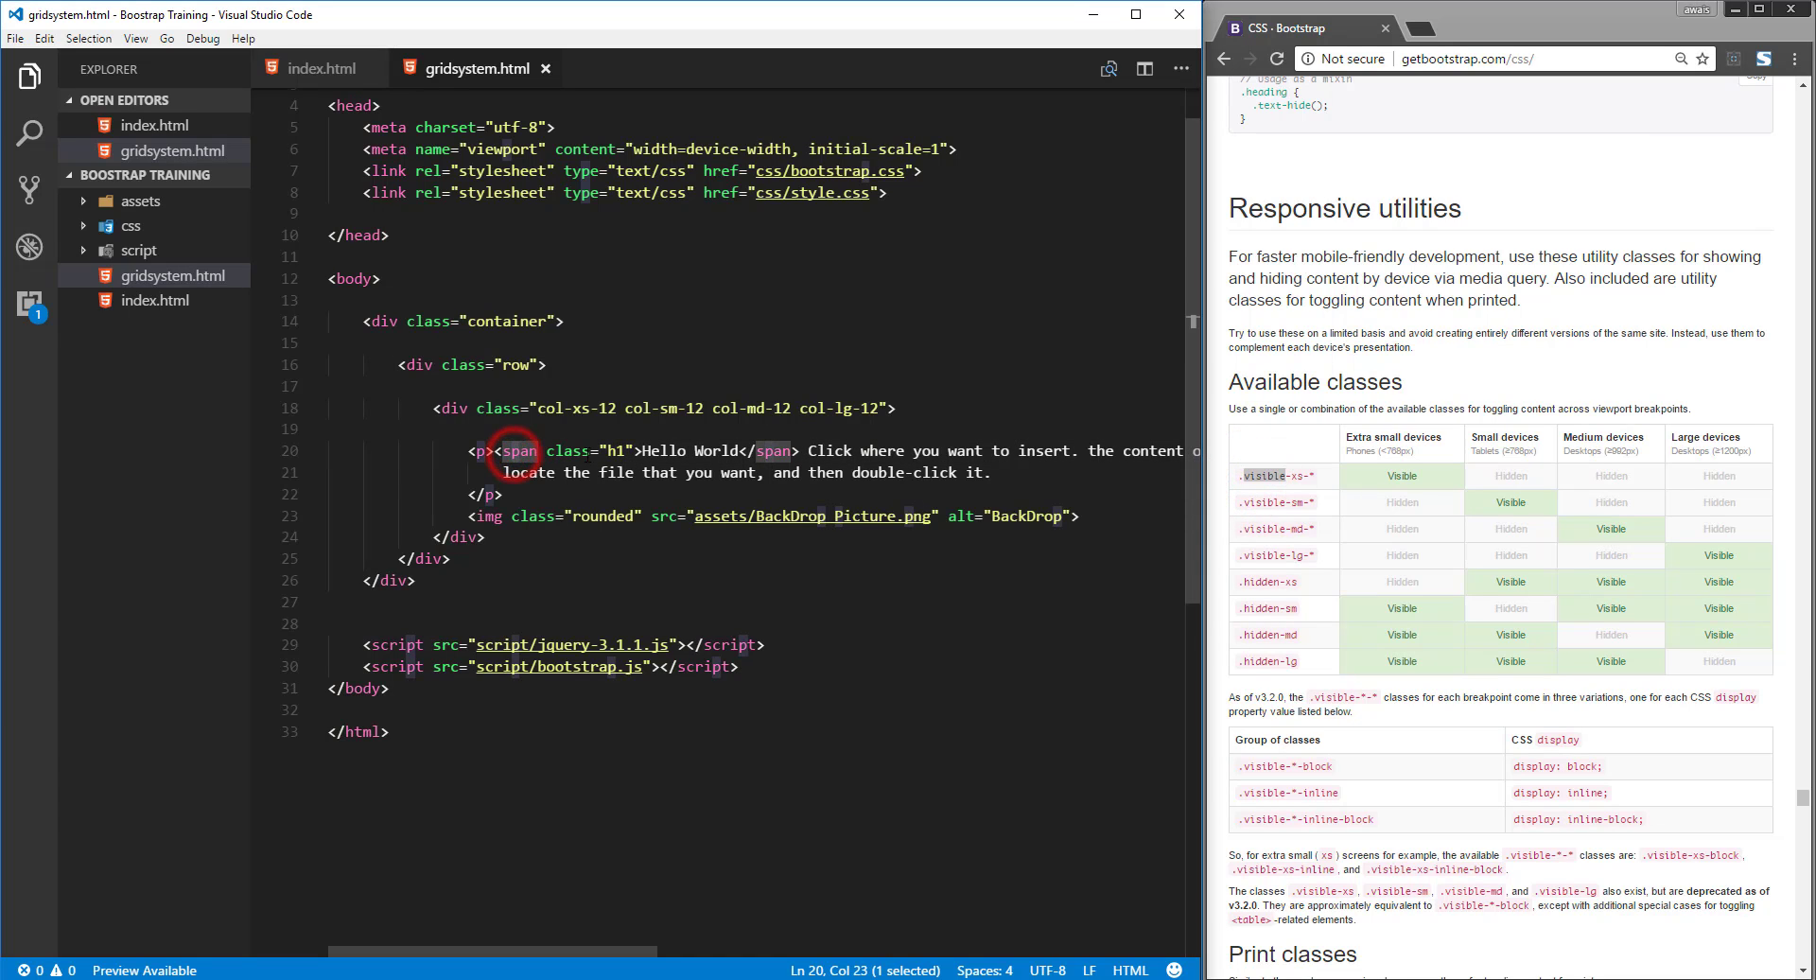
{"action": "left_click", "coordinate": [622, 450]}
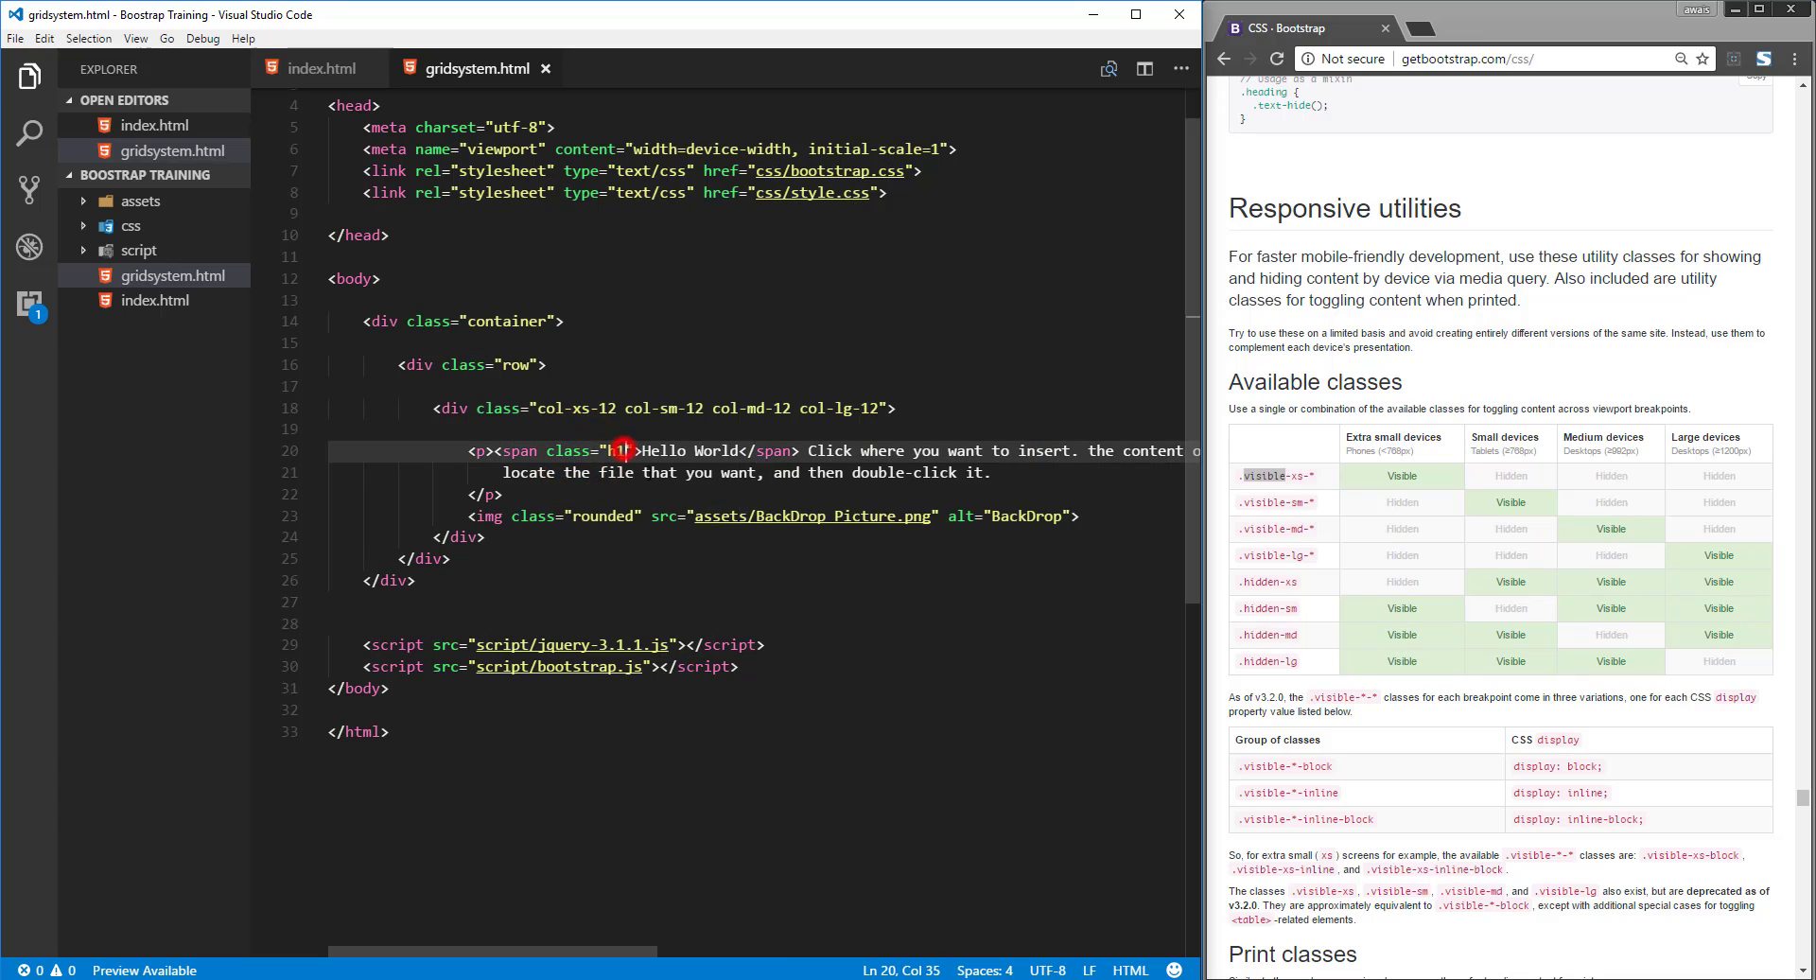
{"action": "type", "text": "\" \""}
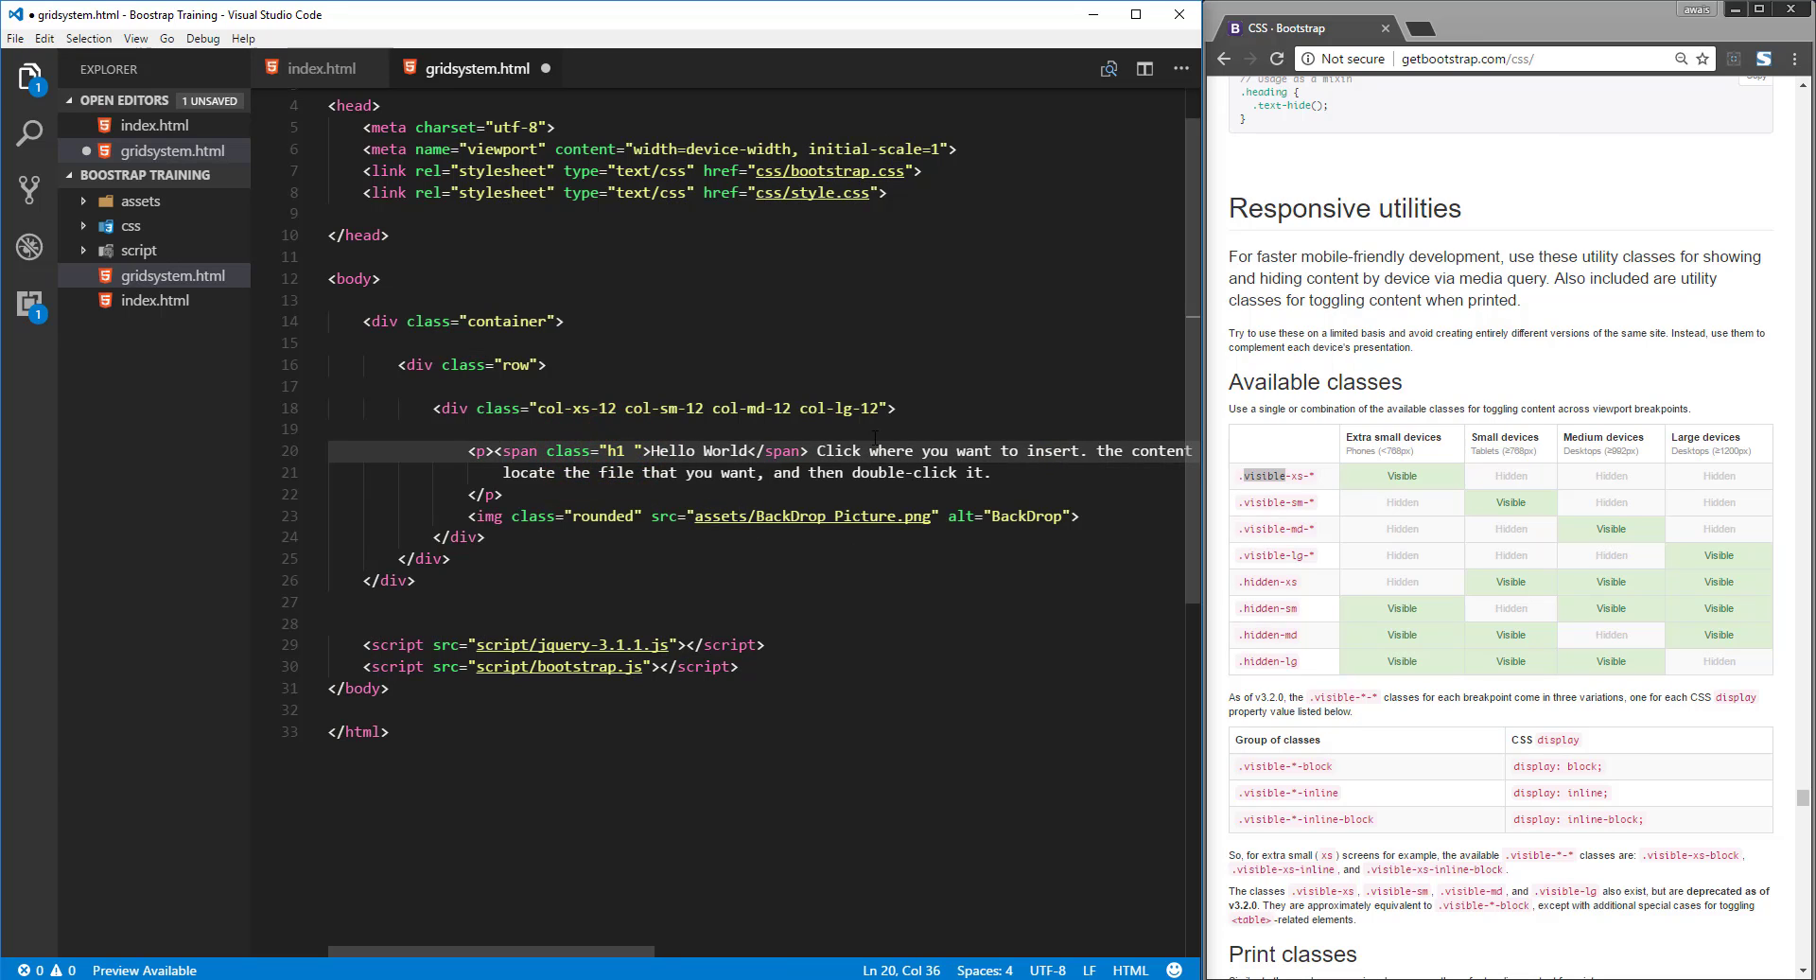
{"action": "type", "text": "visible"}
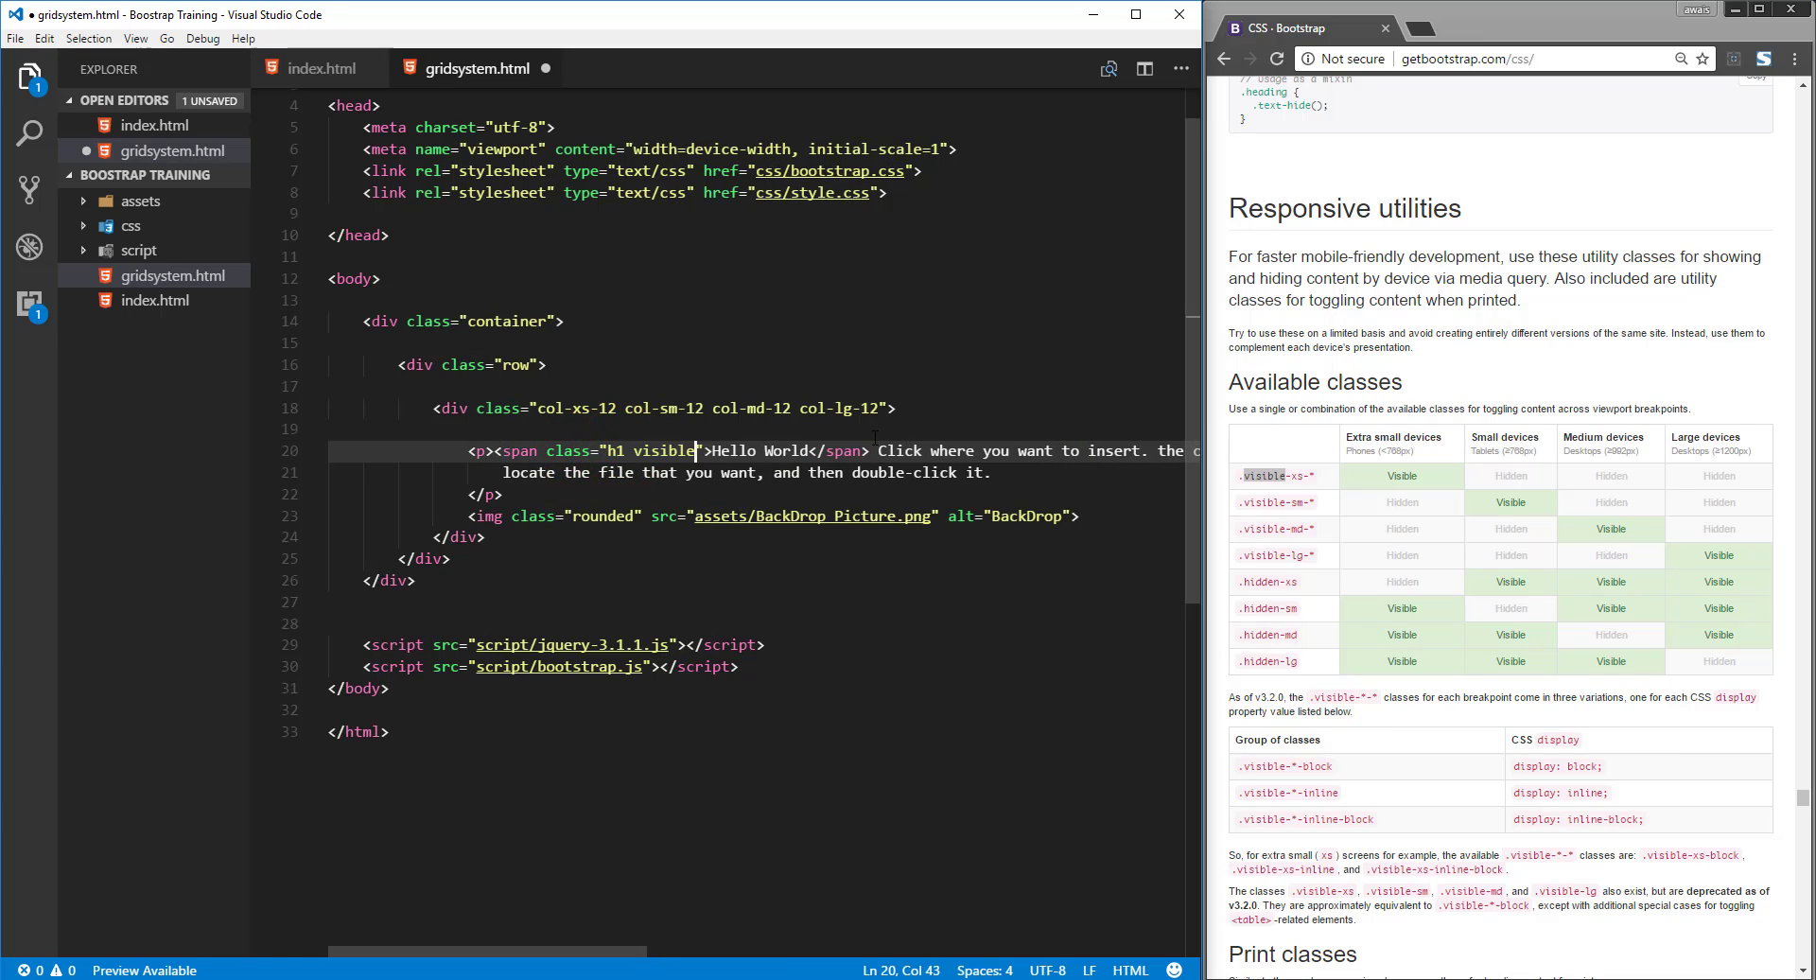
{"action": "type", "text": "-"}
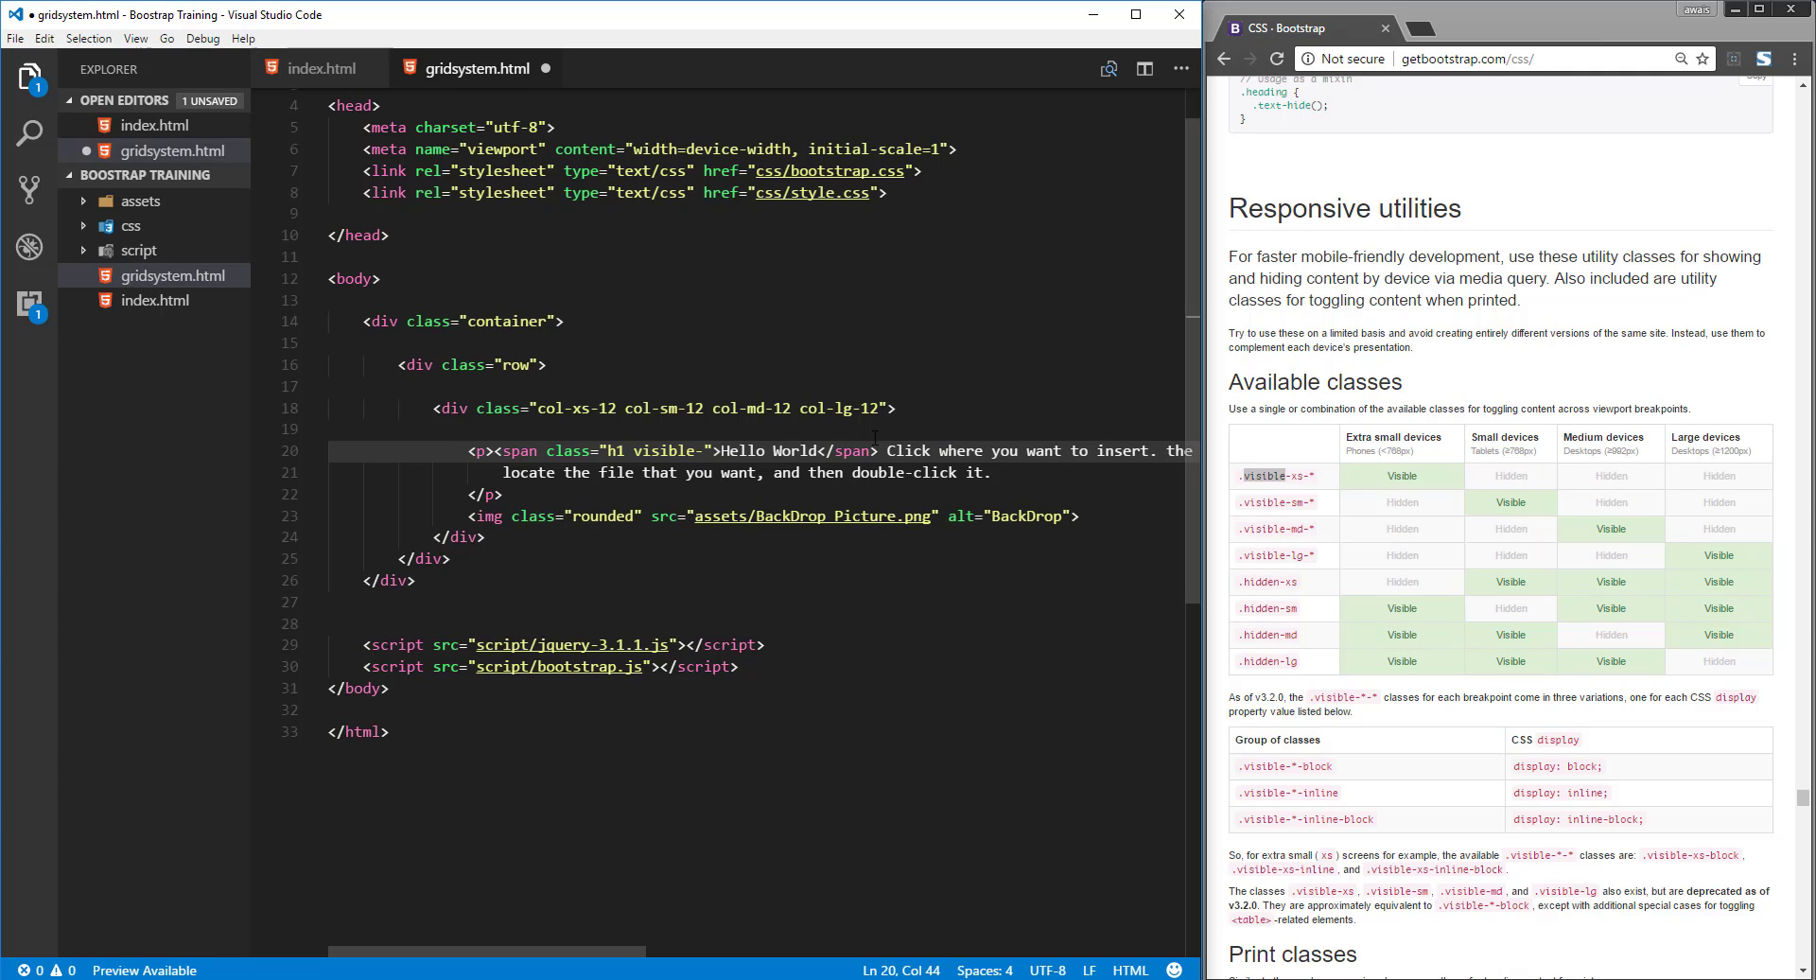
{"action": "mouse_move", "coordinate": [1400, 467]}
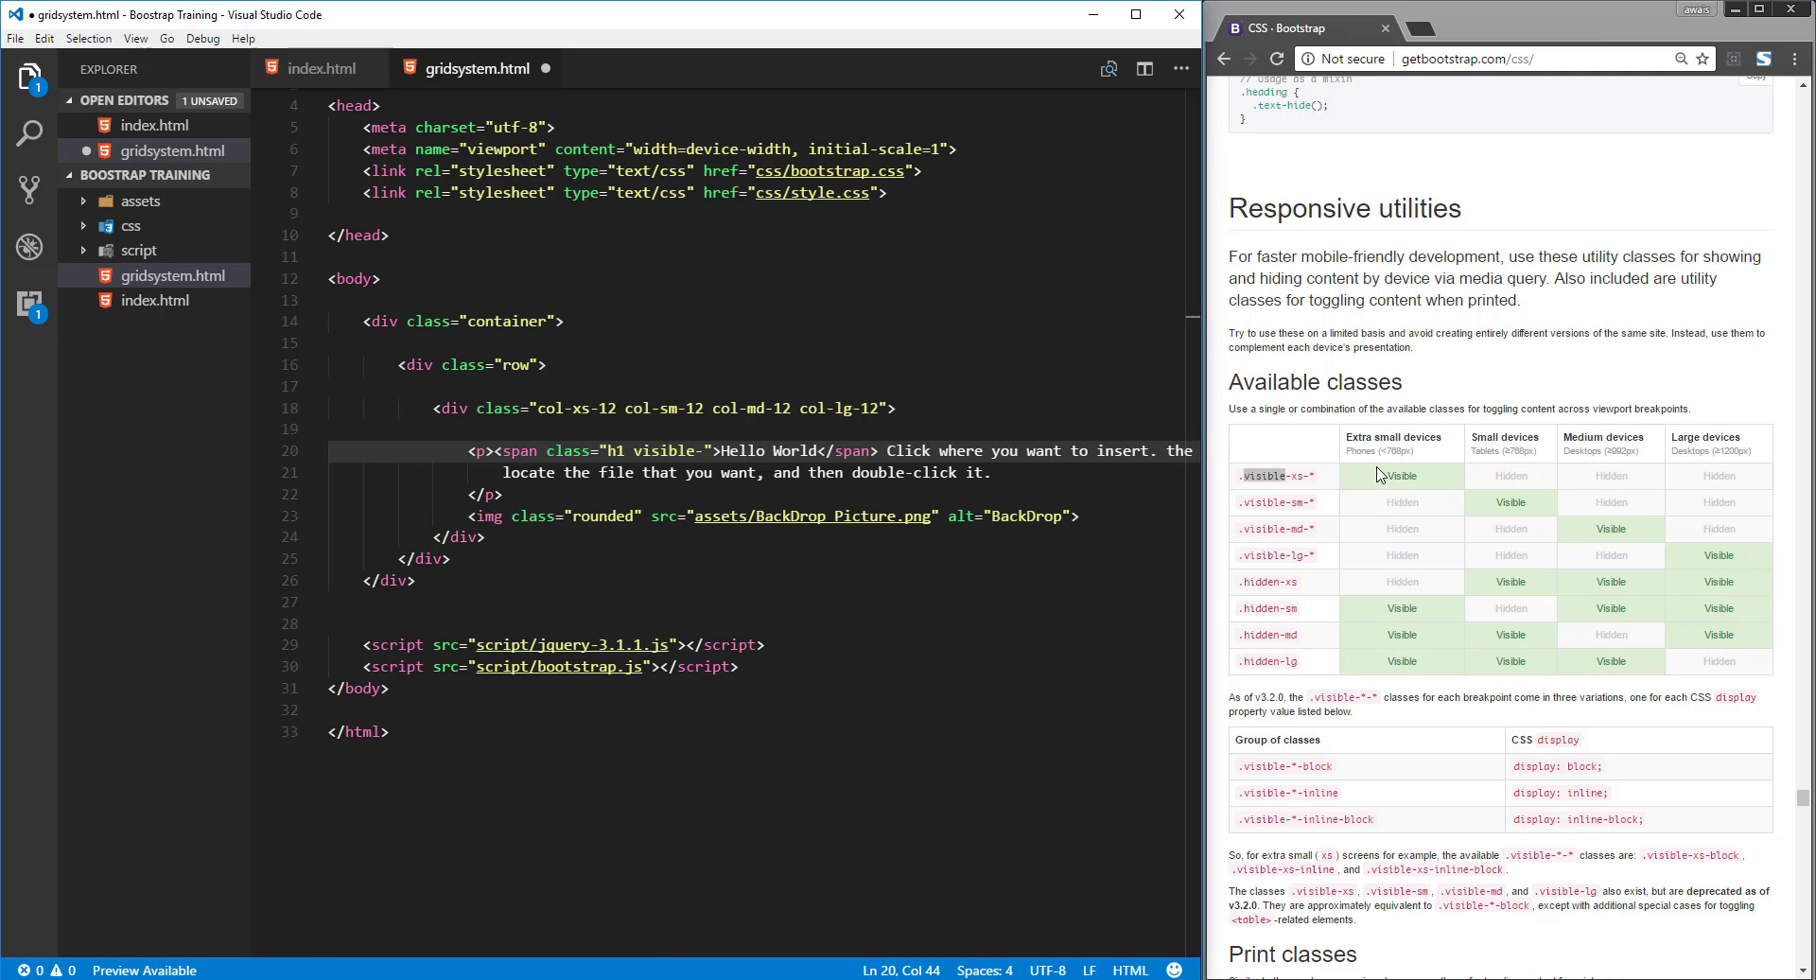
{"action": "mouse_move", "coordinate": [1394, 468]}
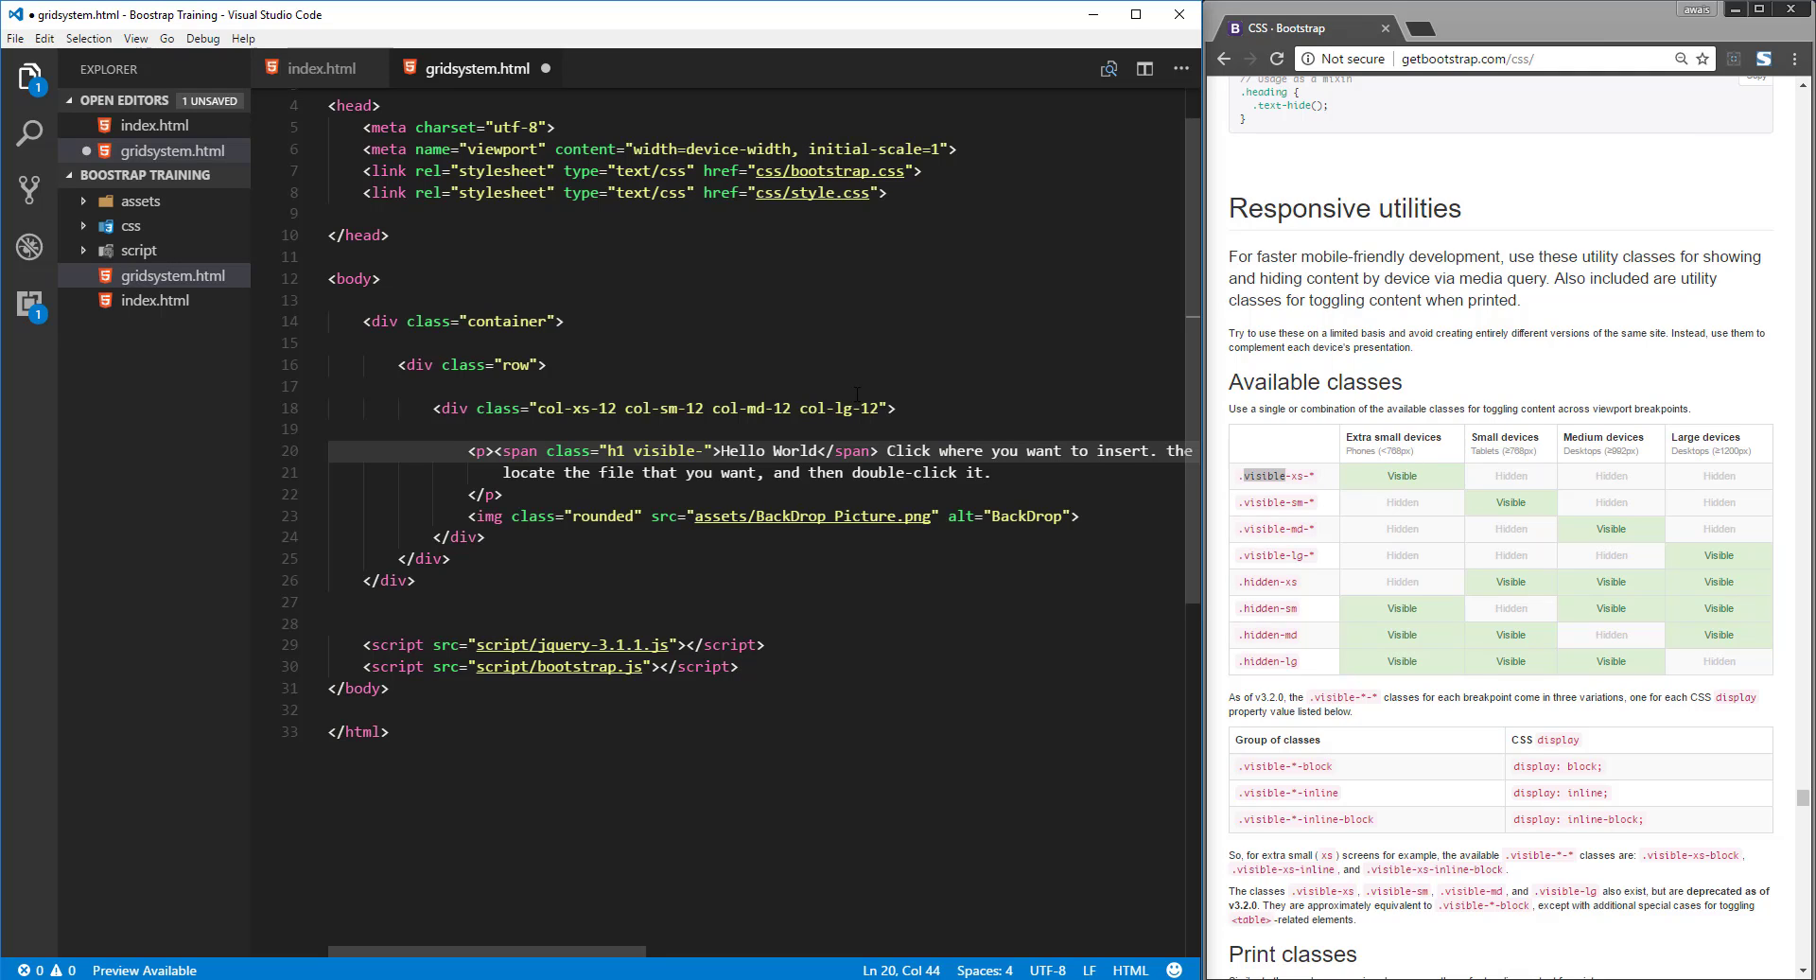
{"action": "type", "text": "xs"}
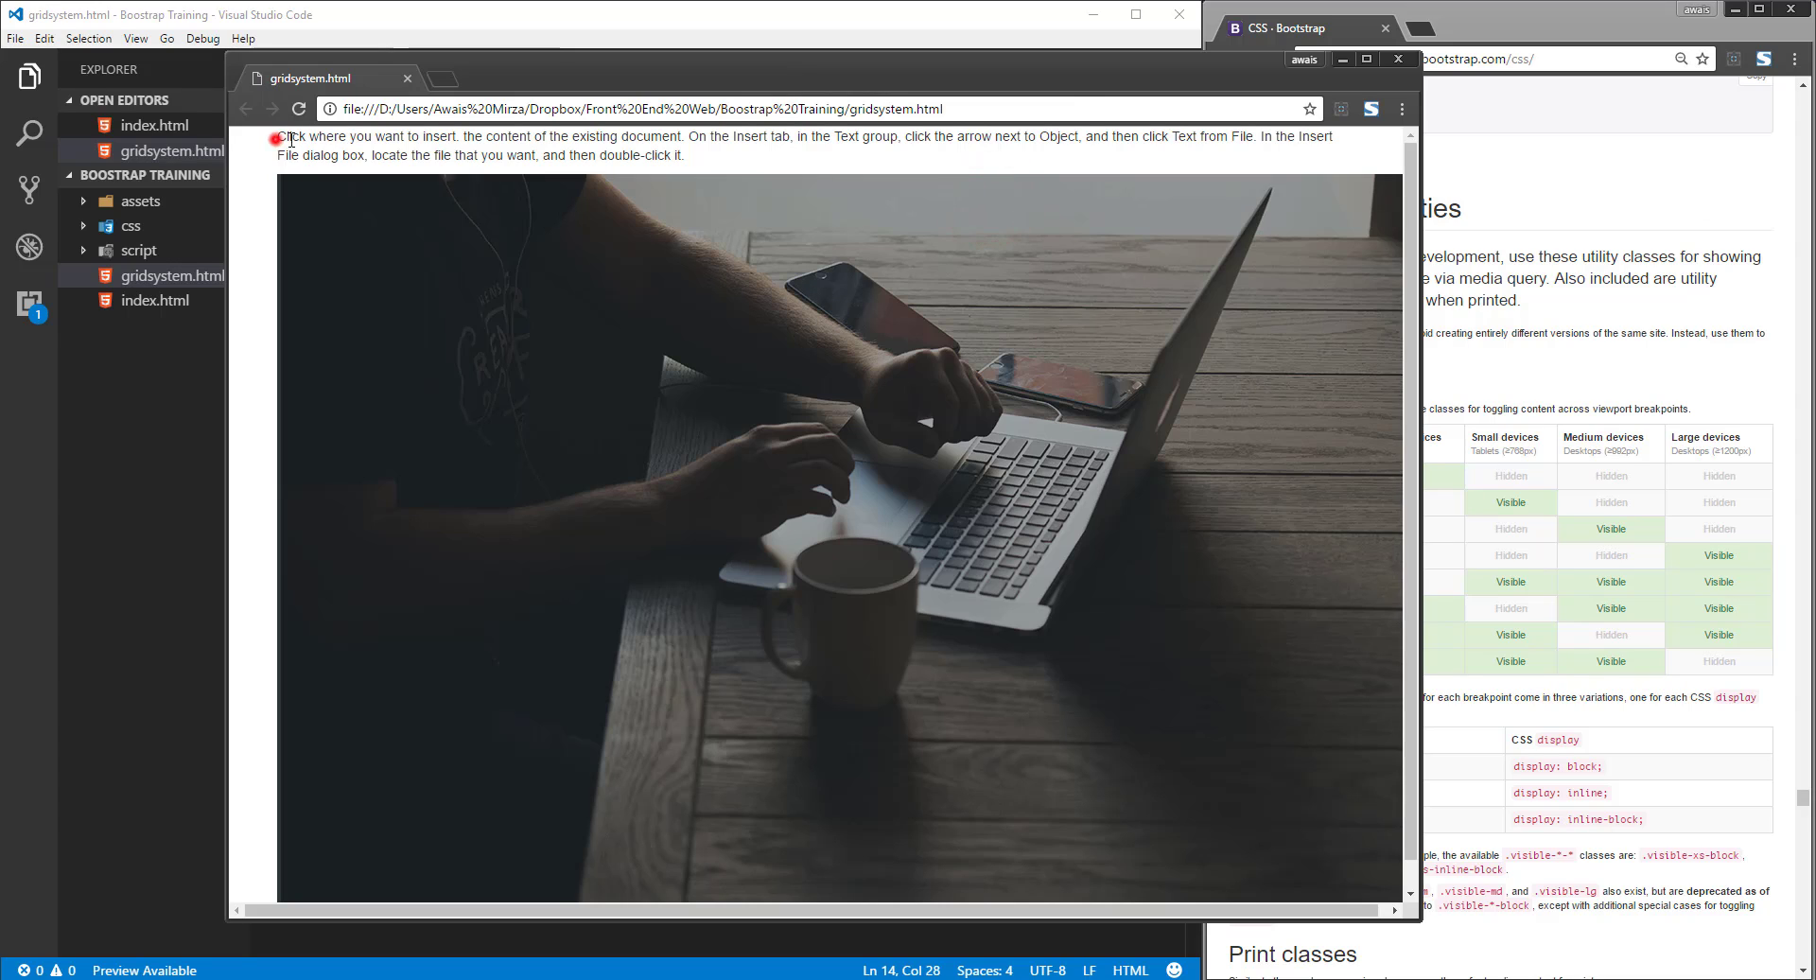
Step: Shrink the Chrome window to an extra-small width so Hello World shows above the text and image
{"action": "double_click", "coordinate": [312, 136]}
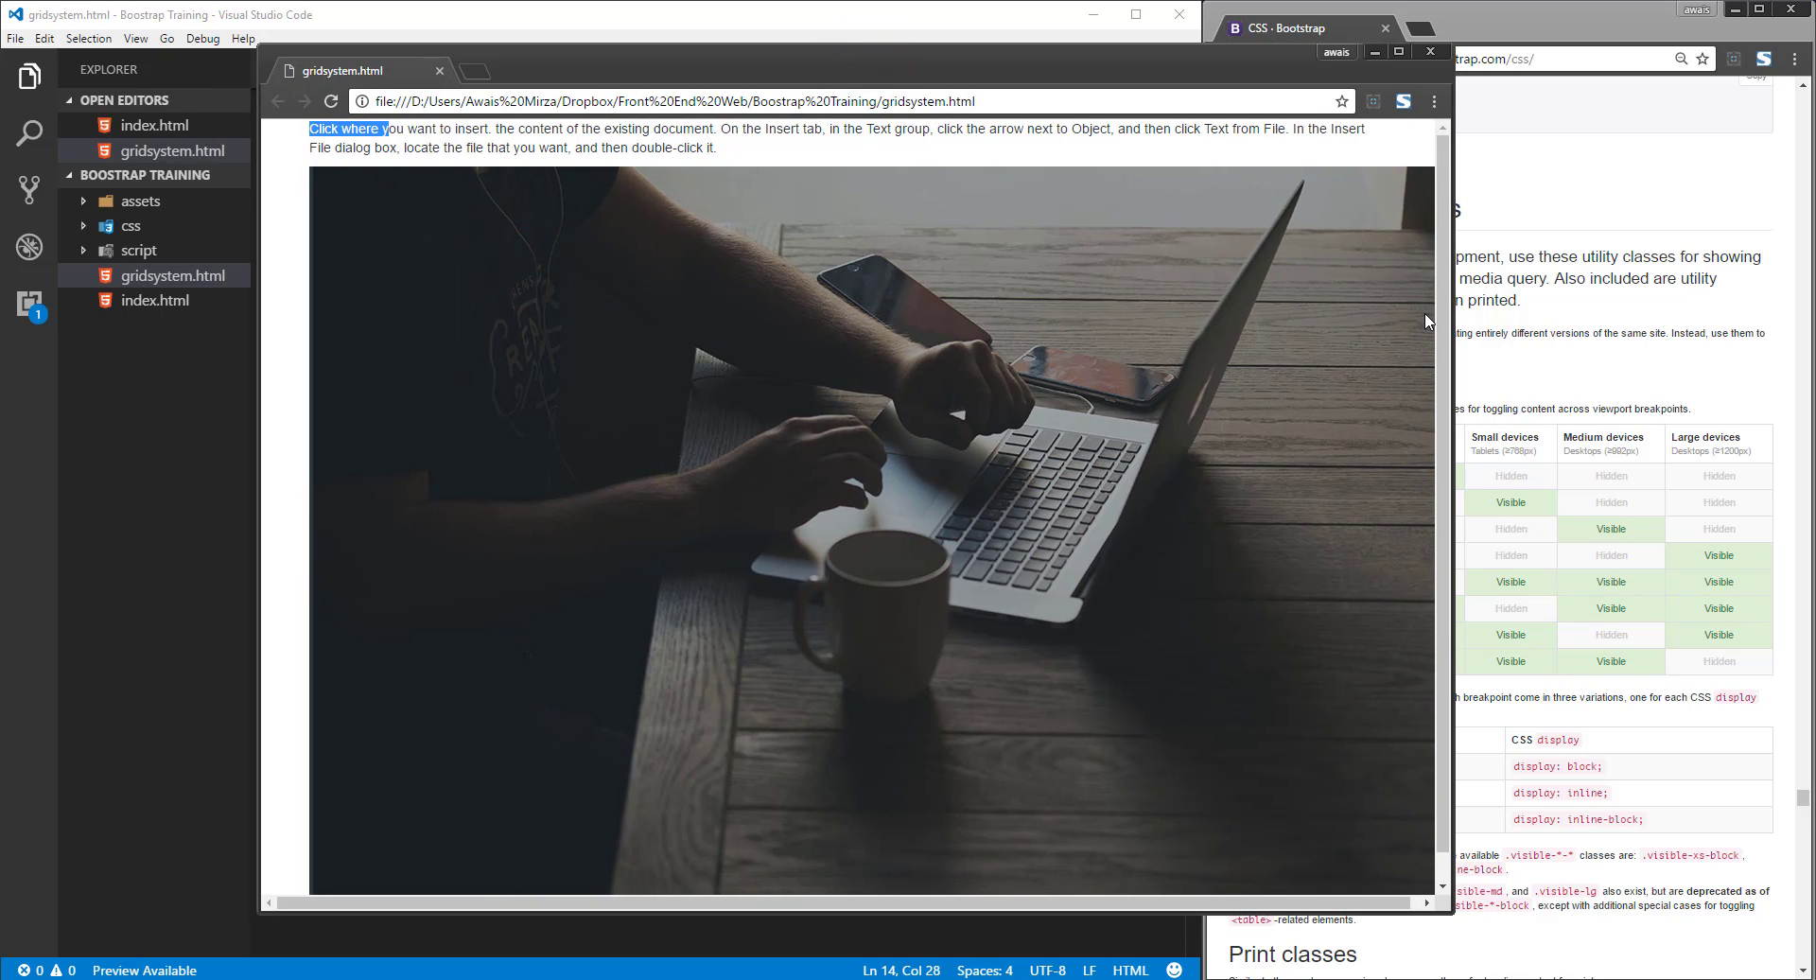
{"action": "left_click_drag", "start_coordinate": [1453, 314], "coordinate": [1309, 314]}
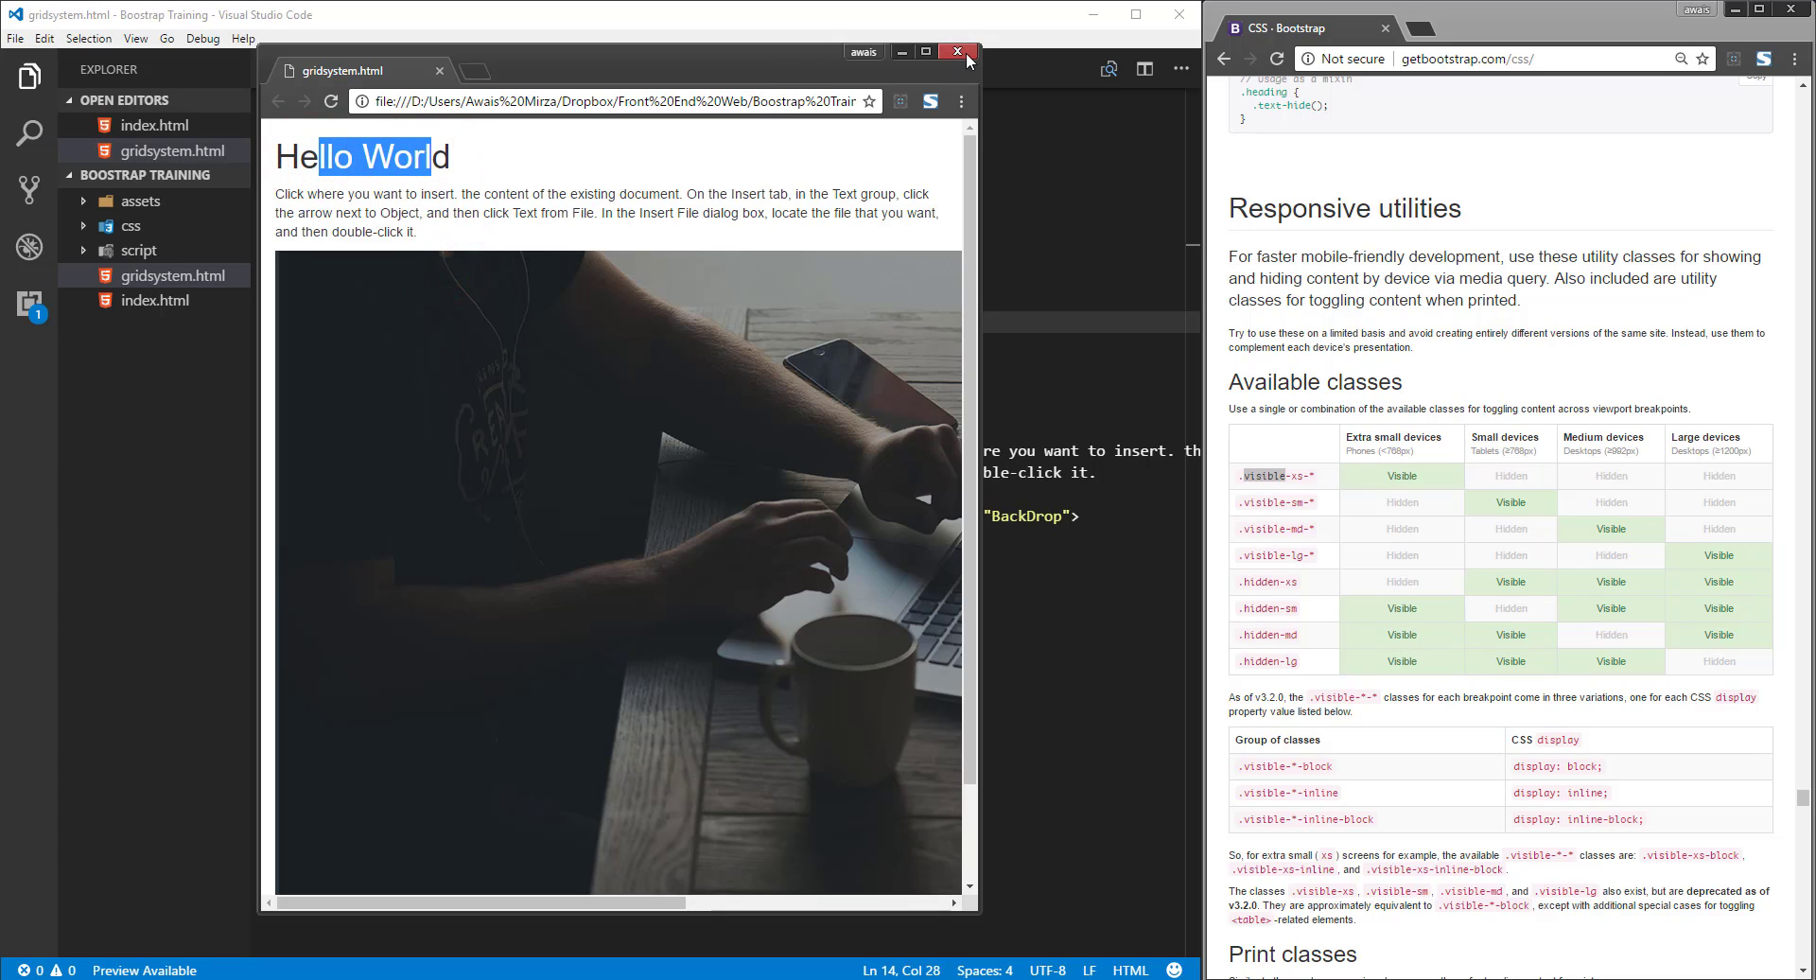
{"action": "mouse_move", "coordinate": [905, 91]}
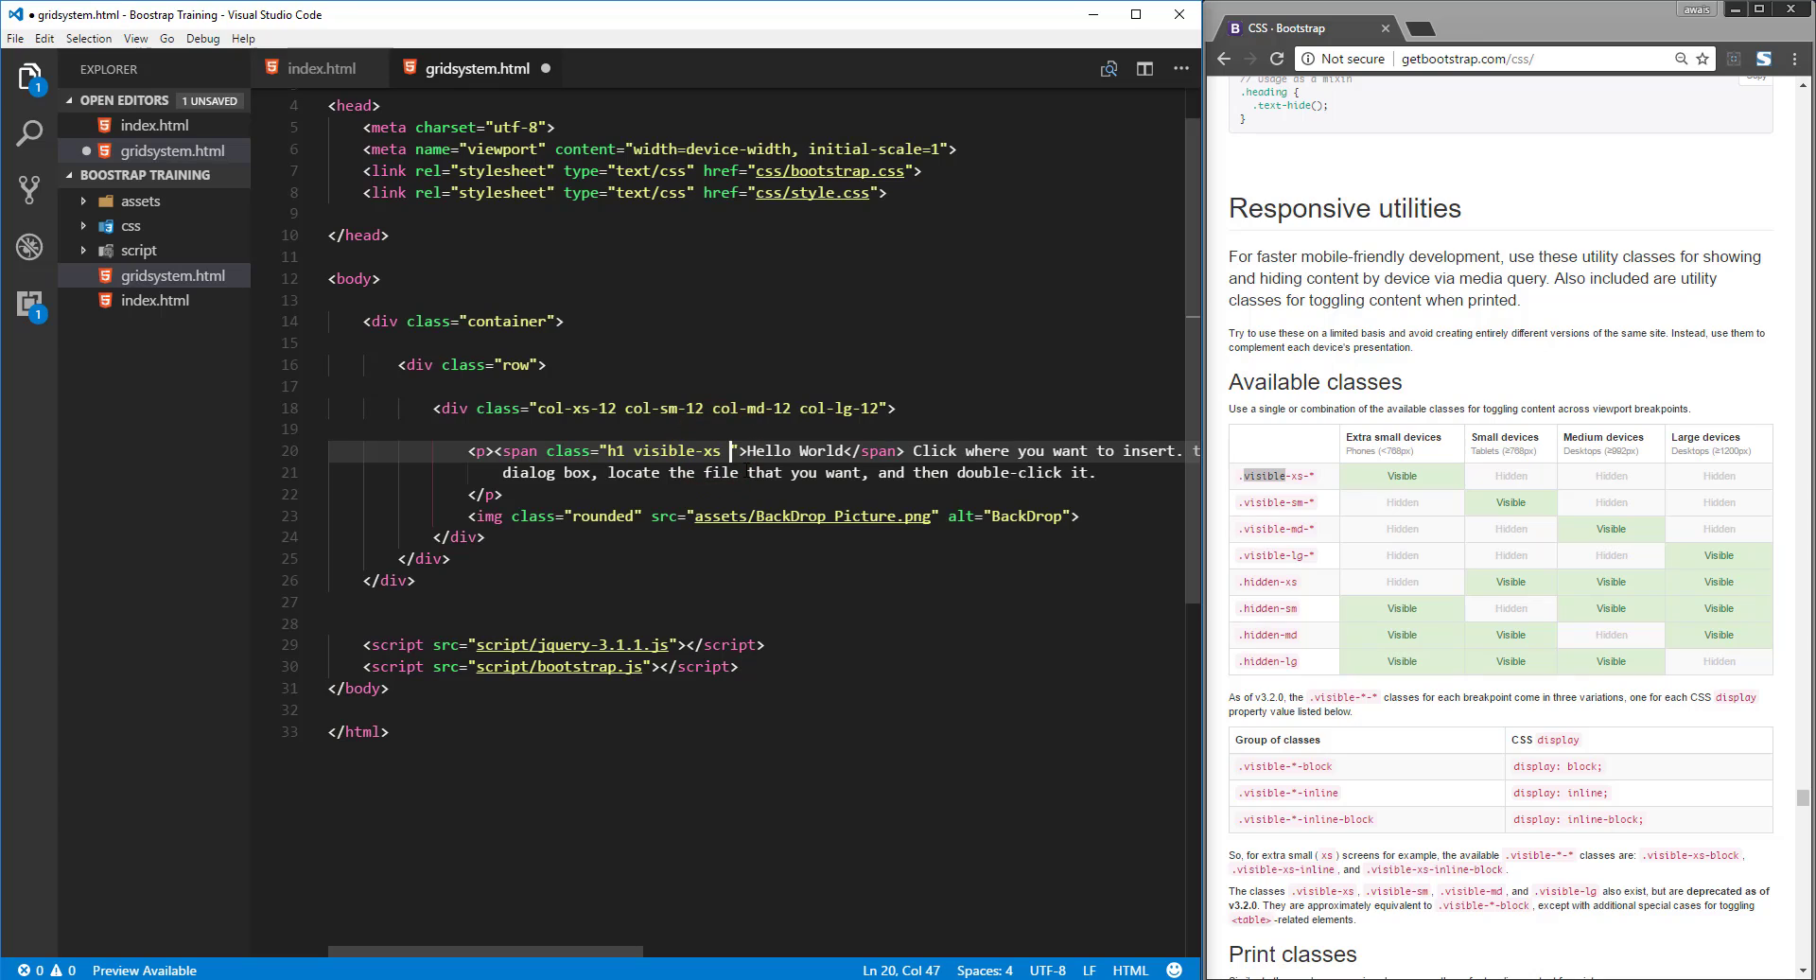
Step: Append visible-sm after visible-xs in the Hello World span's class attribute
{"action": "type", "text": "visible"}
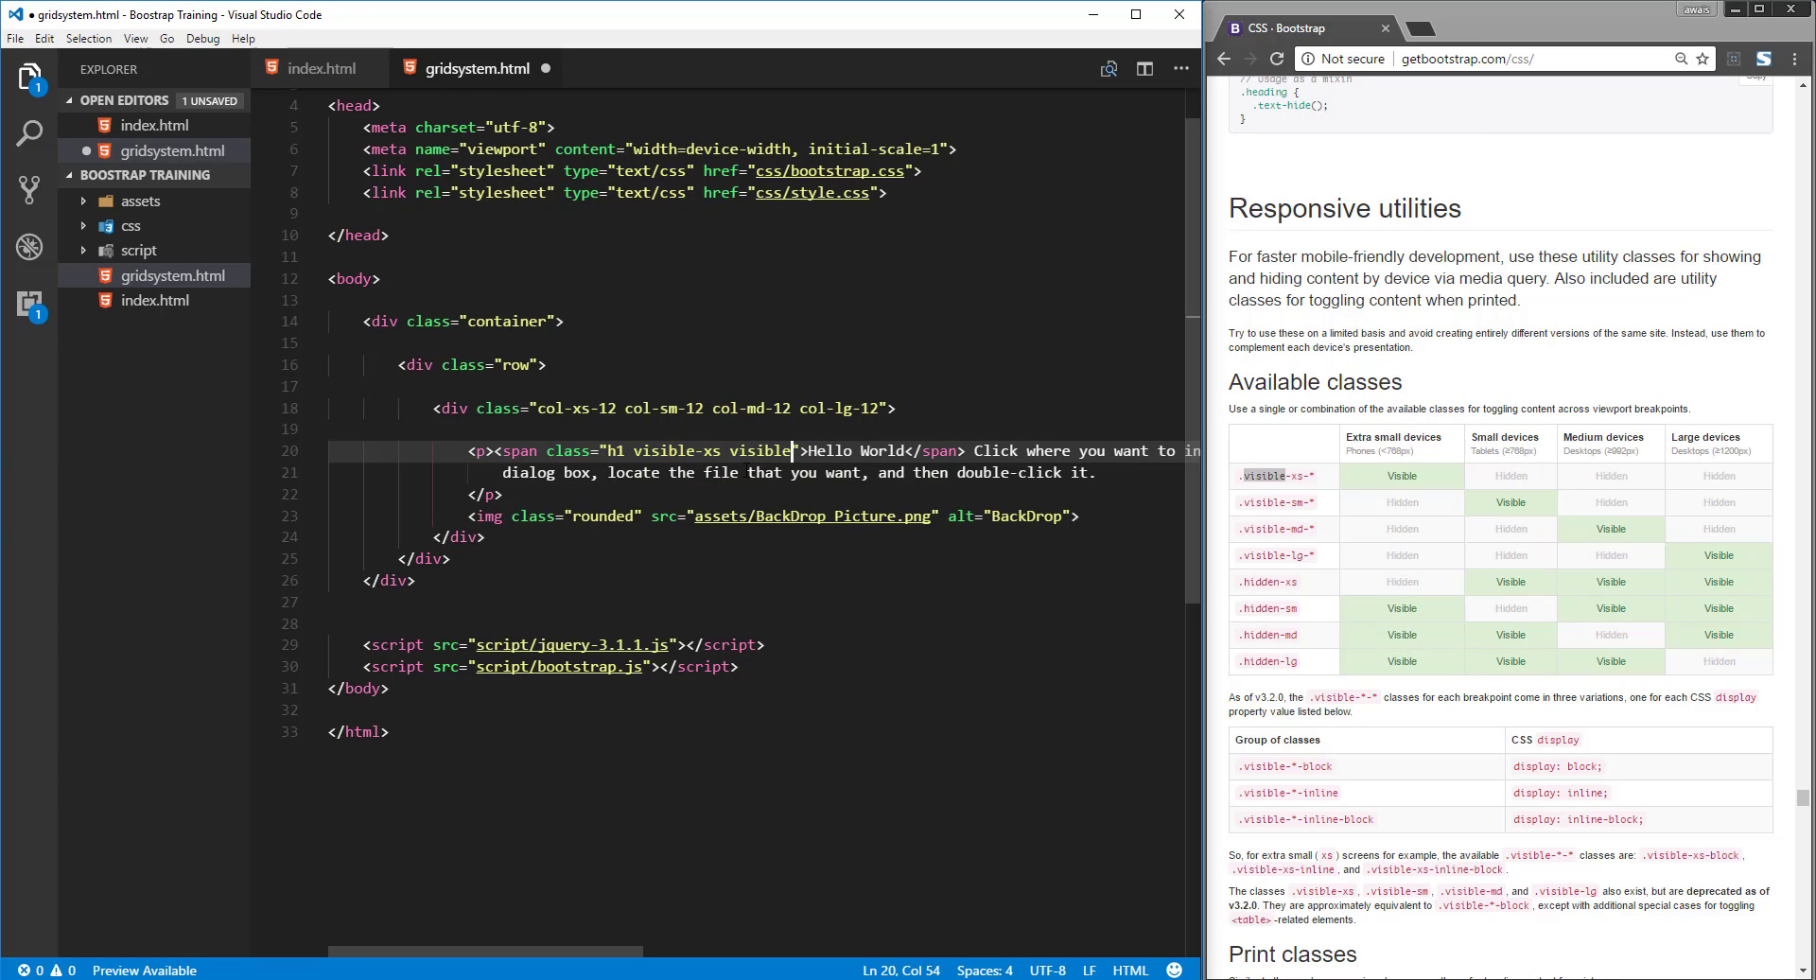
{"action": "type", "text": "-"}
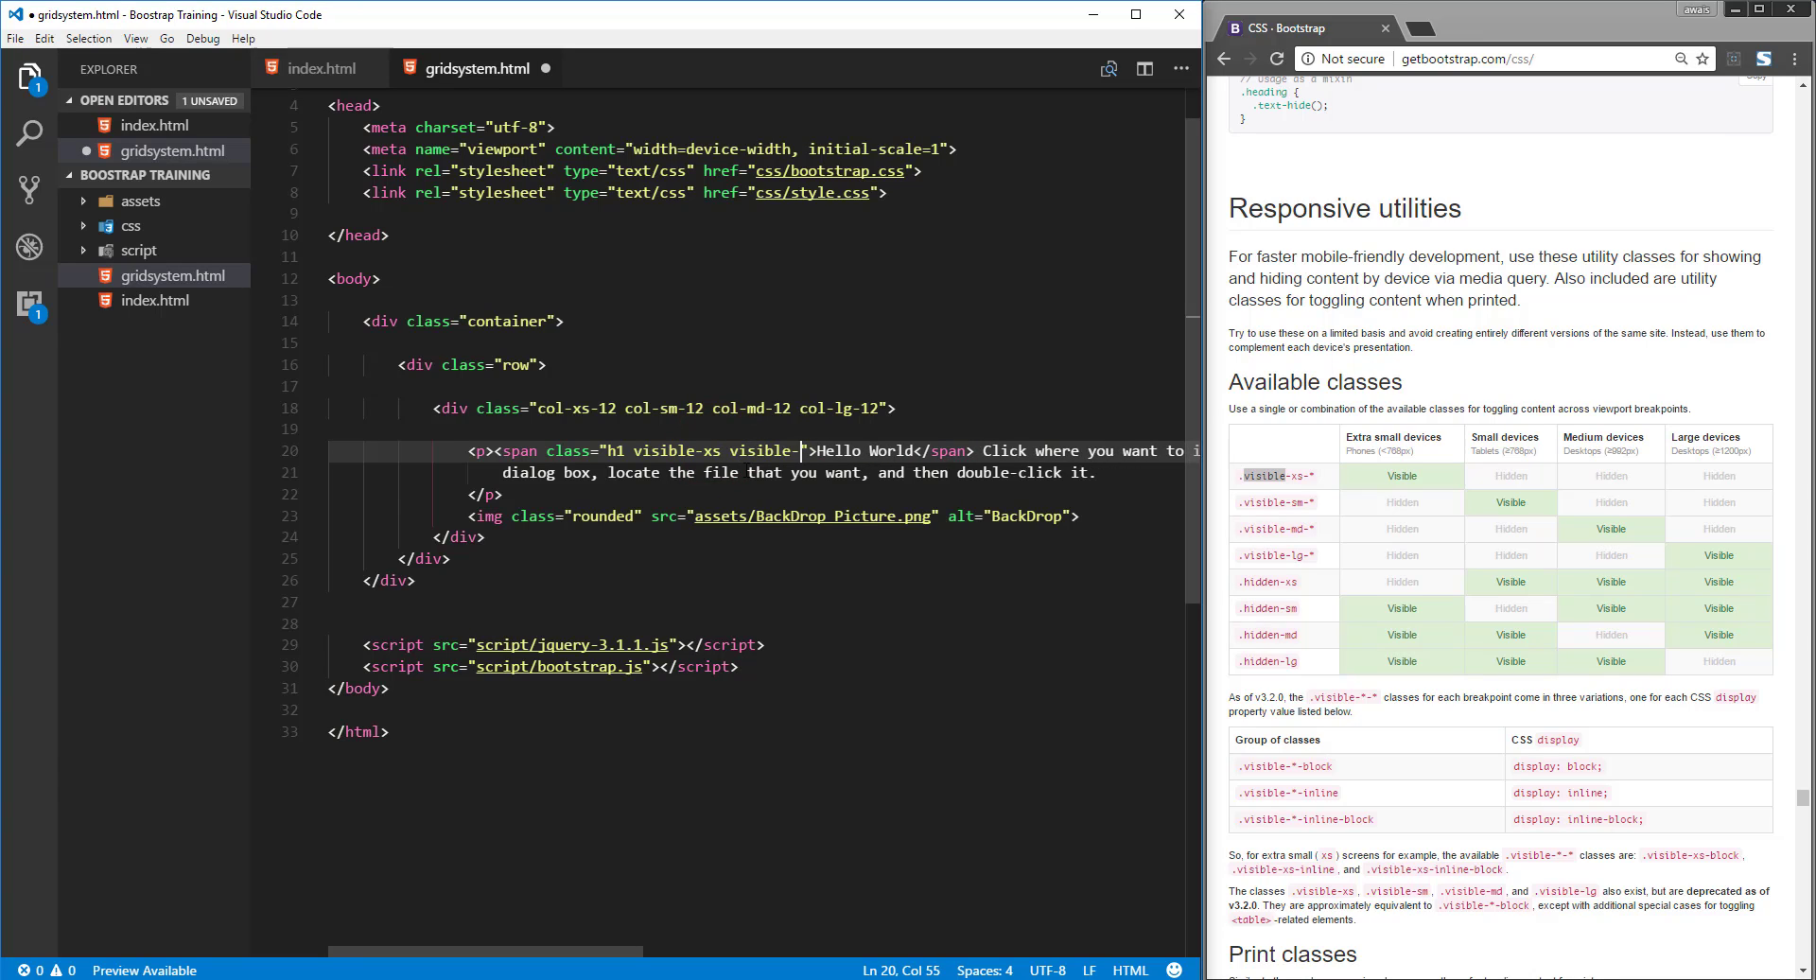
{"action": "type", "text": "s"}
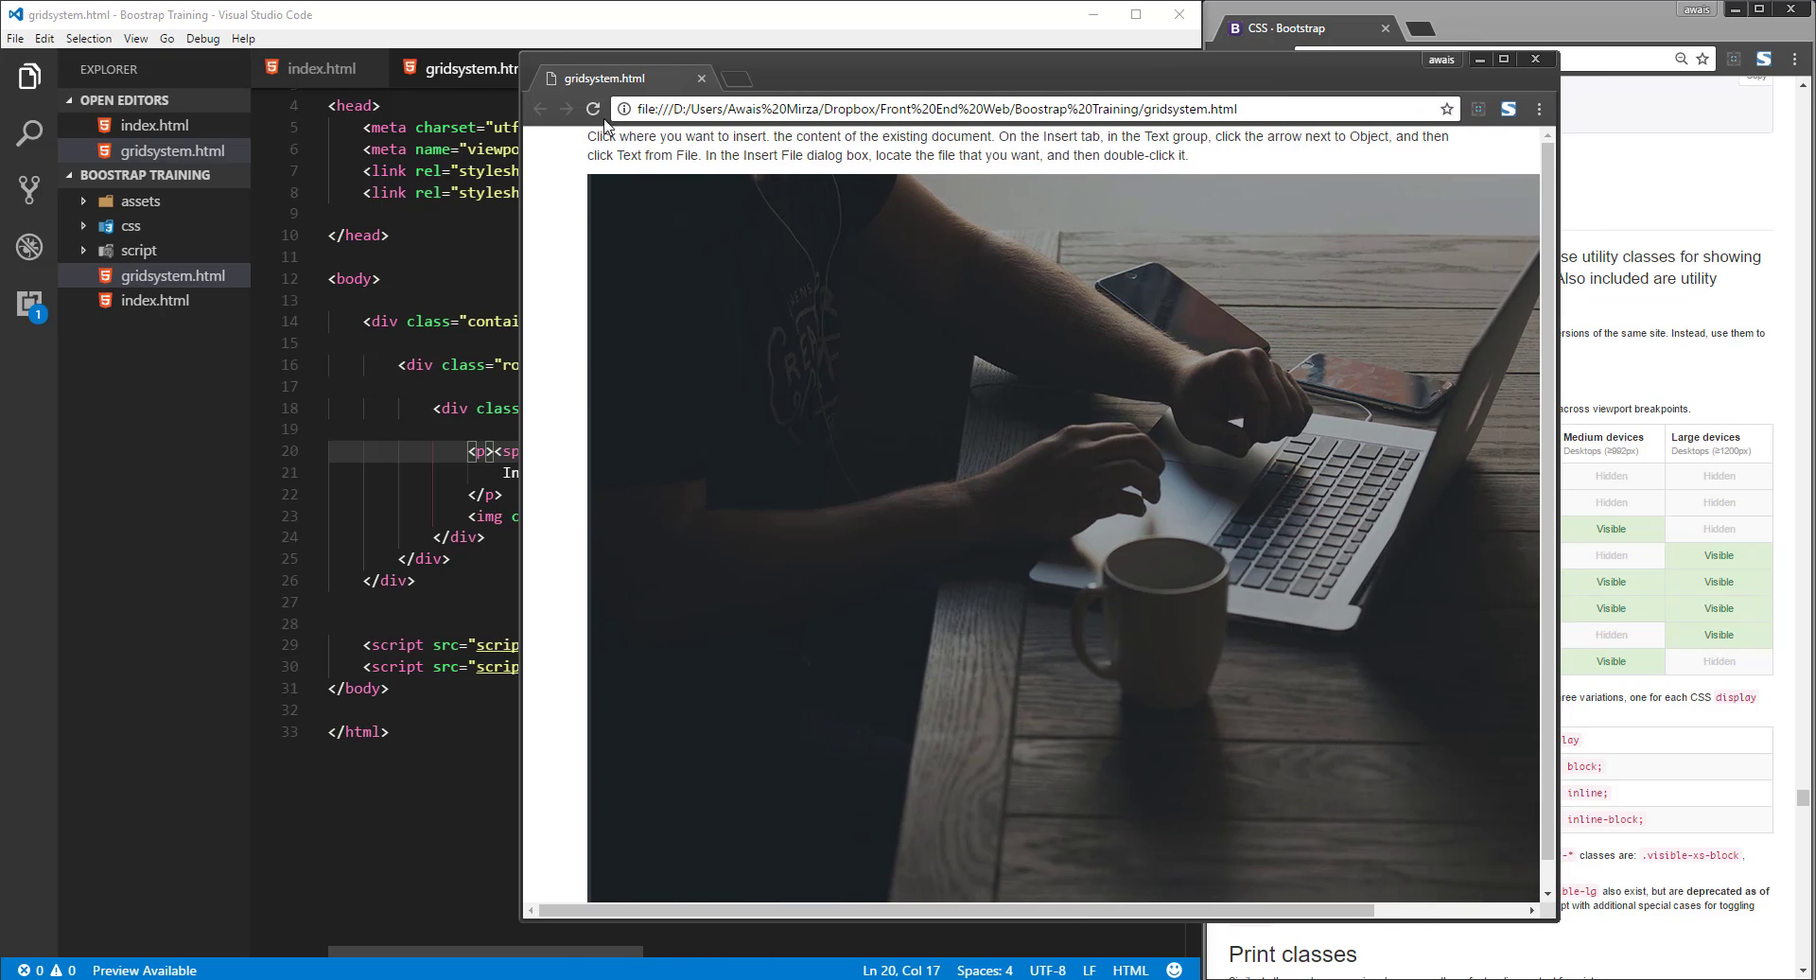
{"action": "mouse_move", "coordinate": [1168, 131]}
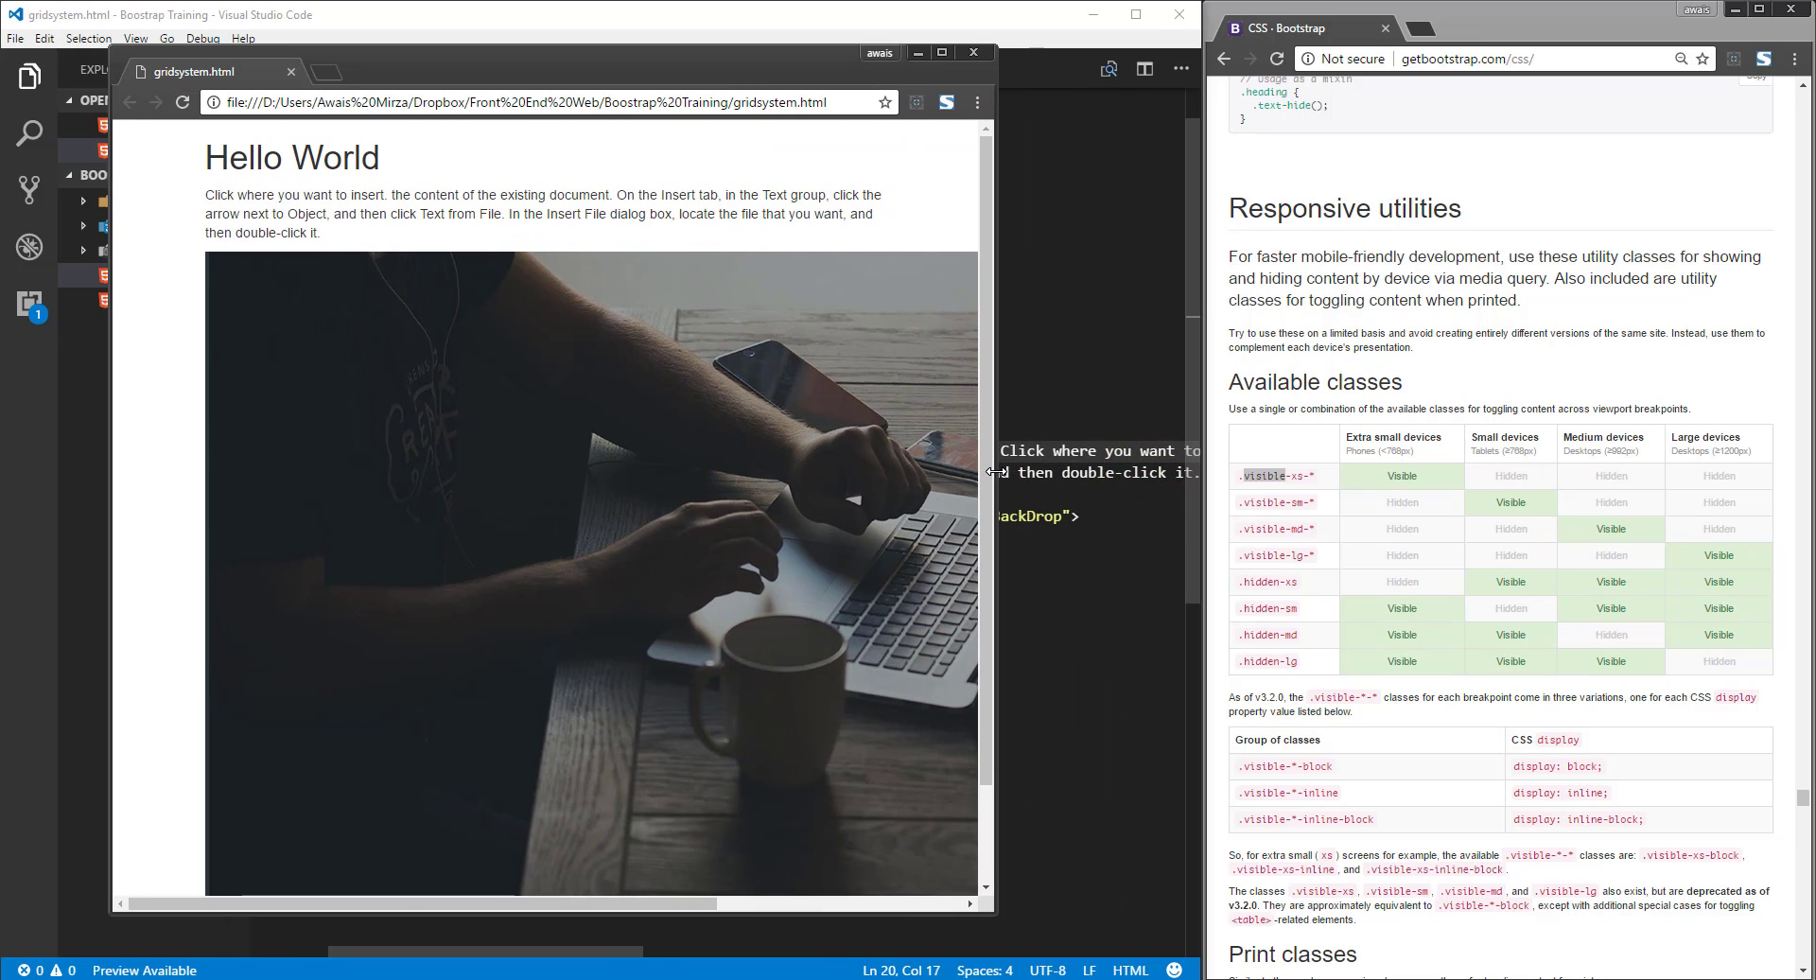
Step: Reload the page and narrow Chrome until the Hello World heading reappears
{"action": "left_click", "coordinate": [296, 168]}
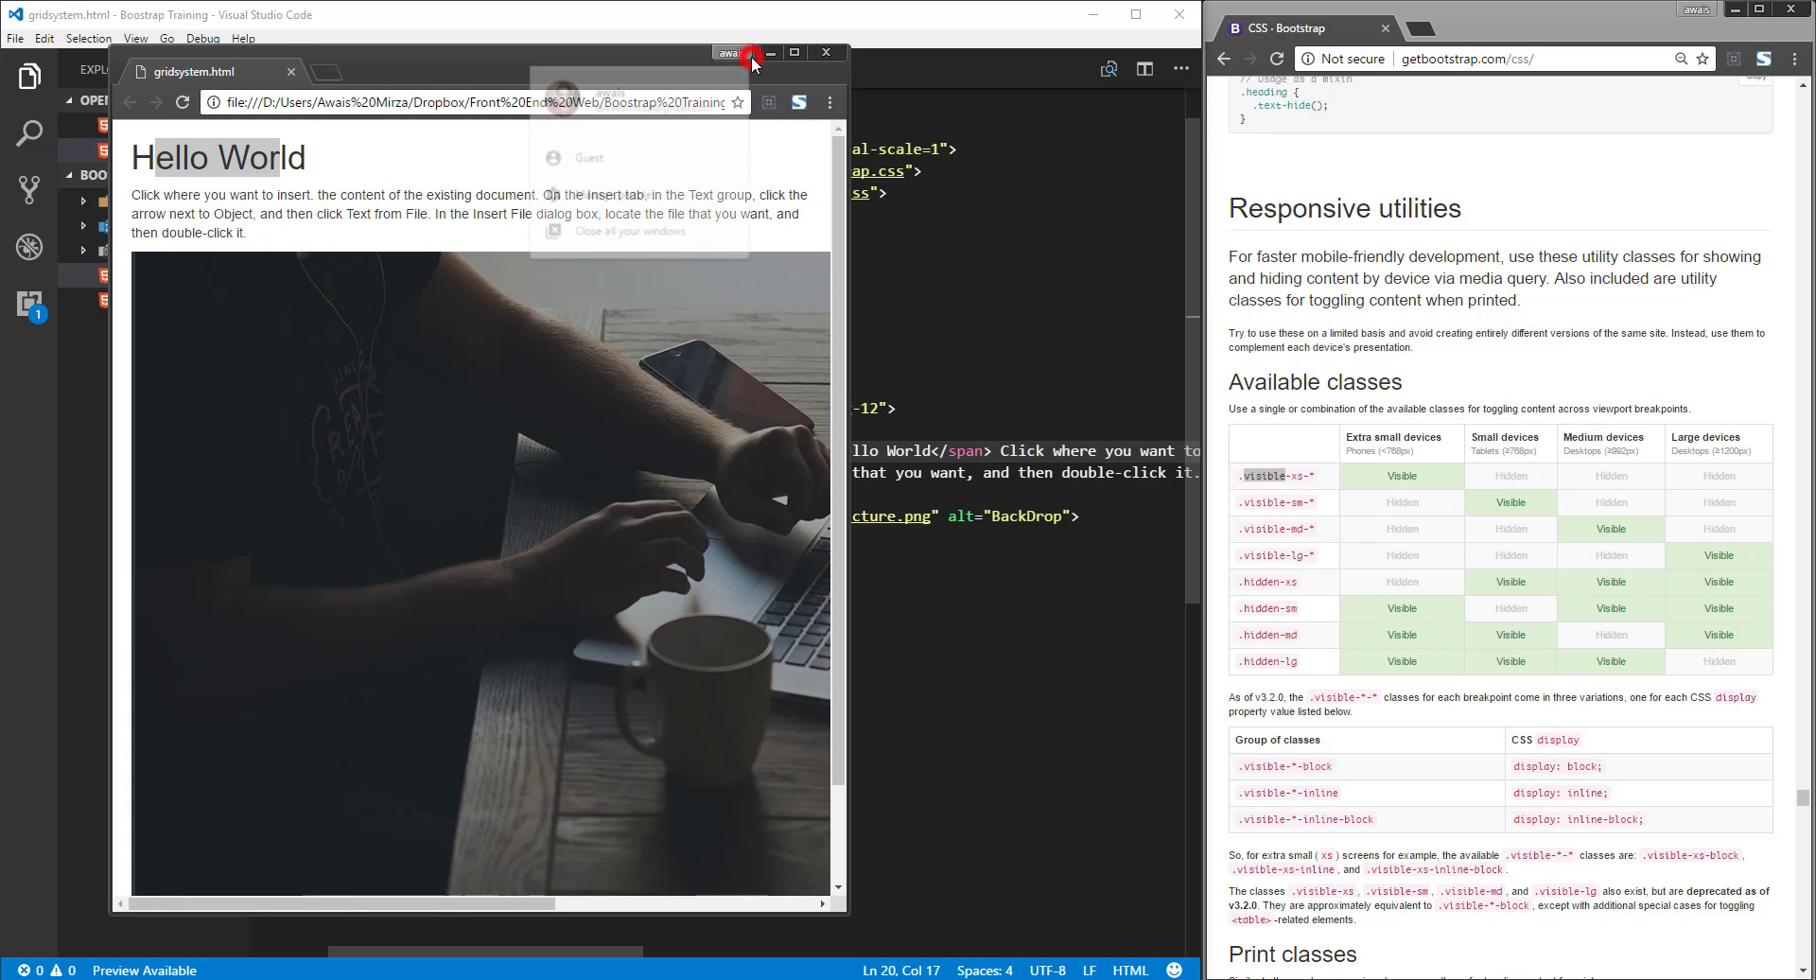
{"action": "left_click", "coordinate": [751, 53]}
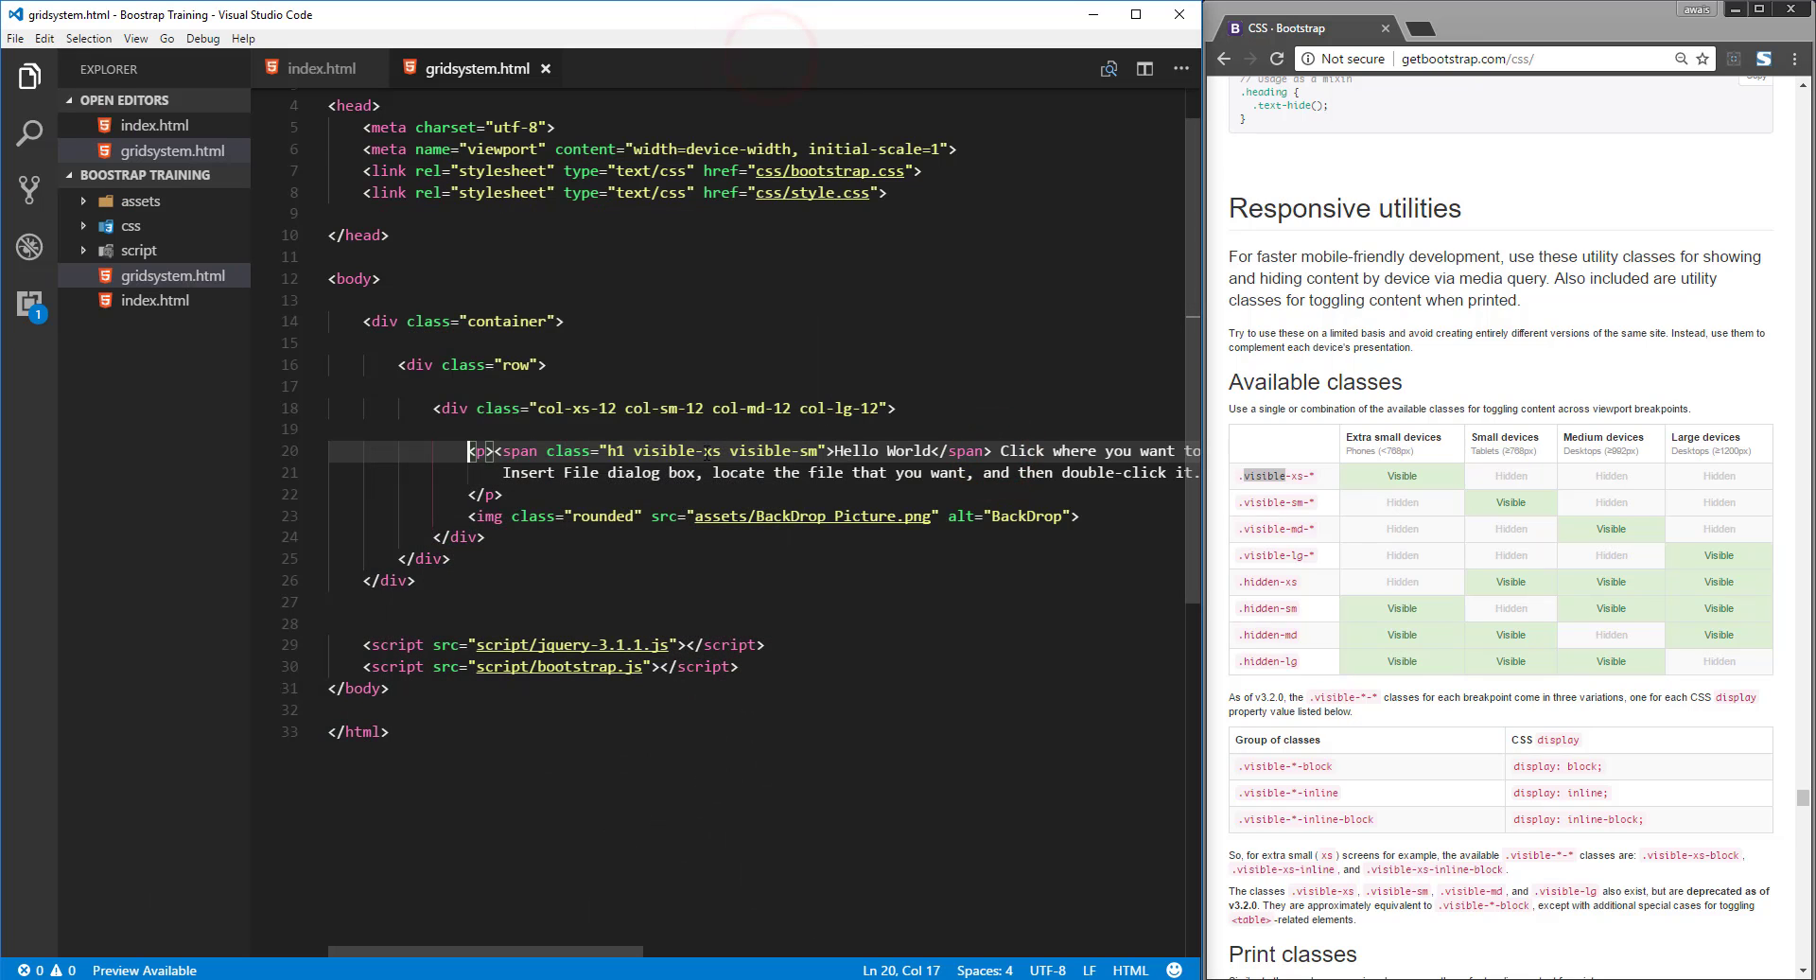
{"action": "double_click", "coordinate": [677, 450]}
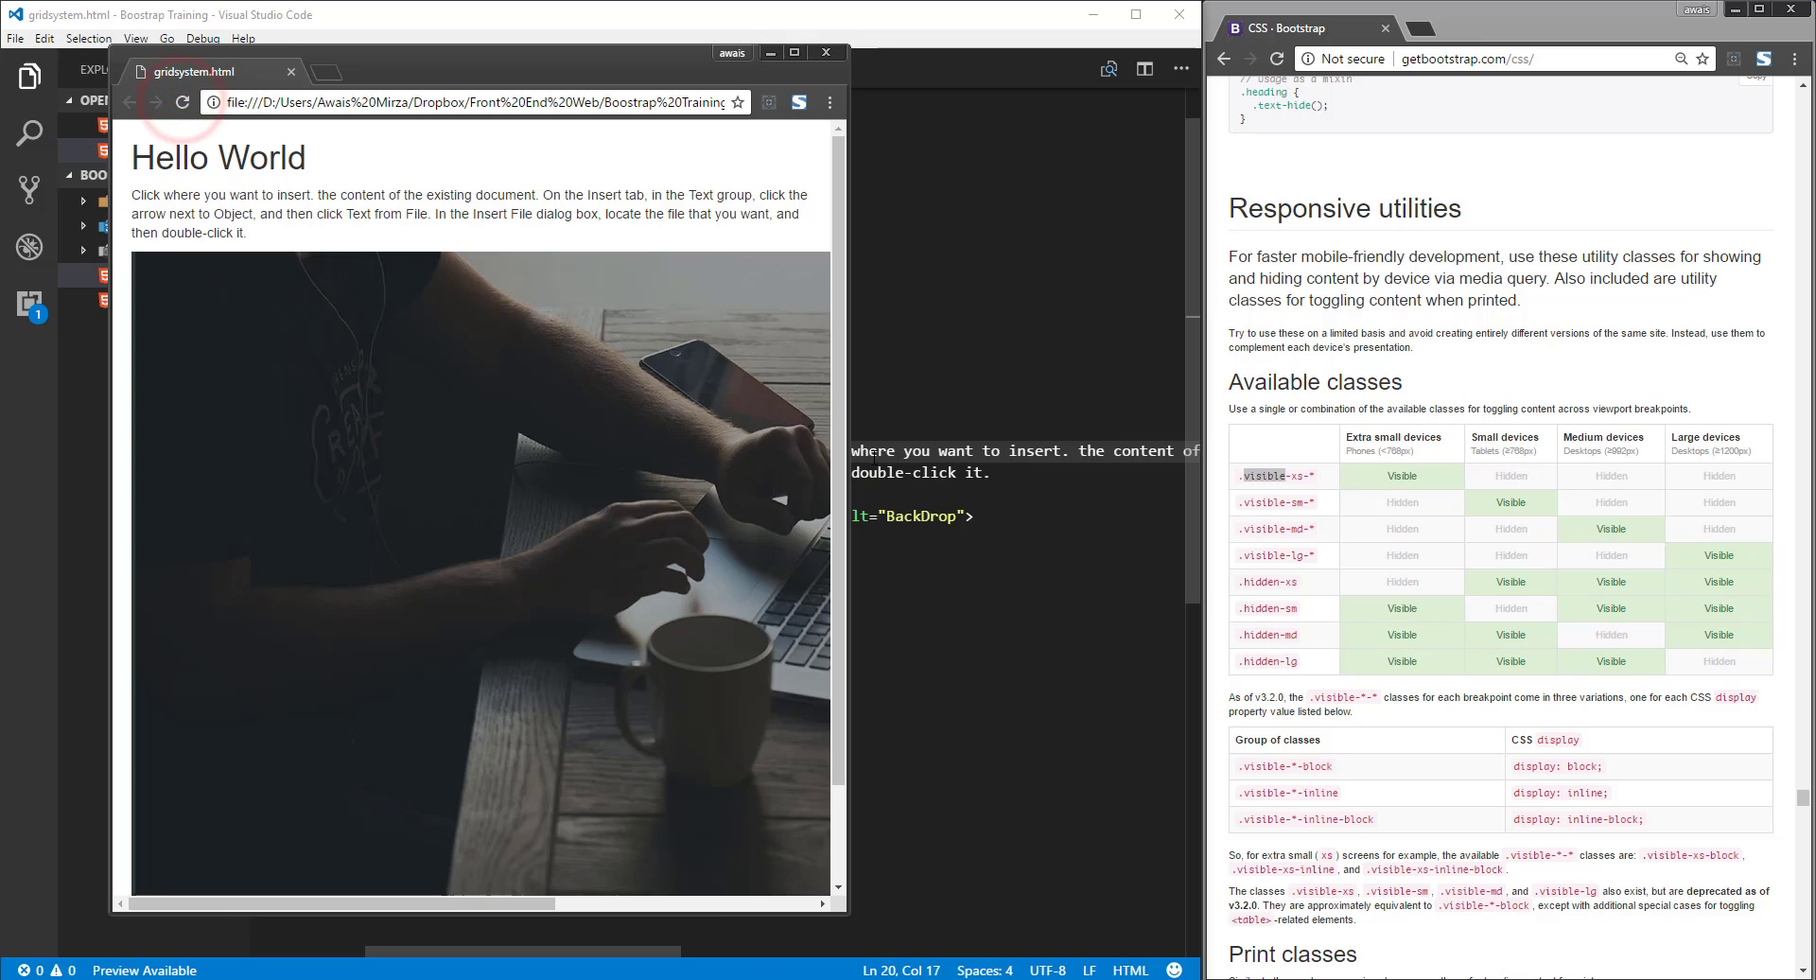
Step: Widen the Chrome window to desktop width so Hello World hides, leaving the paragraph and photo
{"action": "scroll", "scroll_direction": "down", "scroll_amount": 3}
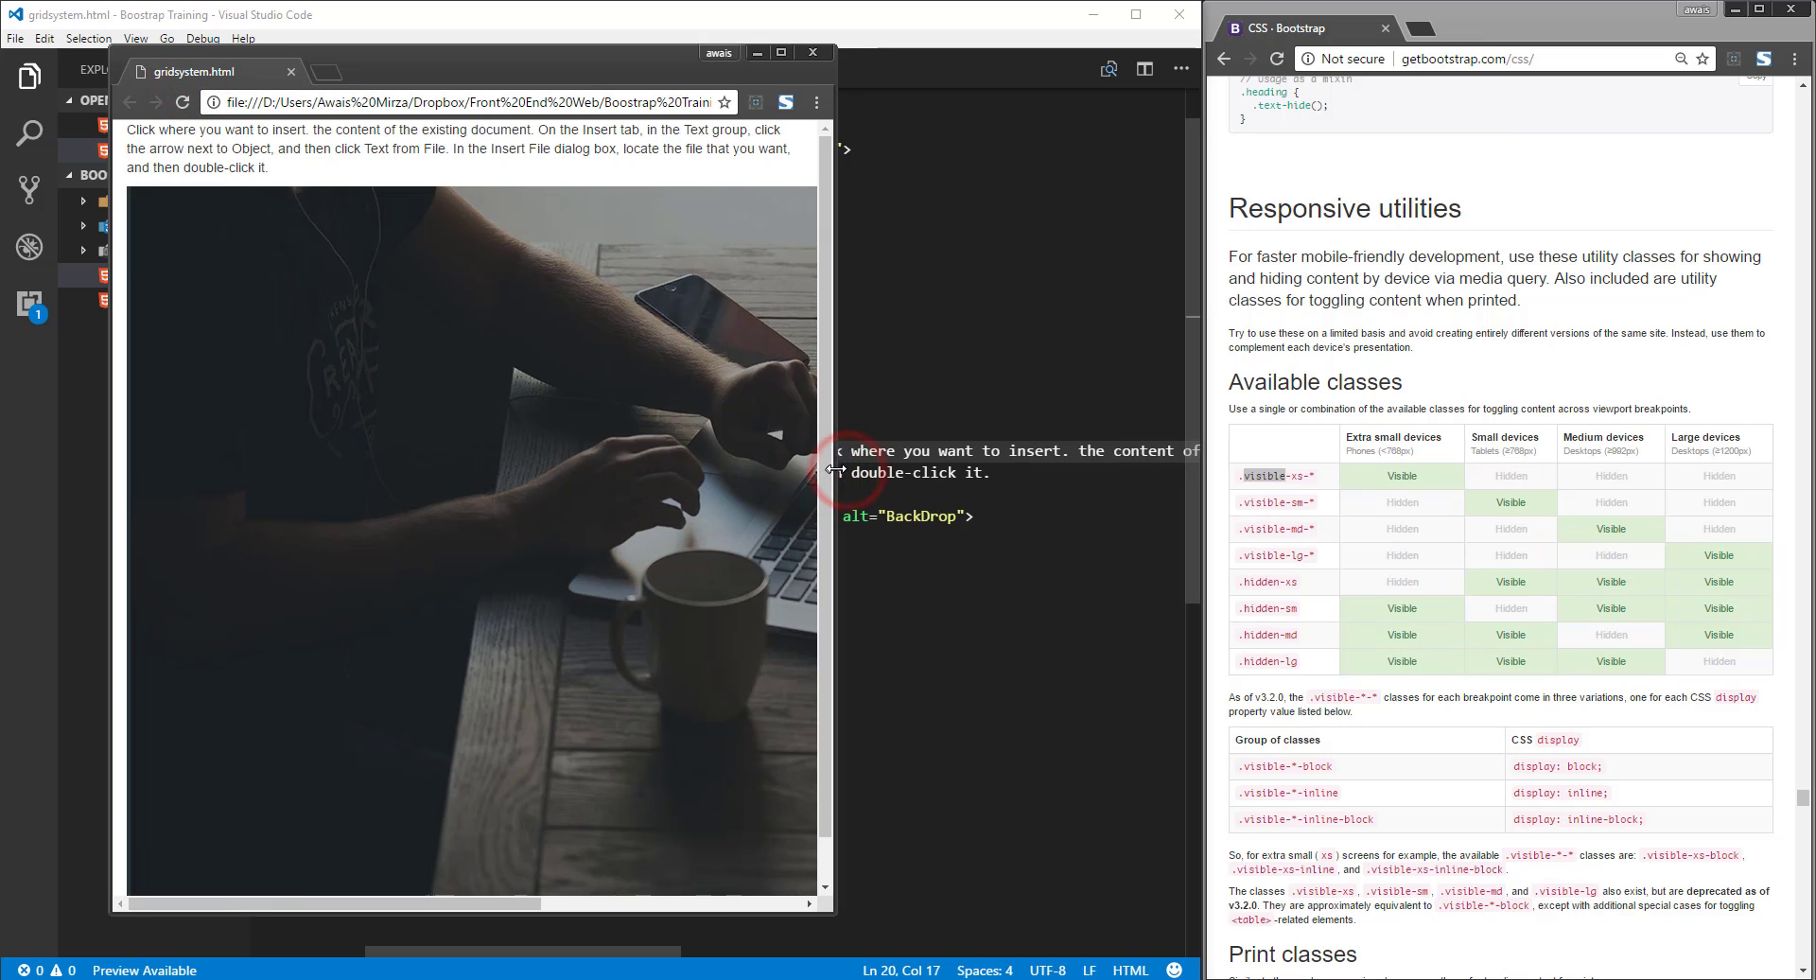
{"action": "left_click_drag", "start_coordinate": [832, 469], "coordinate": [621, 469]}
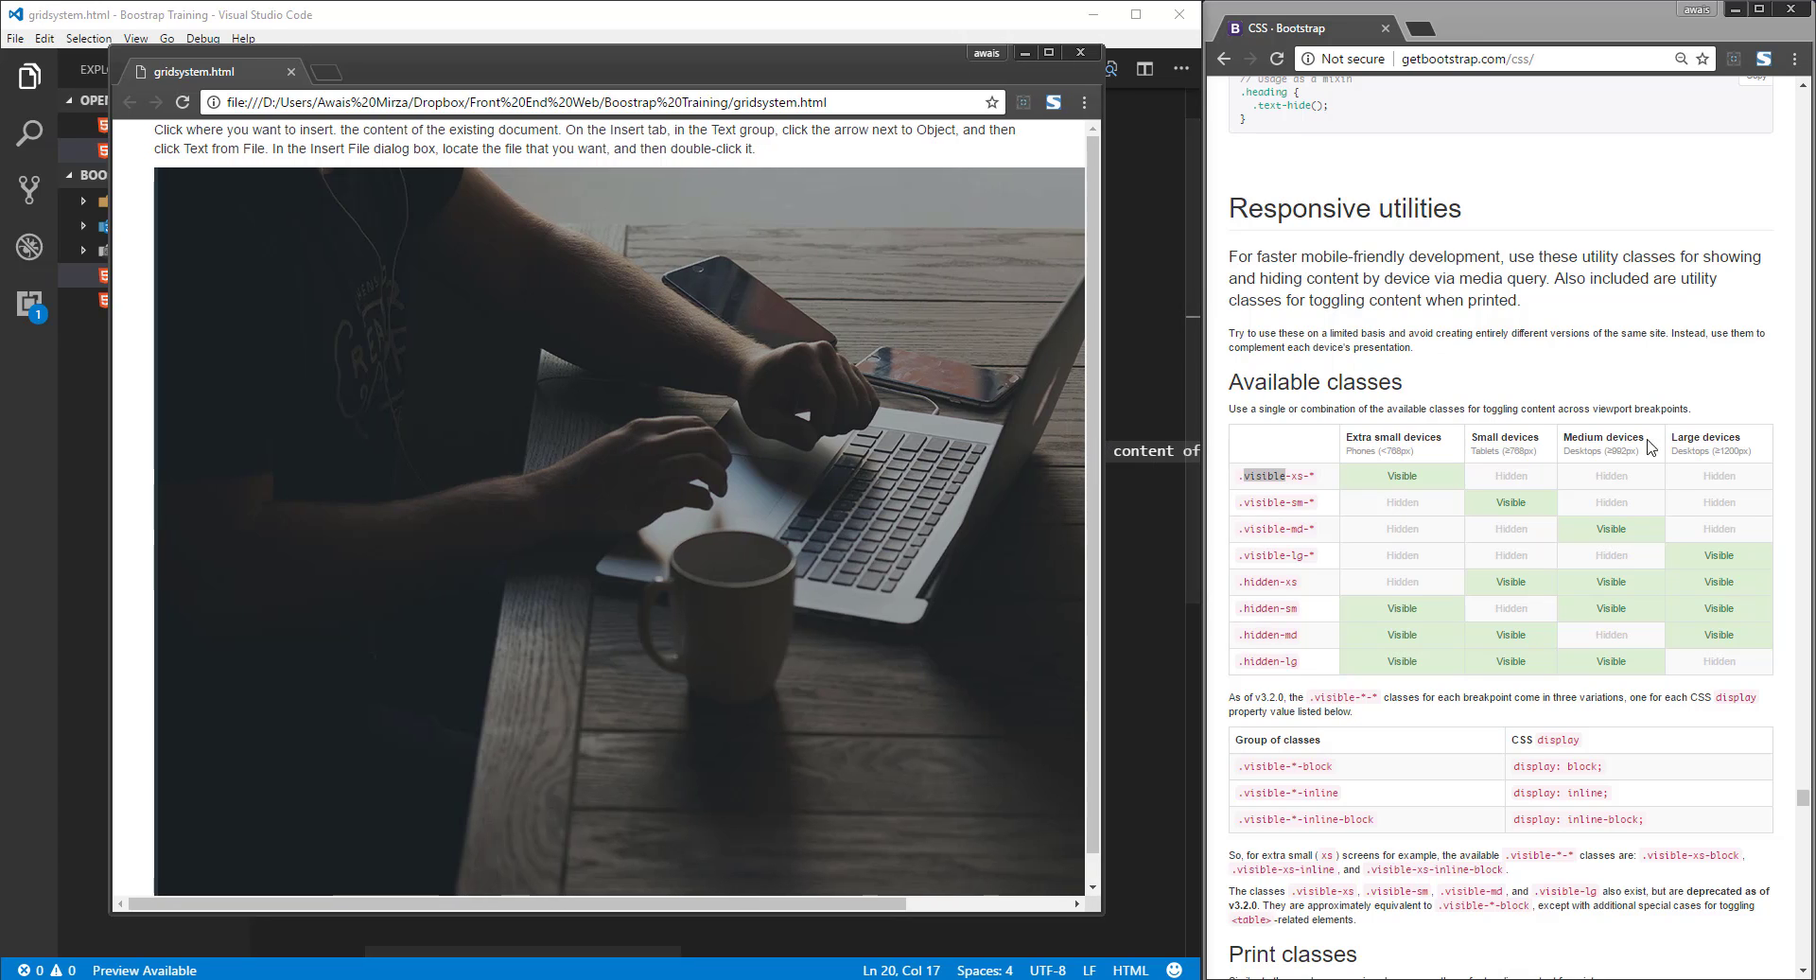
{"action": "double_click", "coordinate": [1621, 450]}
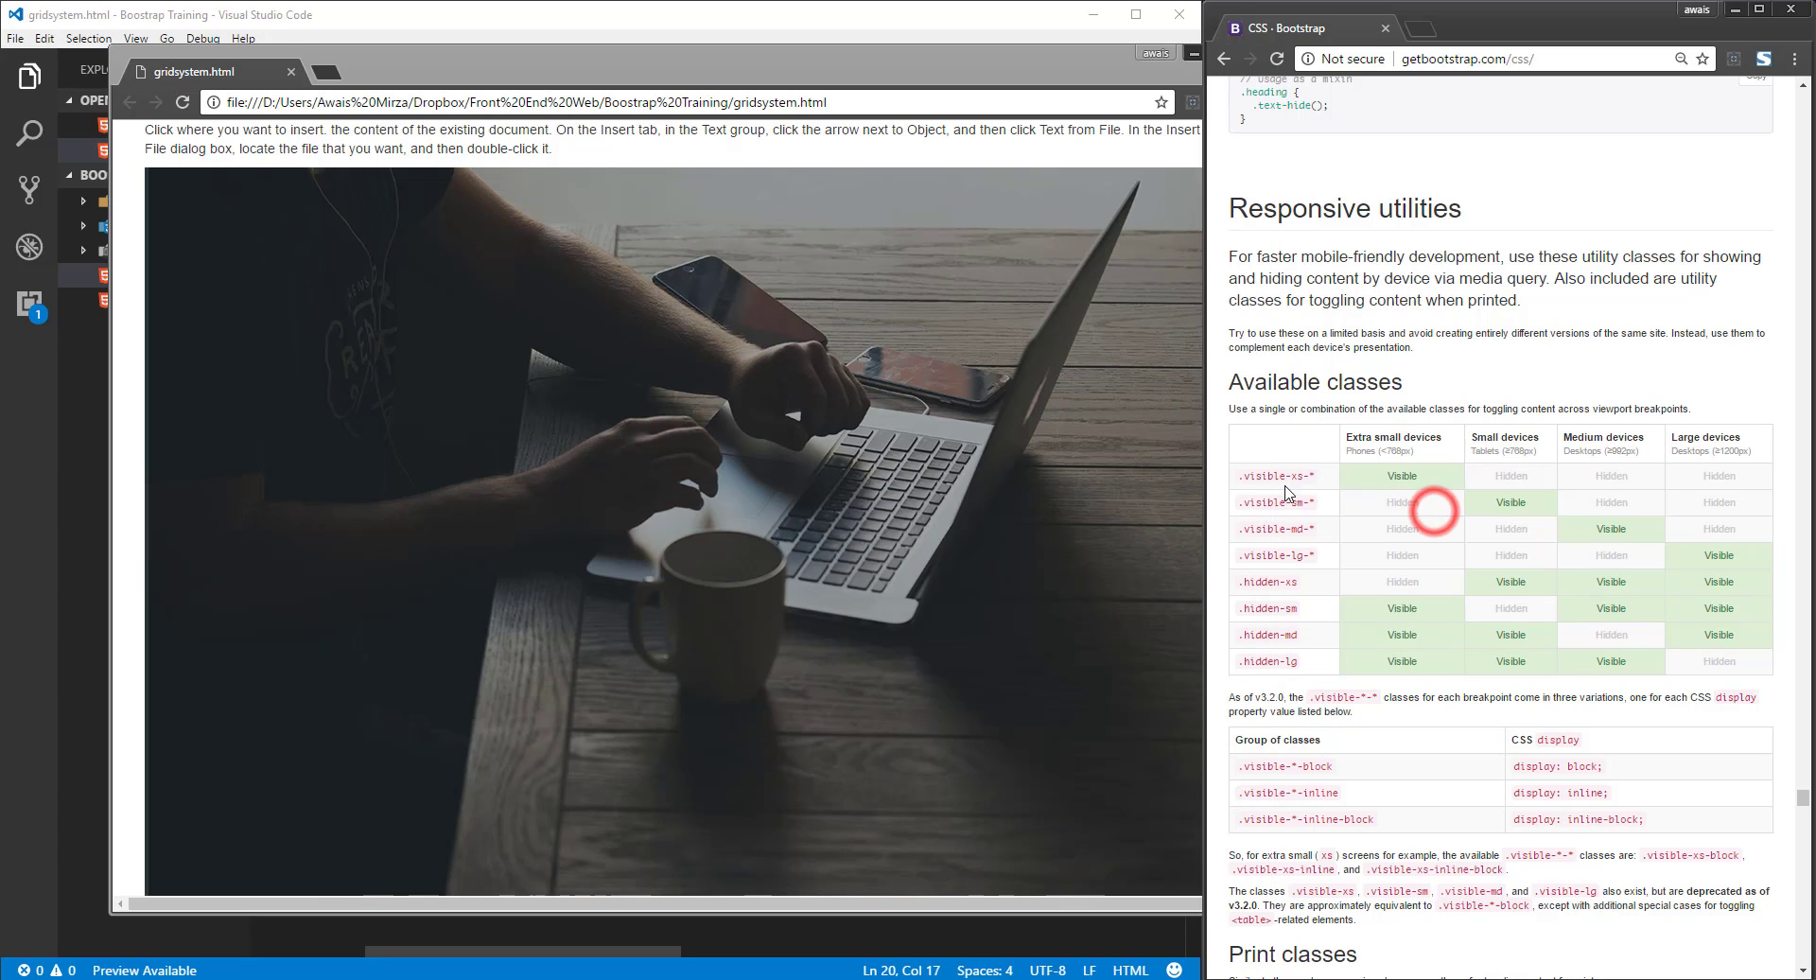
{"action": "double_click", "coordinate": [1262, 475]}
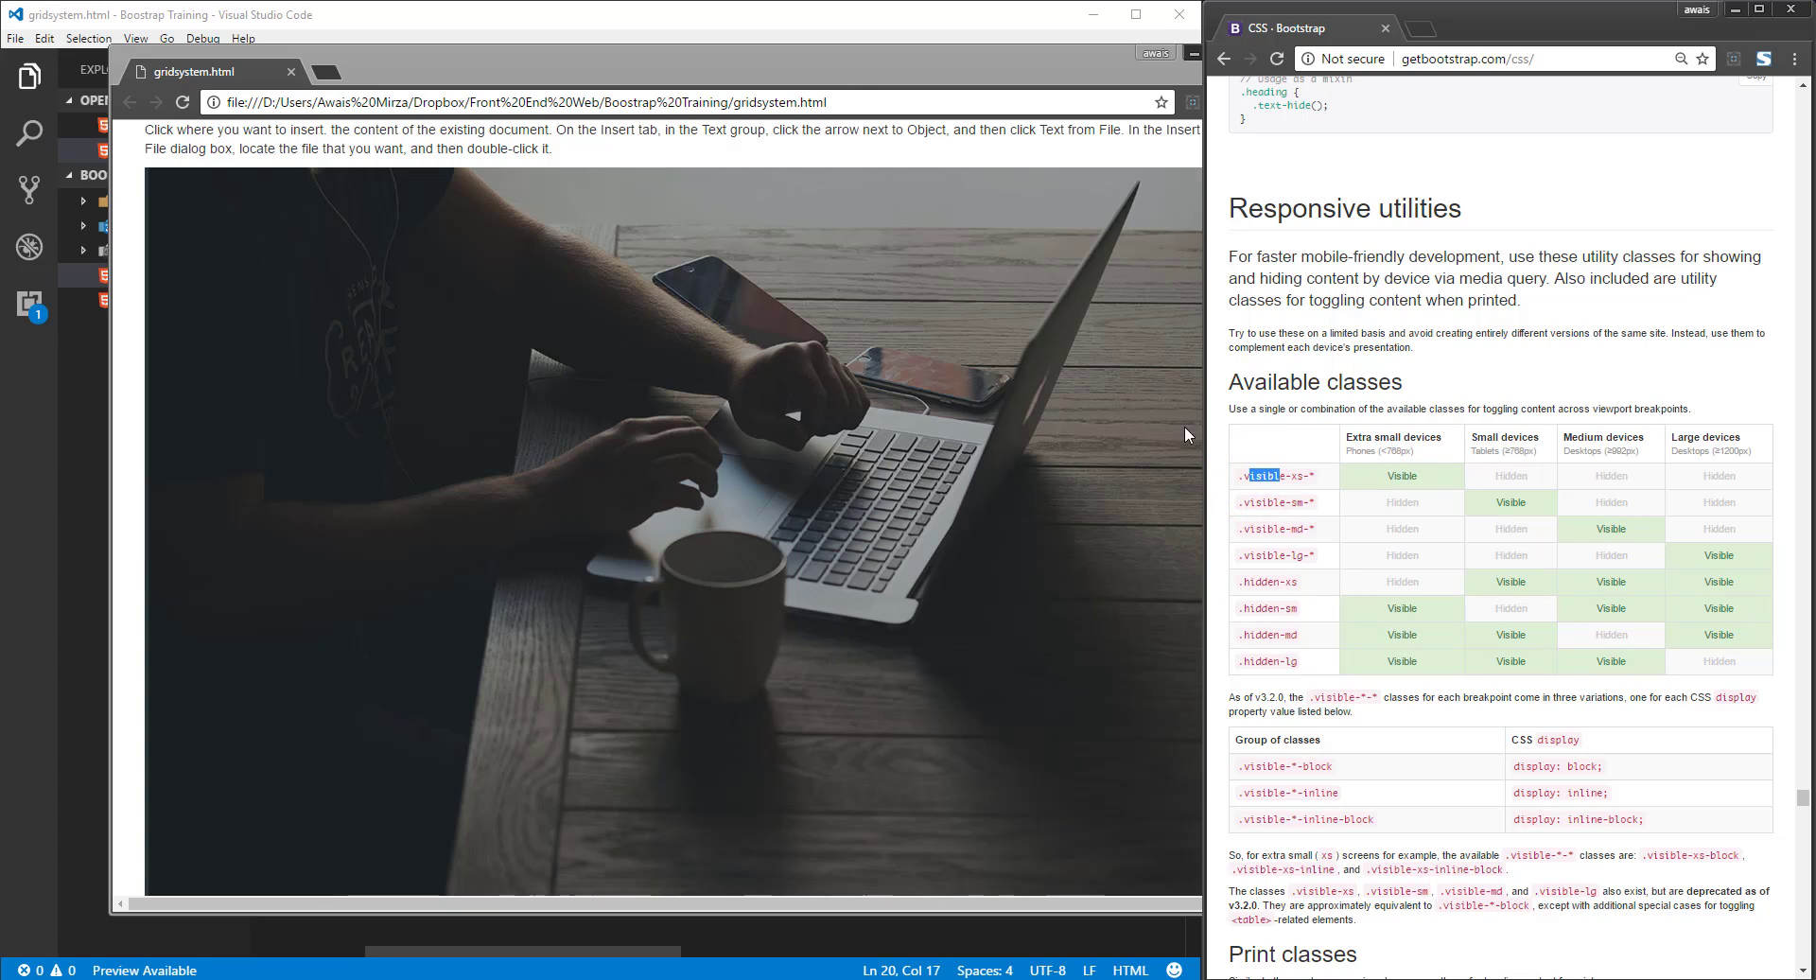
{"action": "left_click", "coordinate": [1402, 474]}
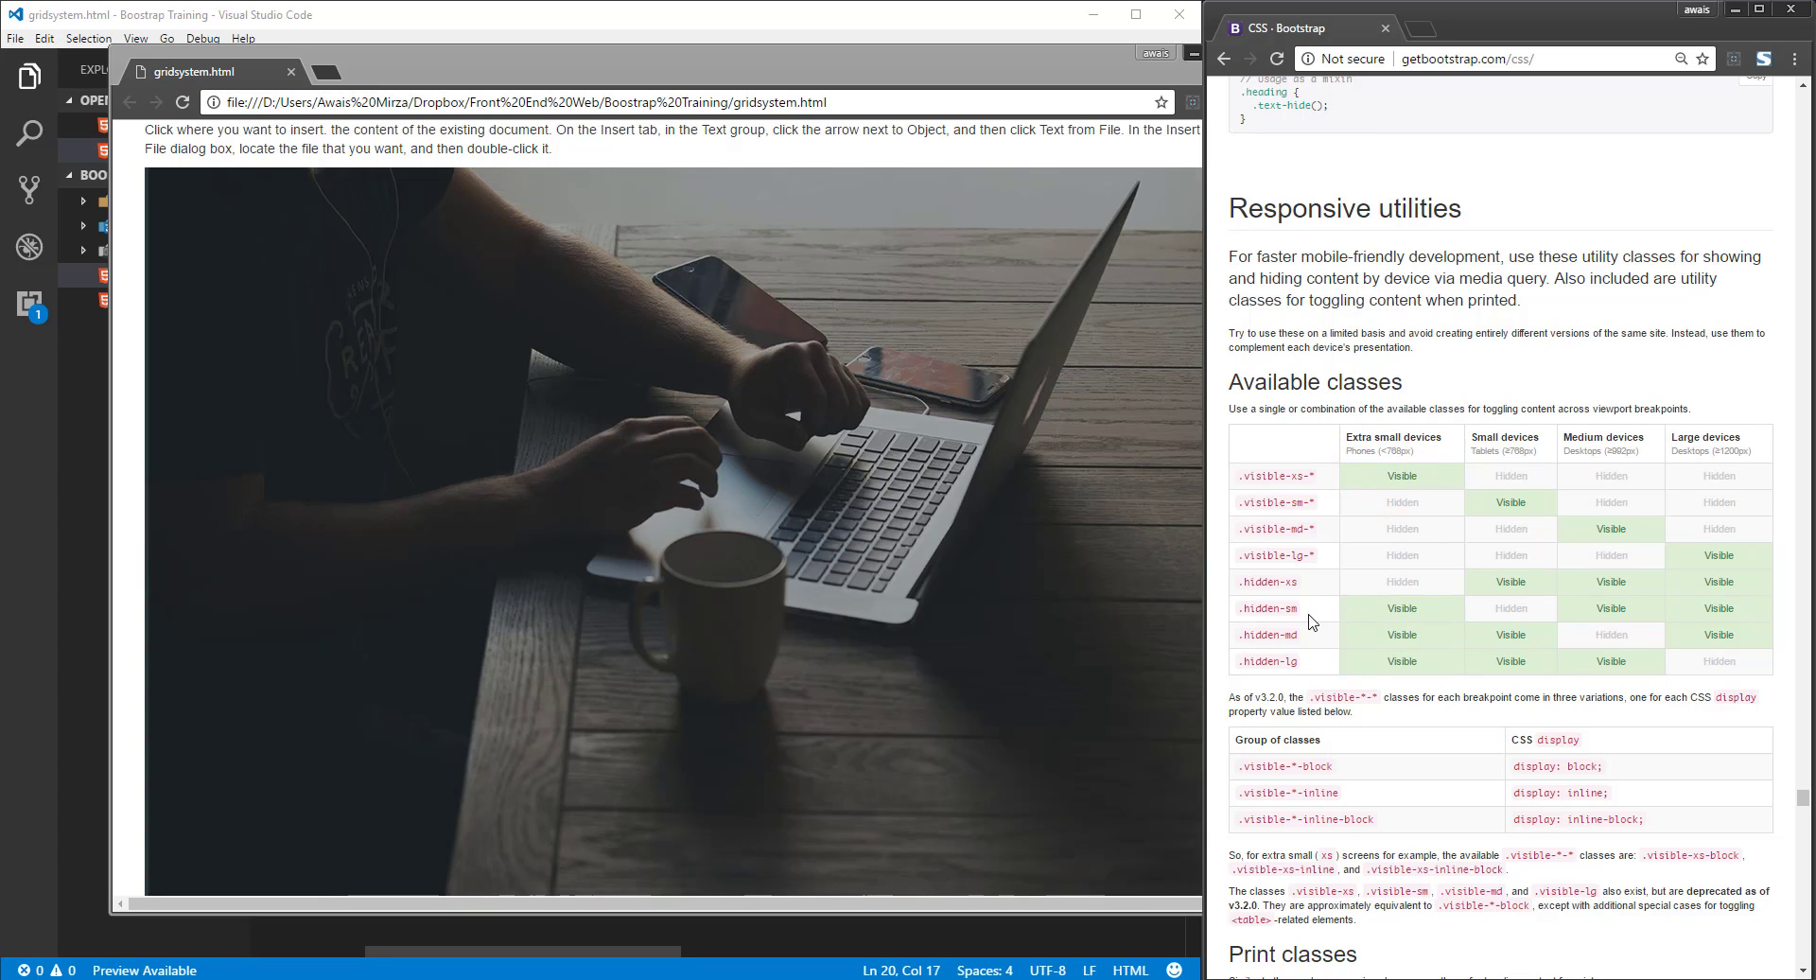
{"action": "mouse_move", "coordinate": [1249, 473]}
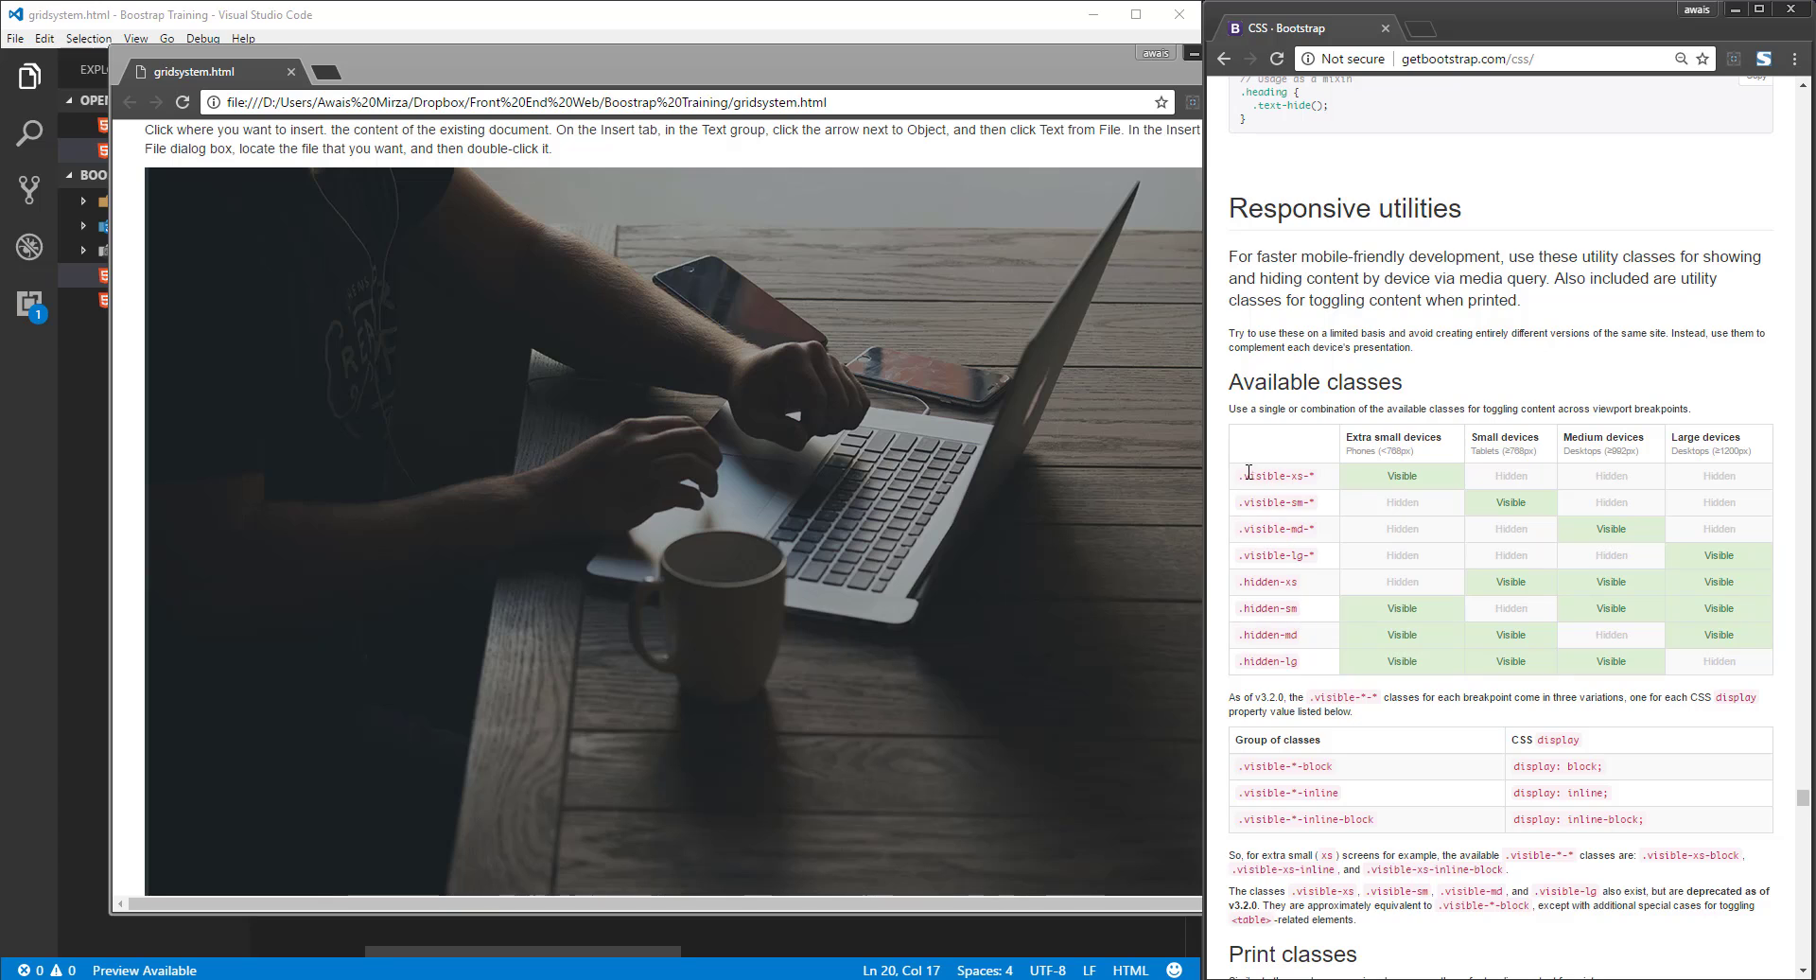
{"action": "double_click", "coordinate": [1265, 473]}
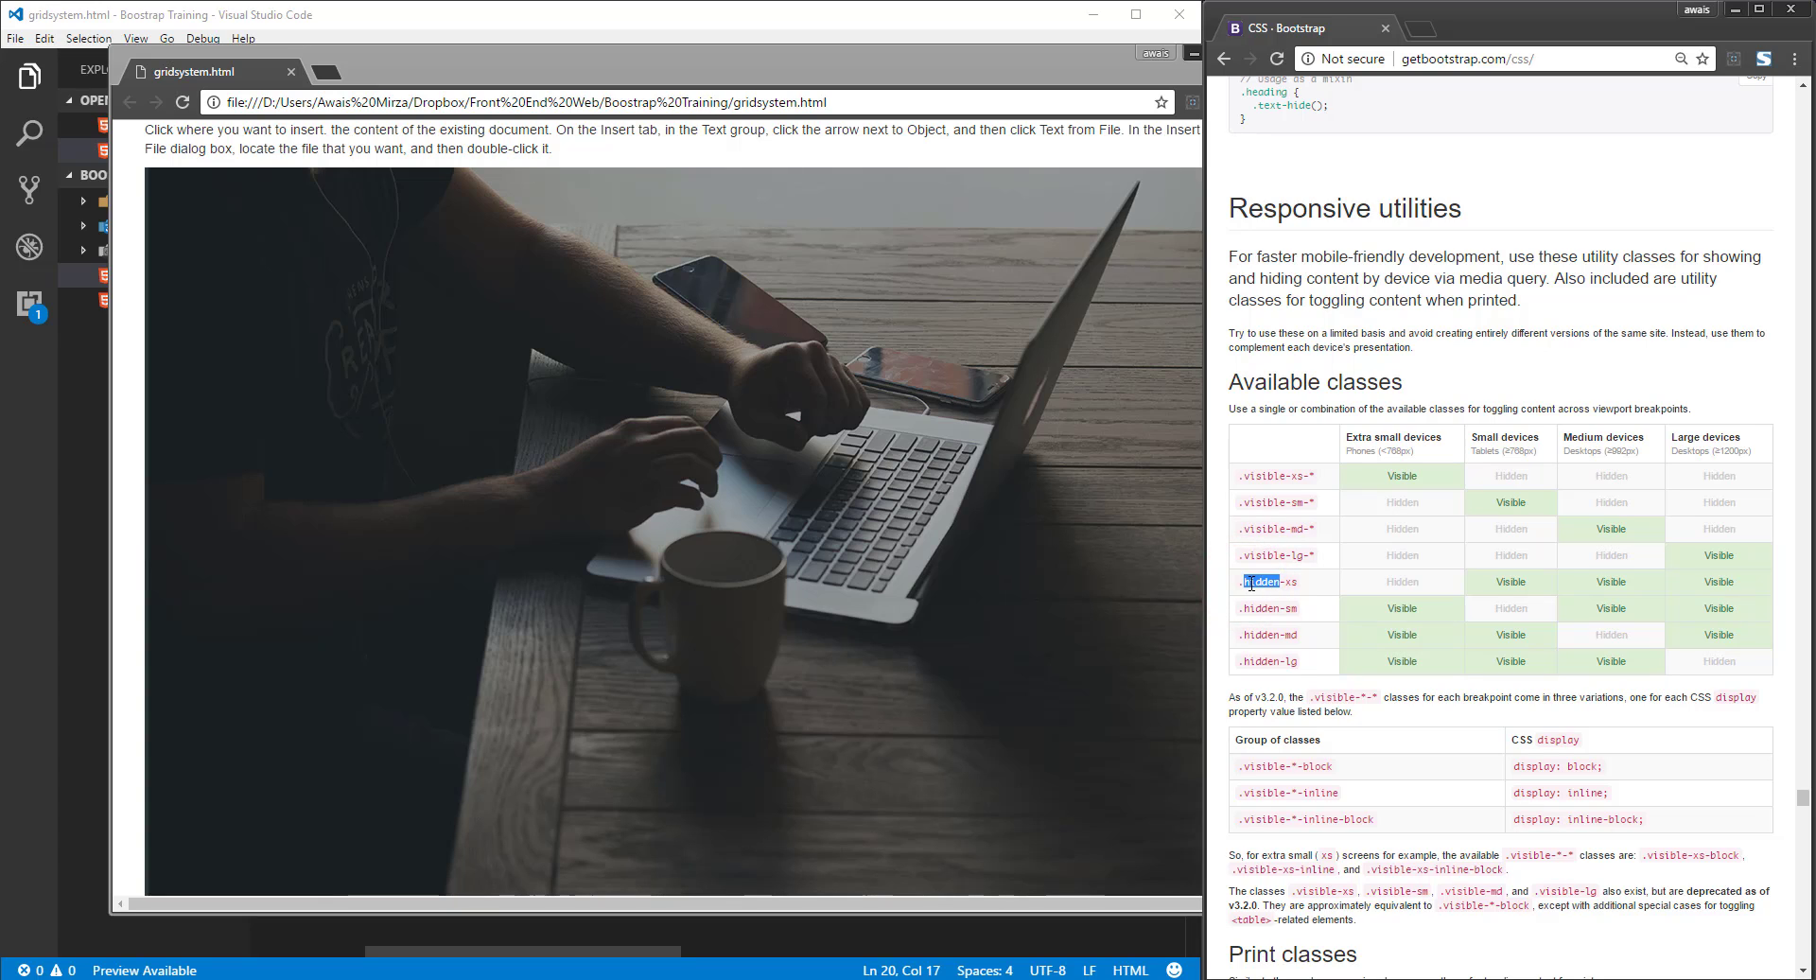
{"action": "mouse_move", "coordinate": [1504, 586]}
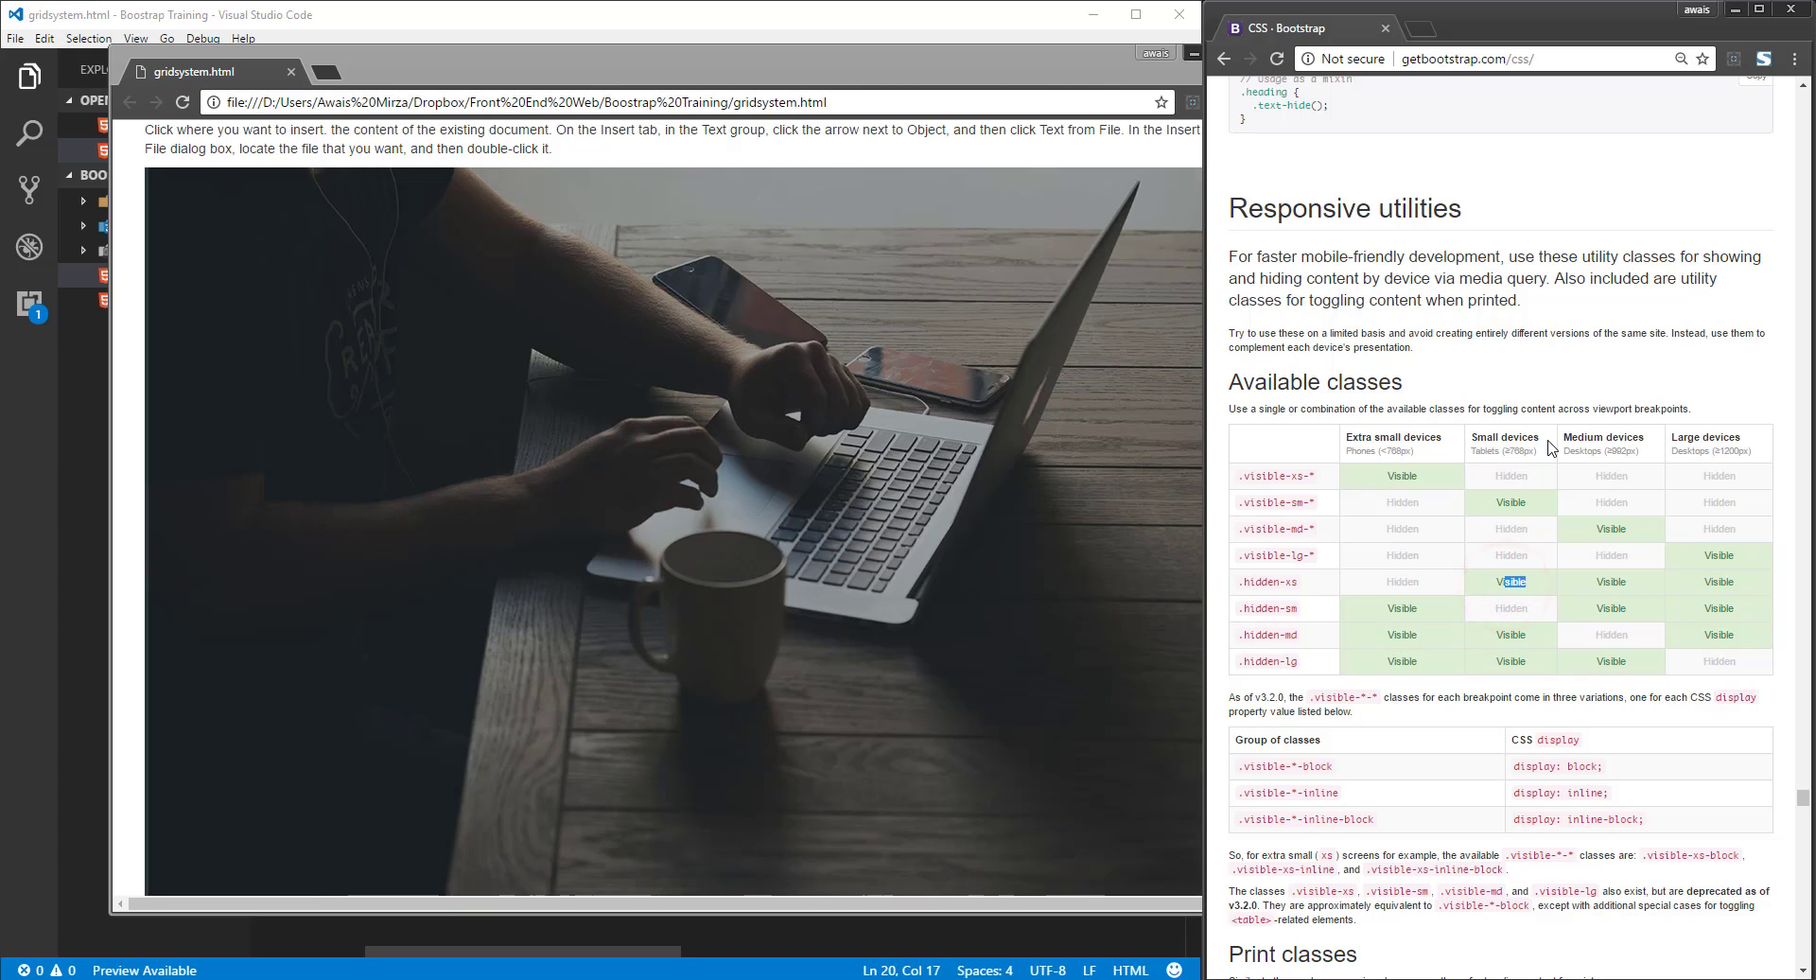
{"action": "left_click", "coordinate": [1376, 628]}
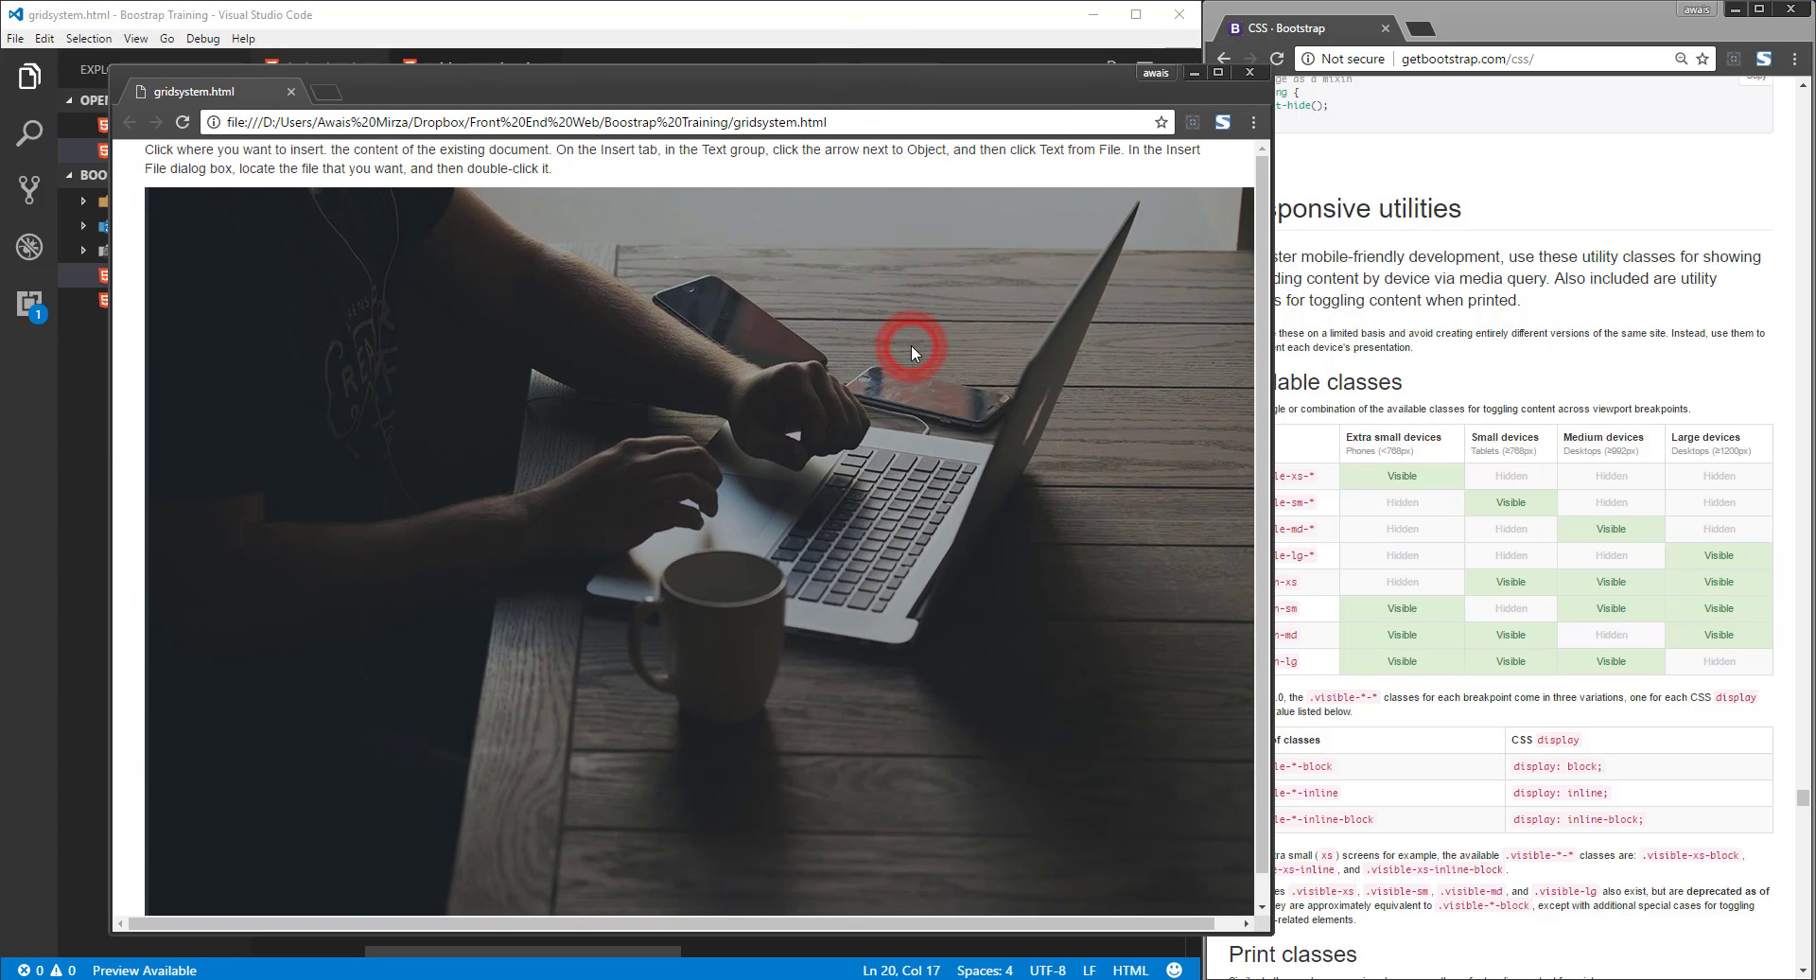
Step: Bring the gridsystem.html Chrome preview back to the front
{"action": "left_click", "coordinate": [912, 350]}
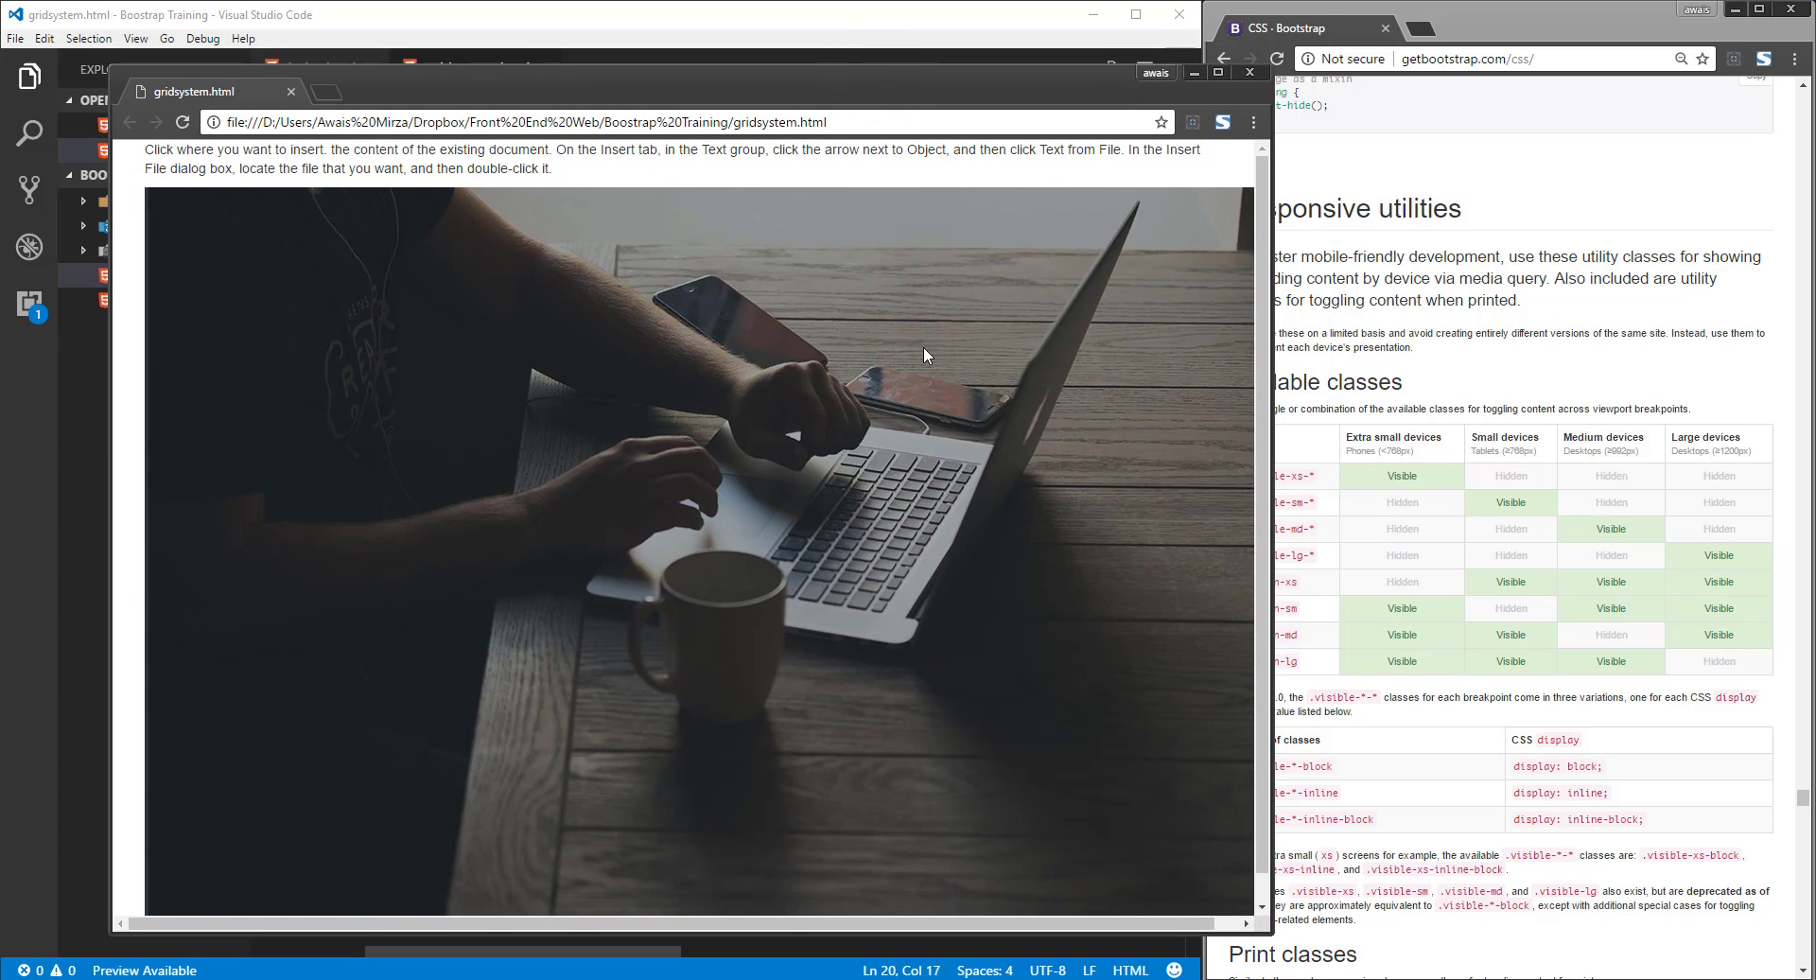
{"action": "mouse_move", "coordinate": [760, 224]}
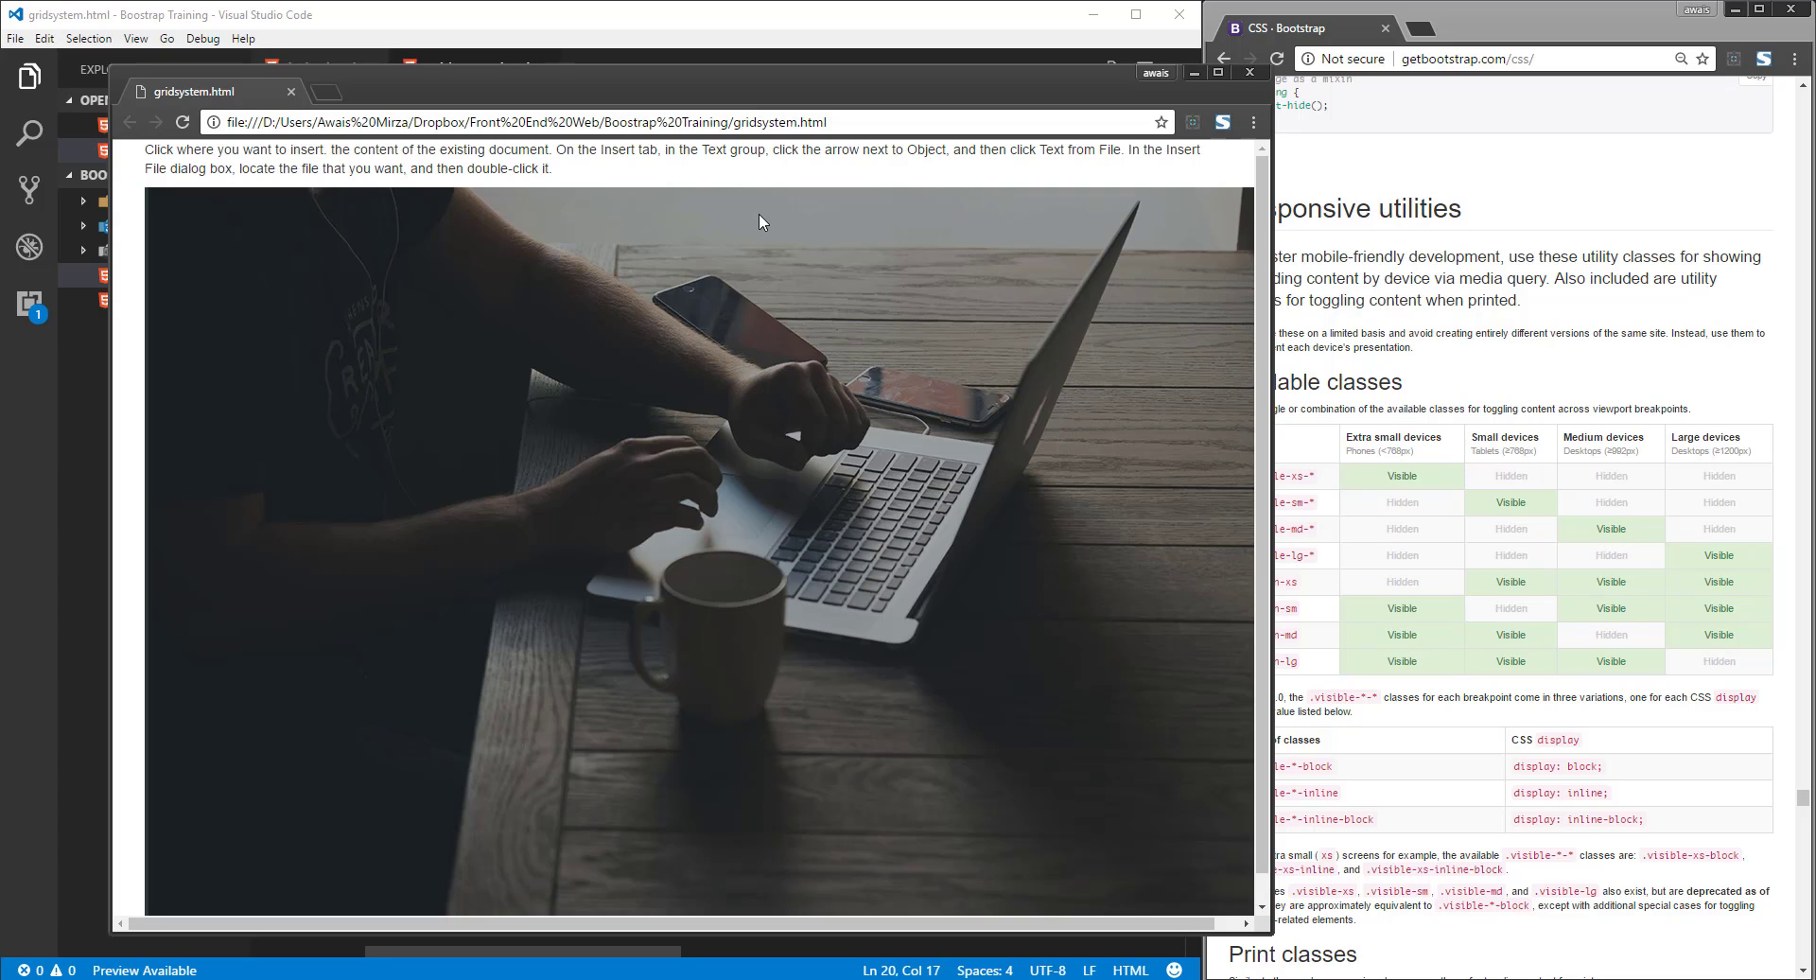
{"action": "mouse_move", "coordinate": [117, 555]}
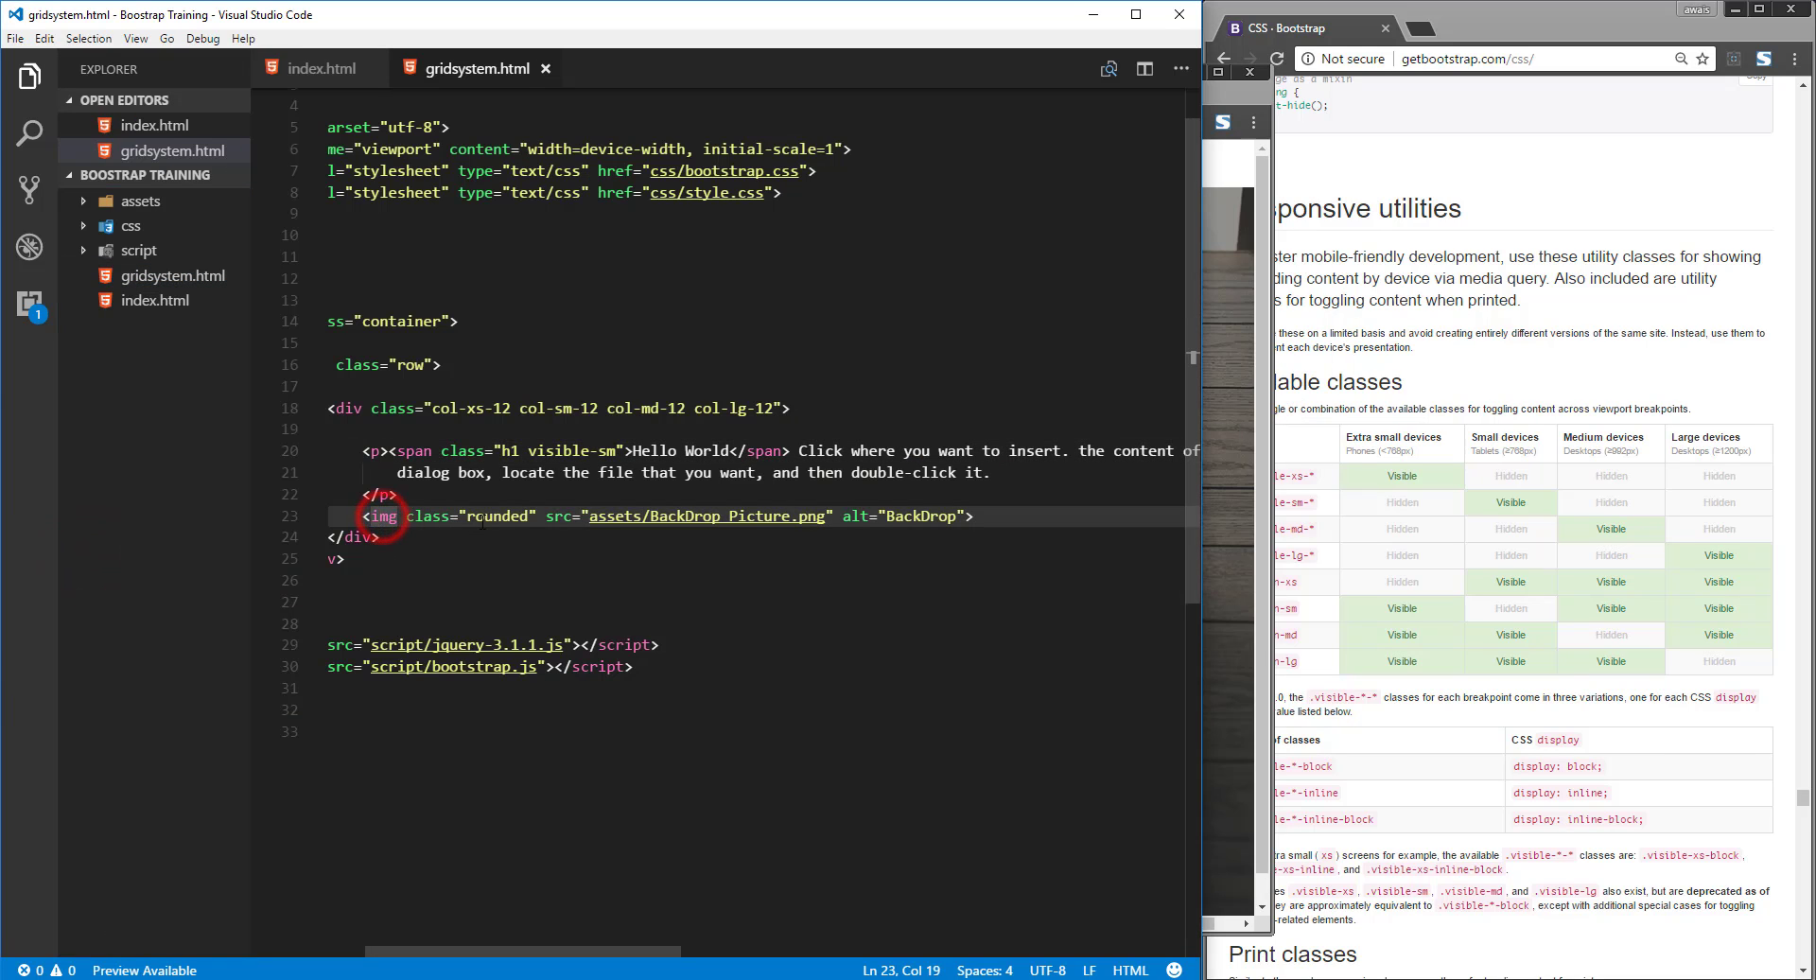
Step: Add hidden-xs after rounded in the laptop image's class attribute and save
{"action": "left_click", "coordinate": [533, 517]}
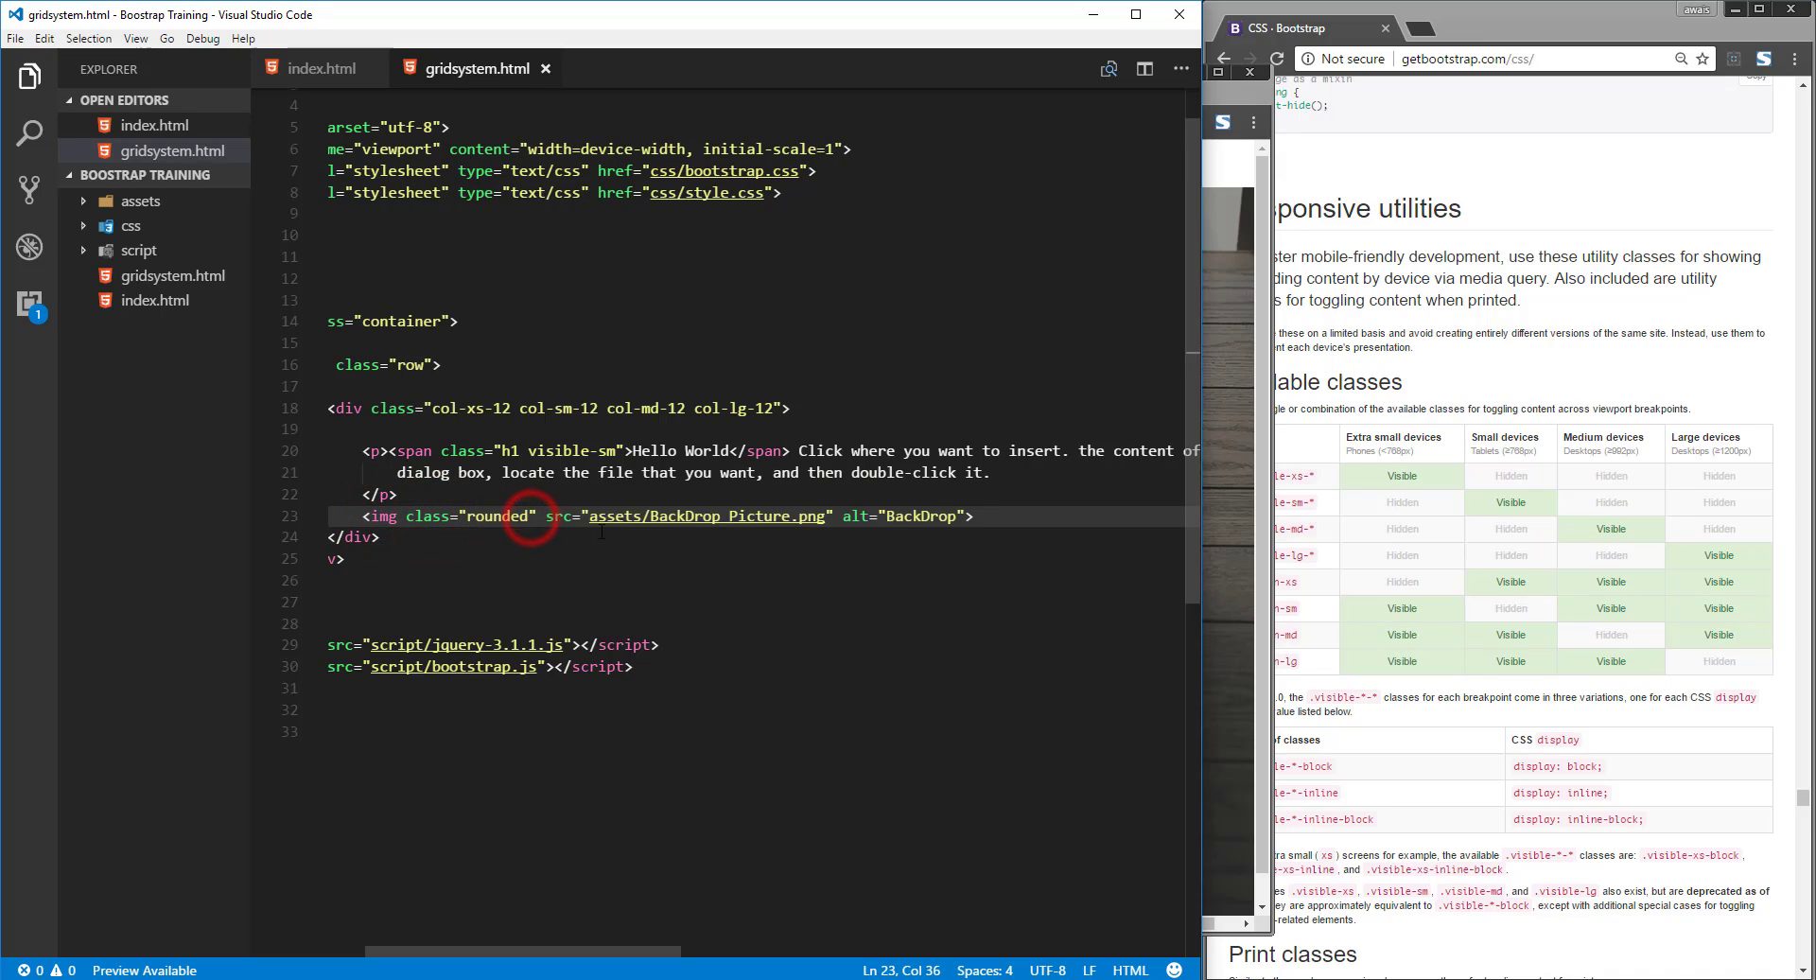
{"action": "type", "text": "\" \""}
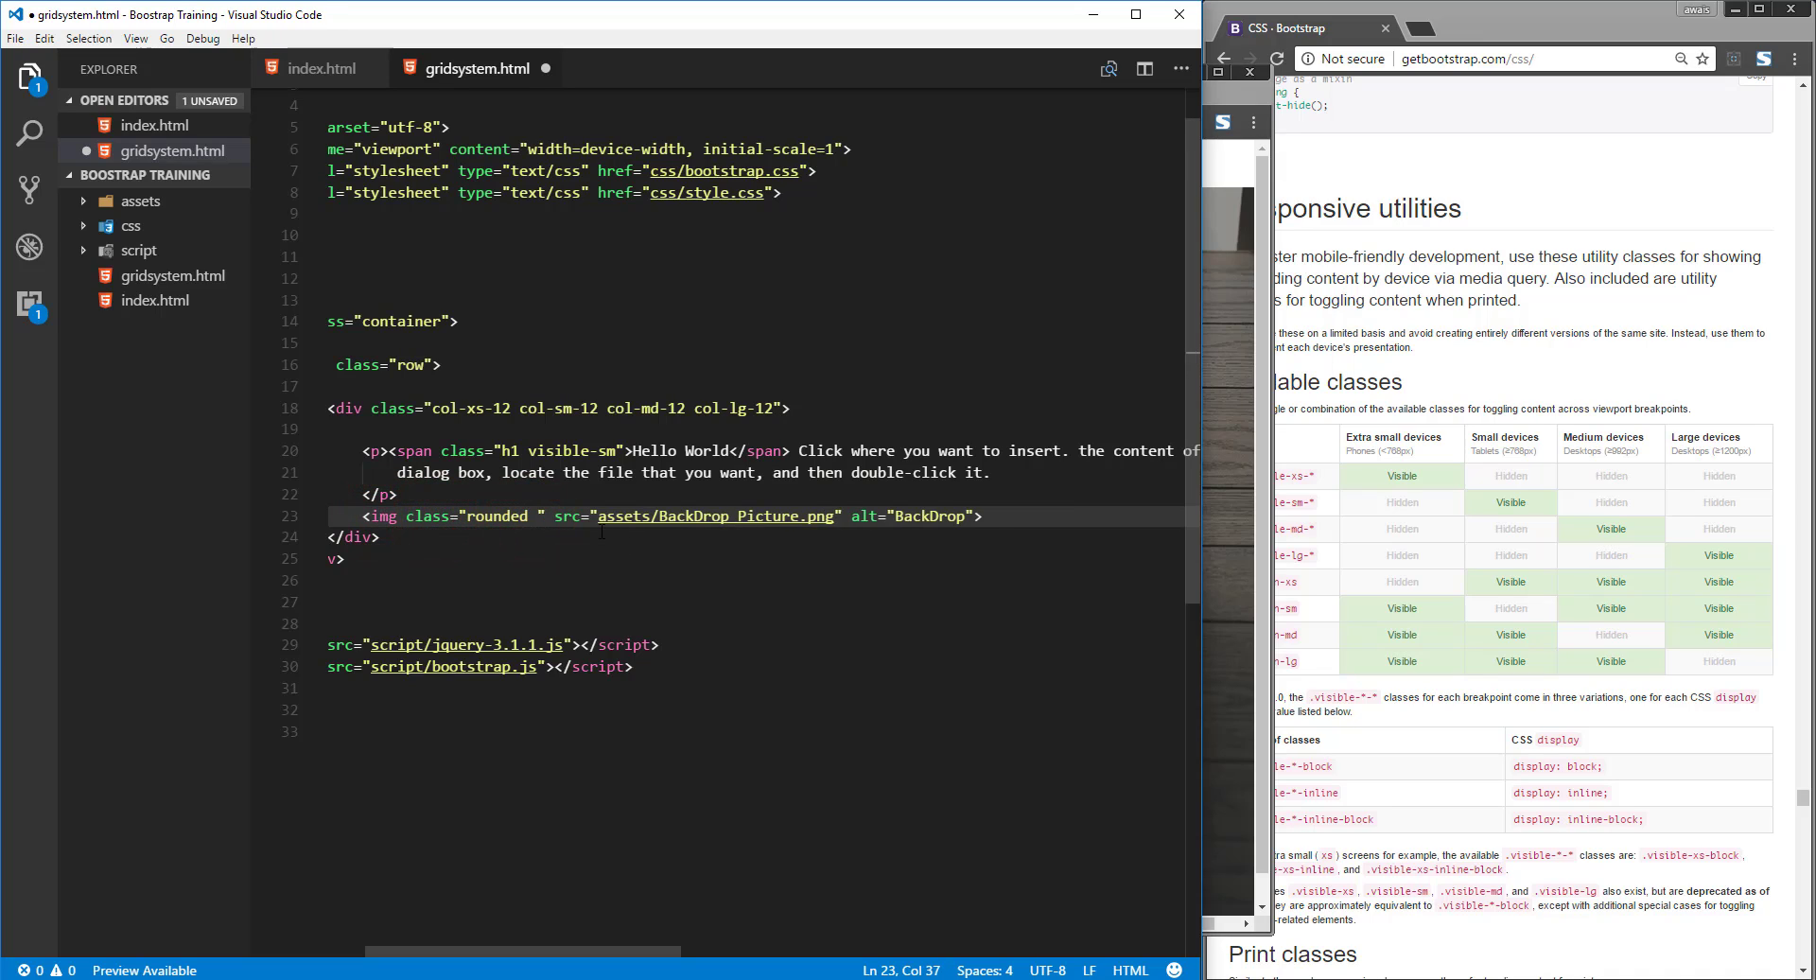
{"action": "type", "text": "hidden-"}
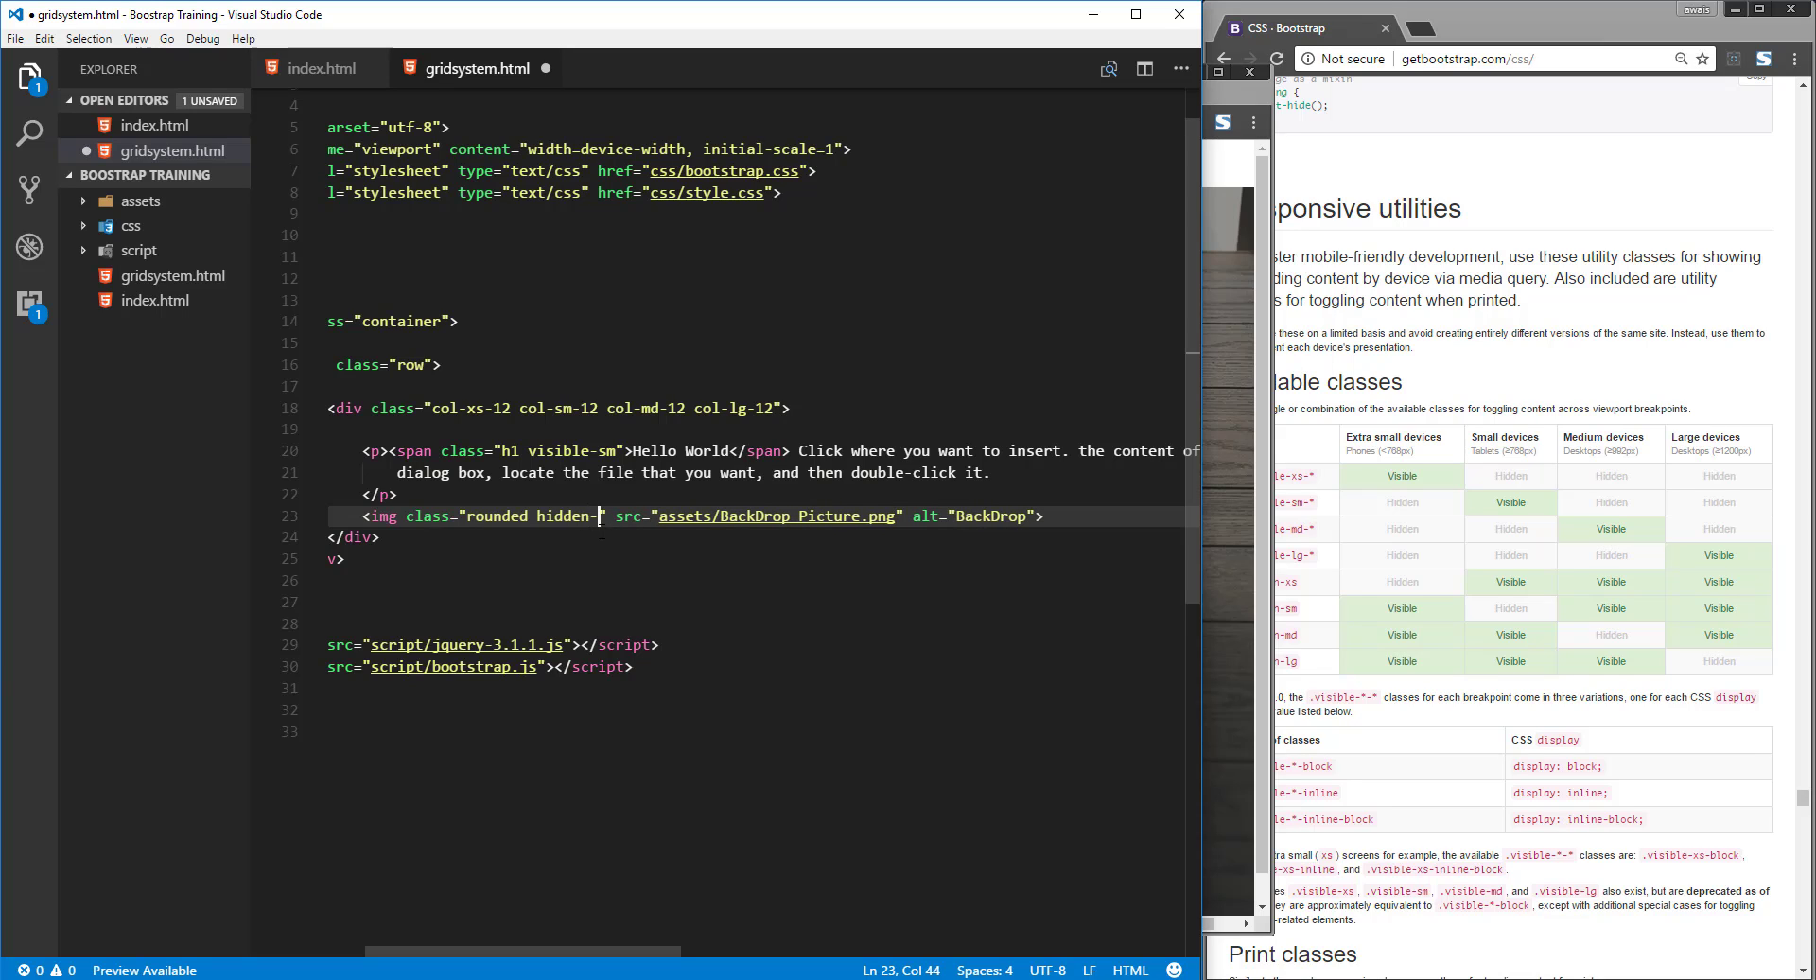
{"action": "type", "text": "xs"}
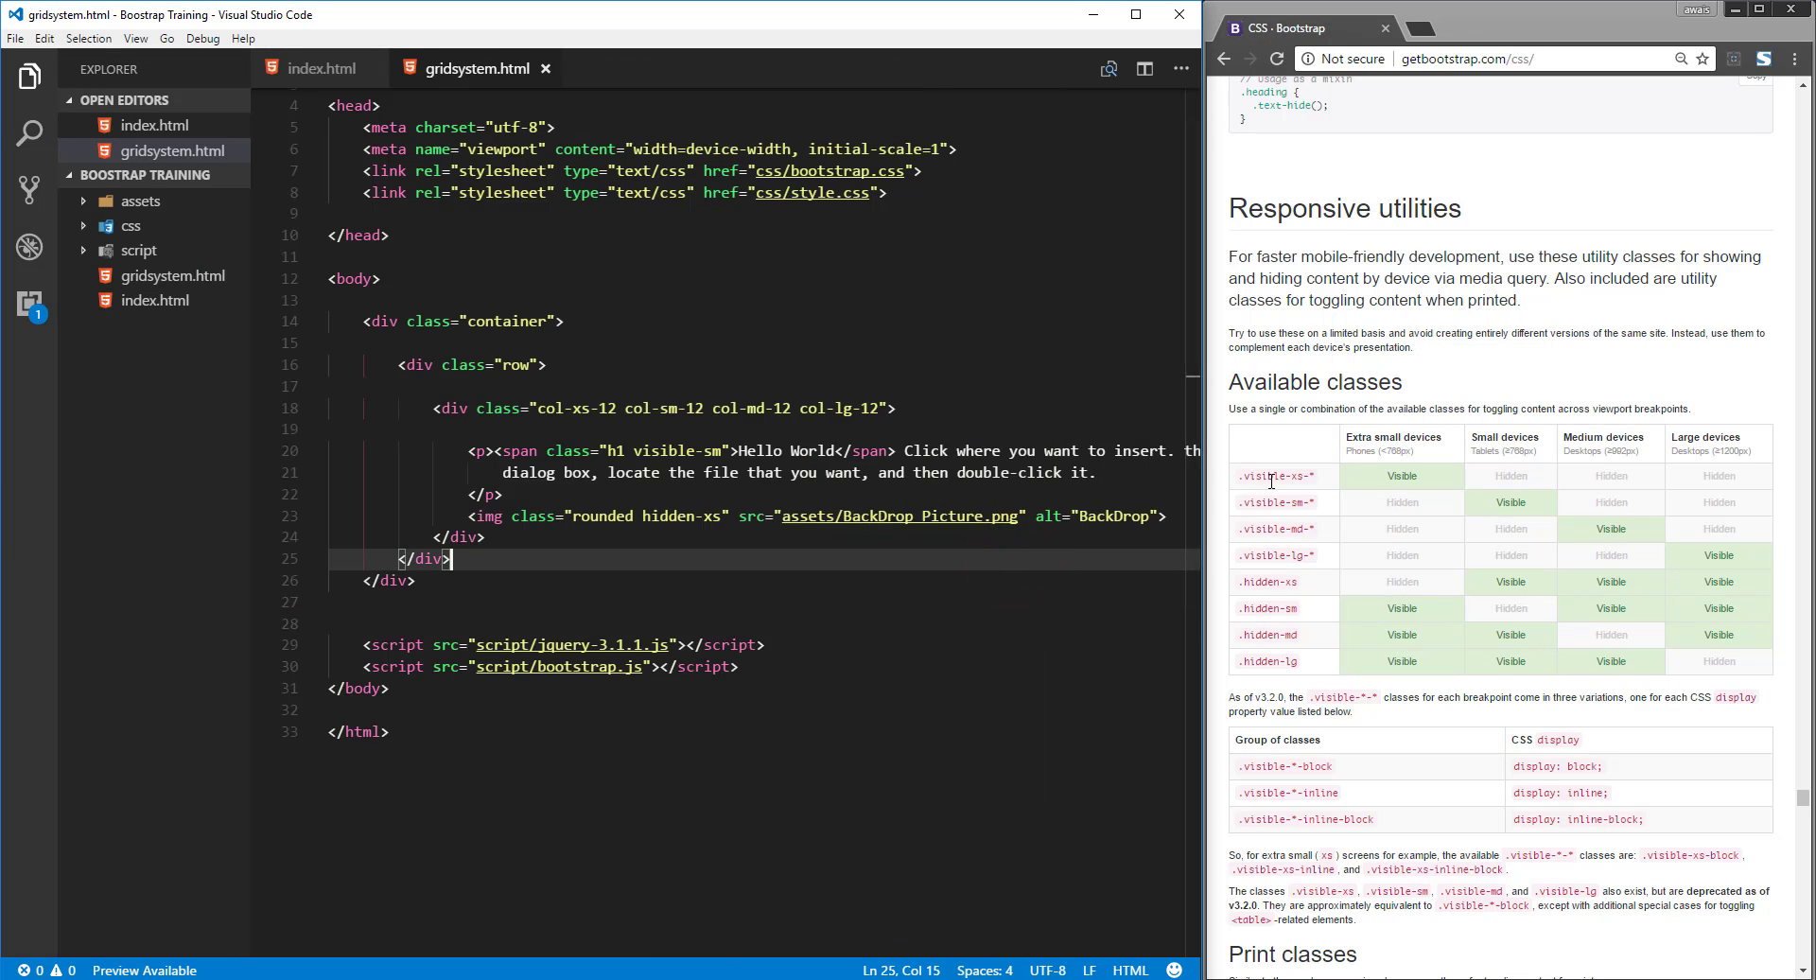
{"action": "double_click", "coordinate": [1260, 580]}
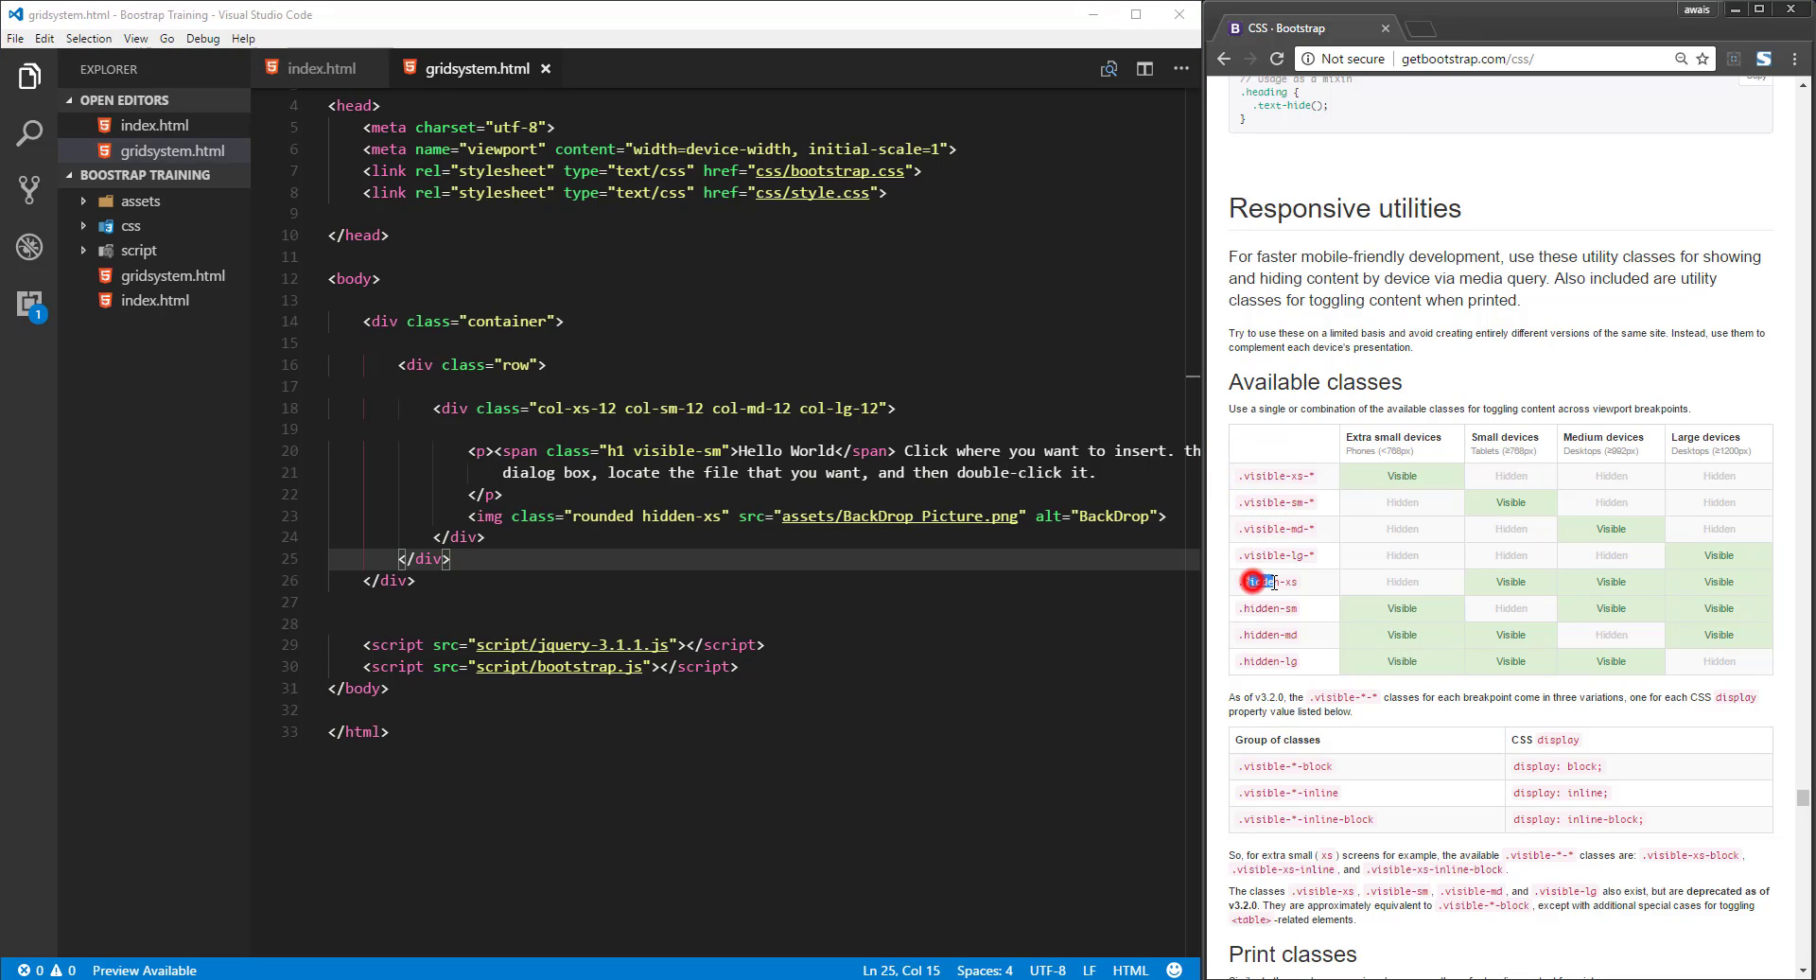
{"action": "double_click", "coordinate": [1265, 475]}
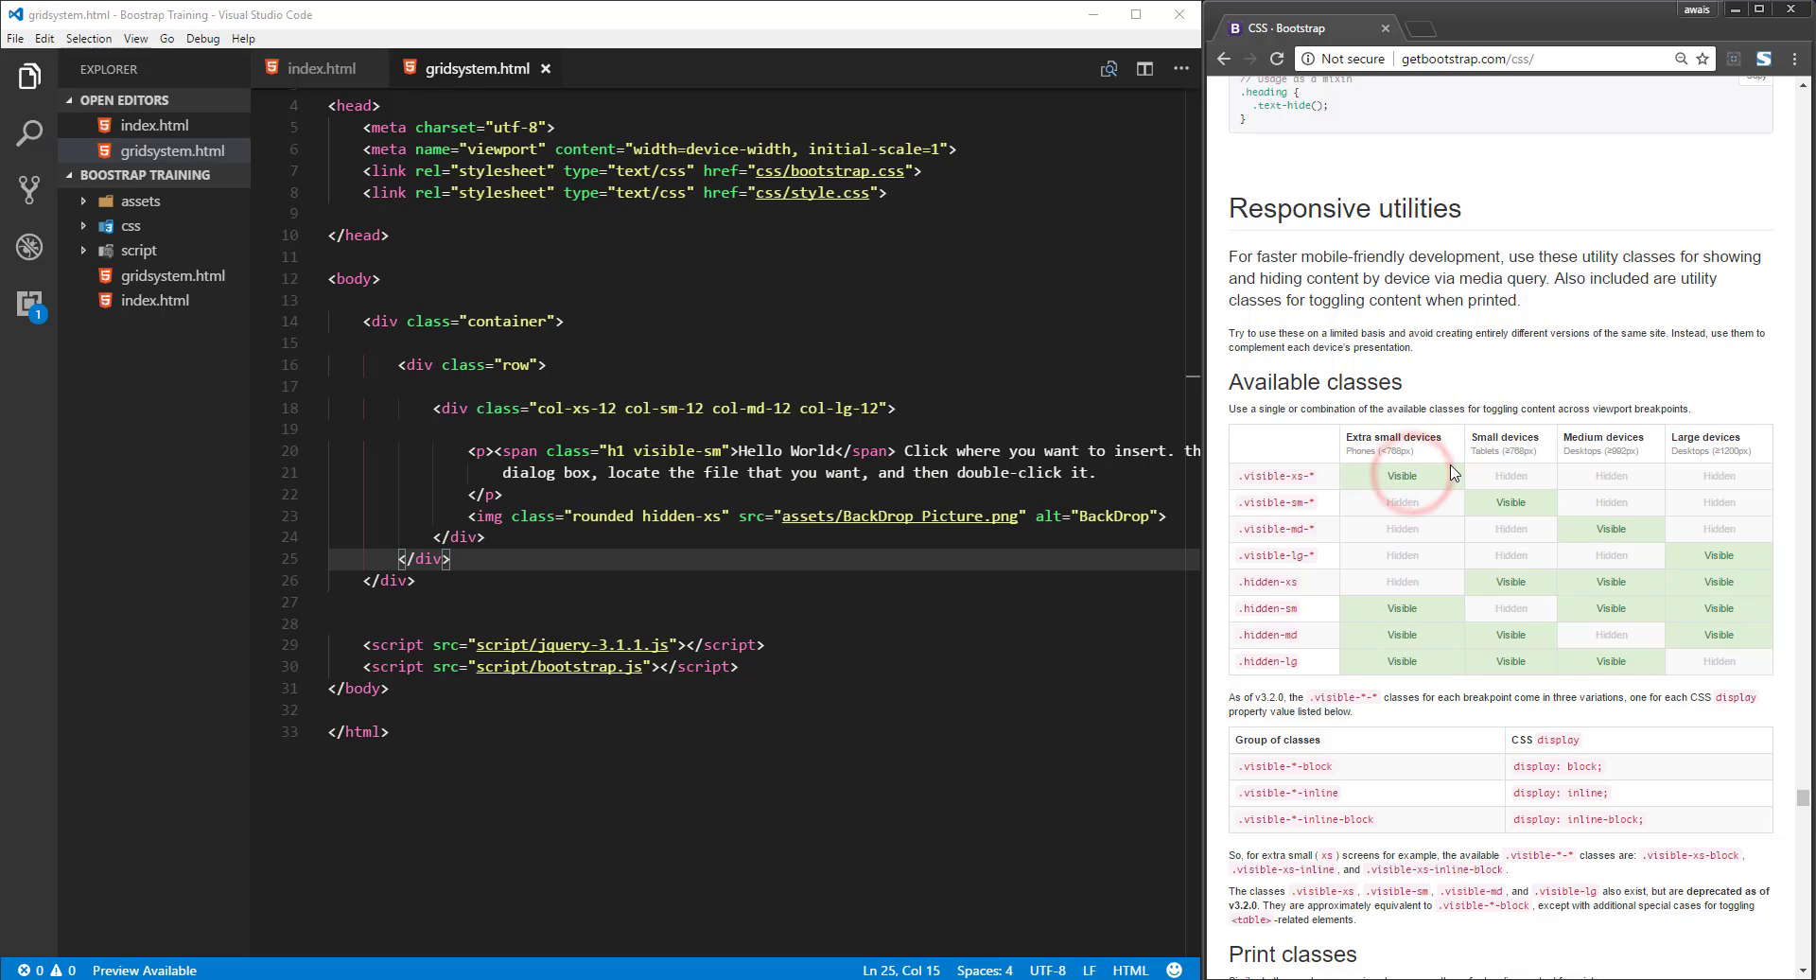
{"action": "double_click", "coordinate": [1260, 475]}
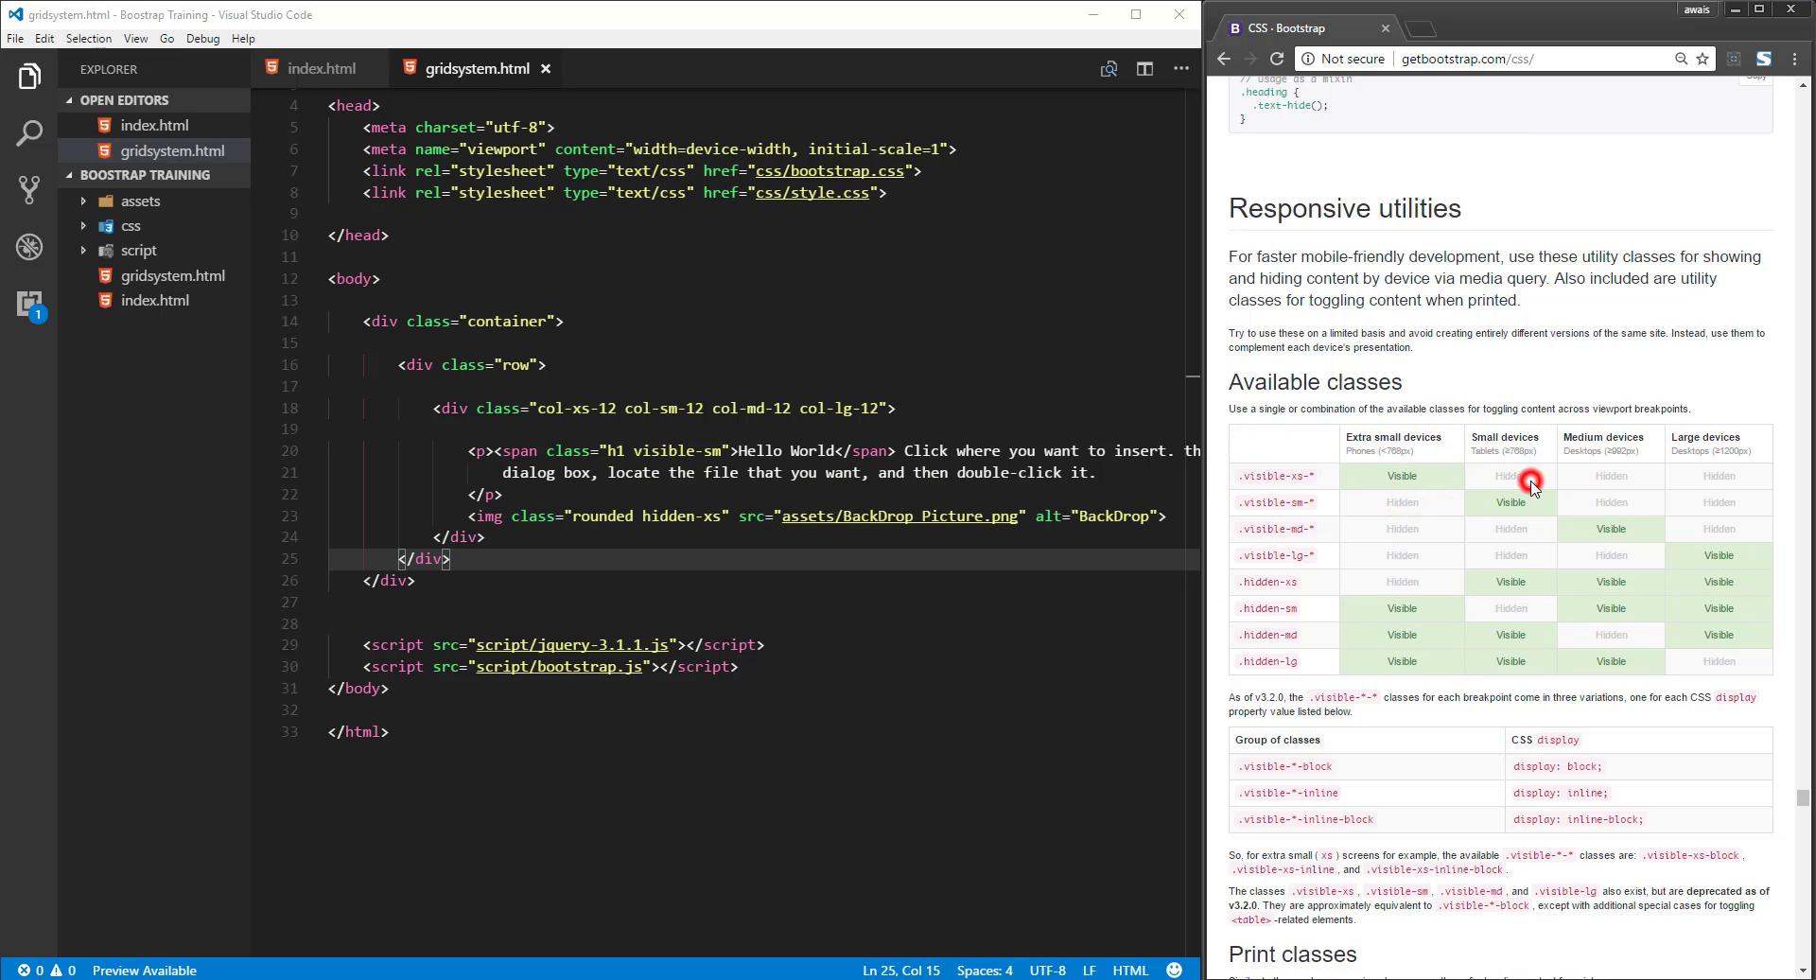
{"action": "mouse_move", "coordinate": [1447, 487]}
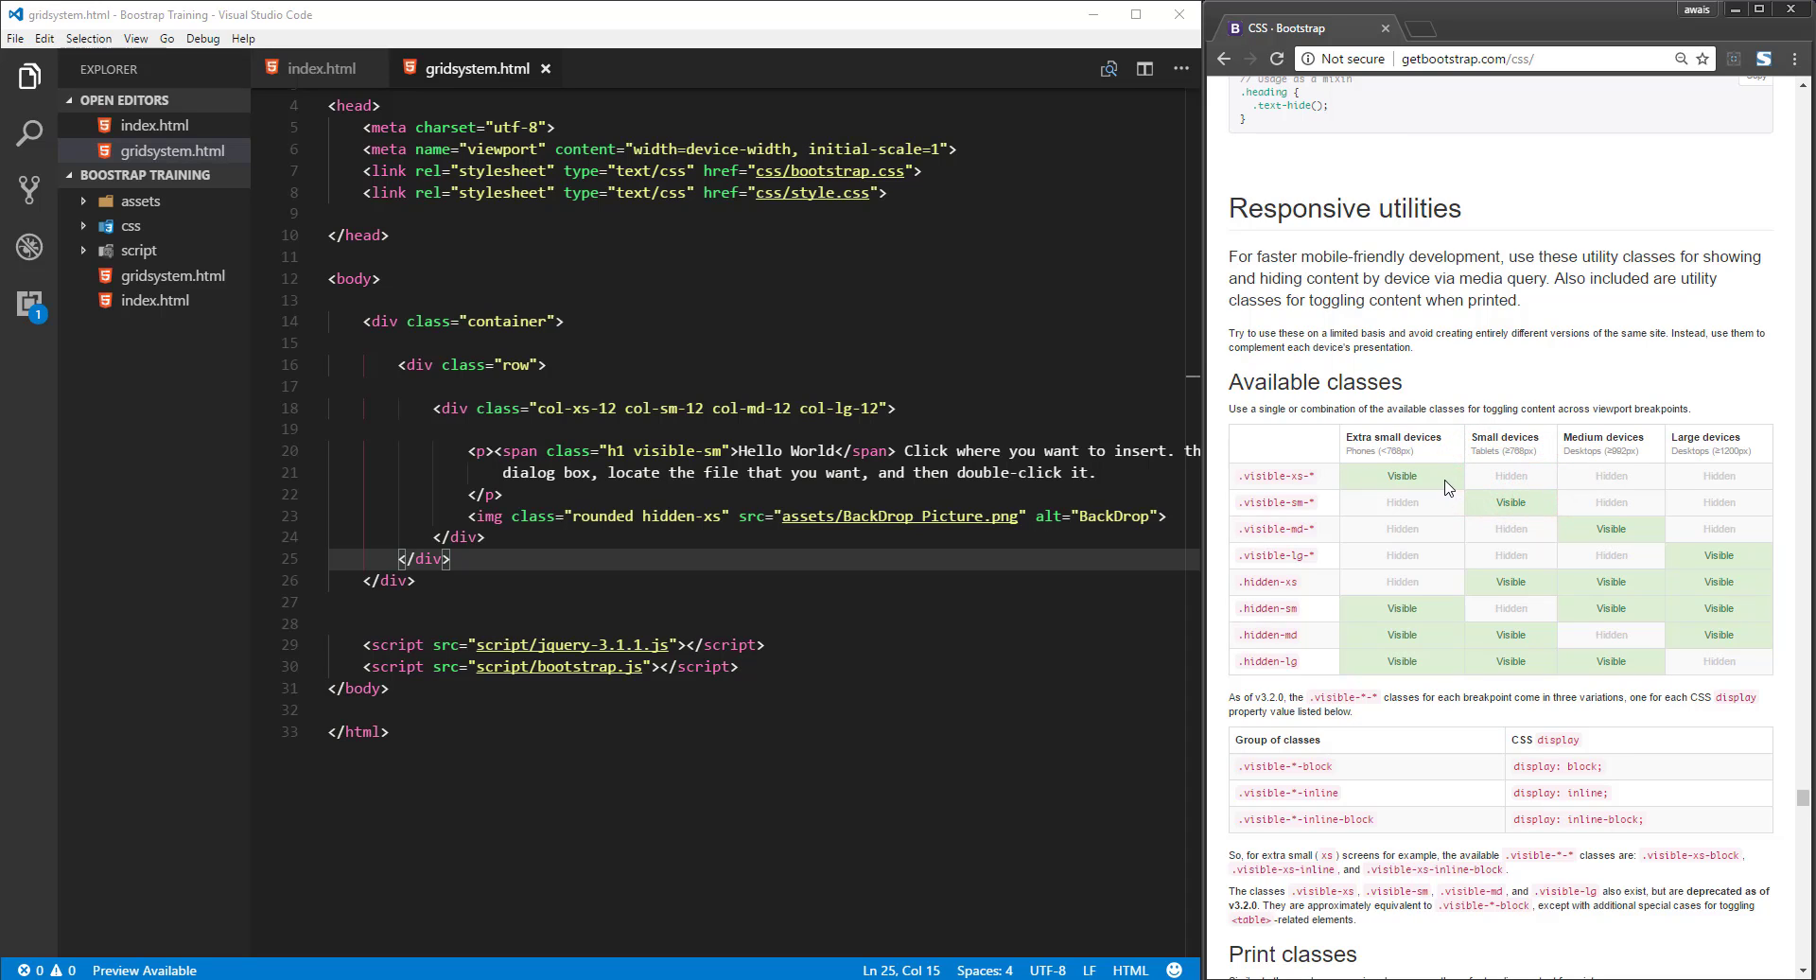
{"action": "double_click", "coordinate": [1269, 477]}
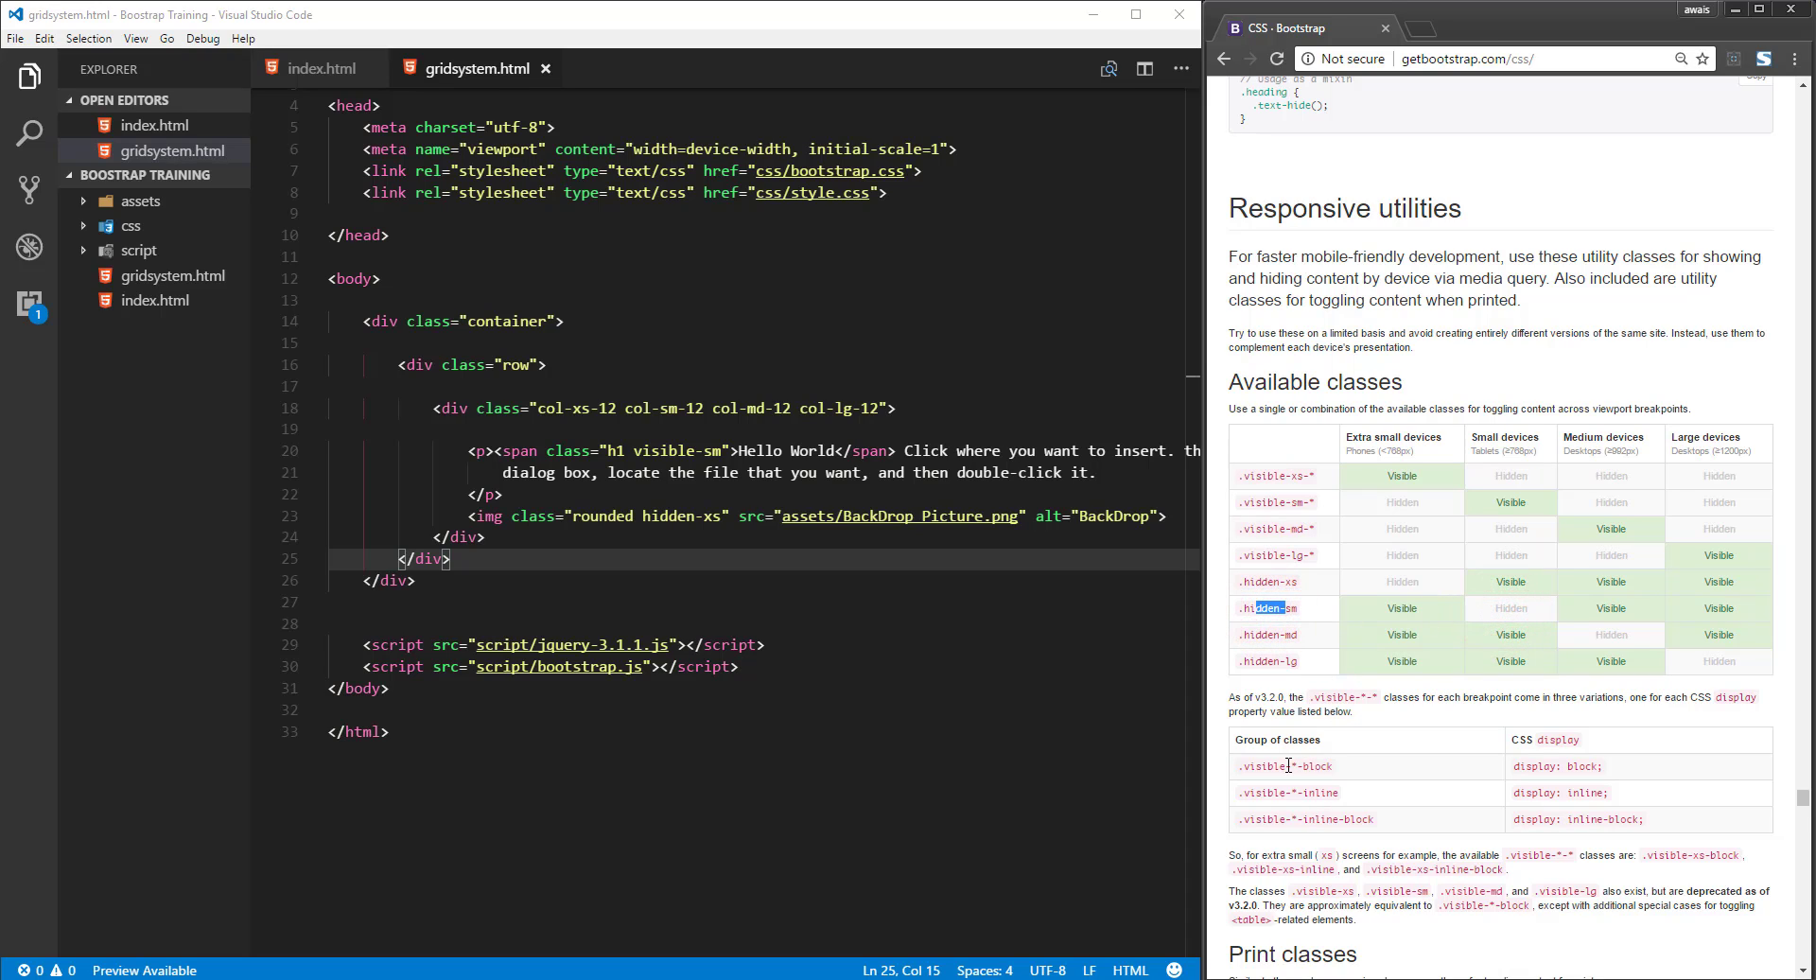
{"action": "double_click", "coordinate": [1282, 740]}
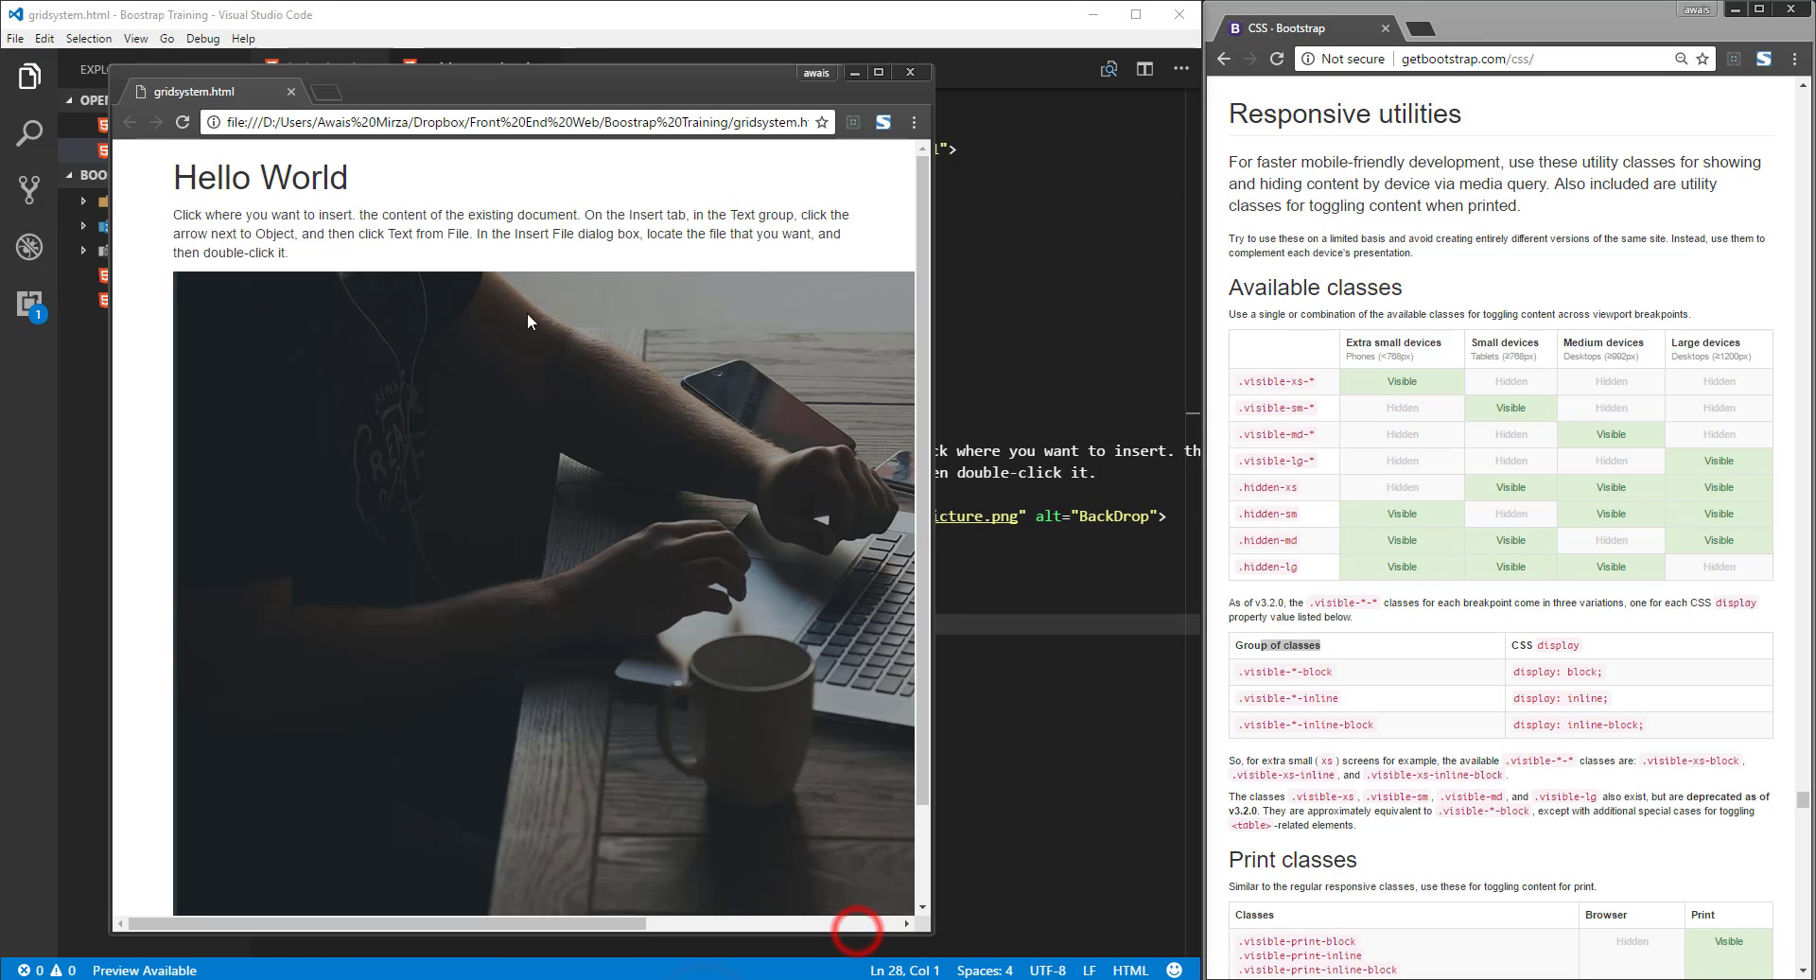
Step: Highlight the Hello World heading in the narrowed Chrome preview, then close it
{"action": "double_click", "coordinate": [261, 178]}
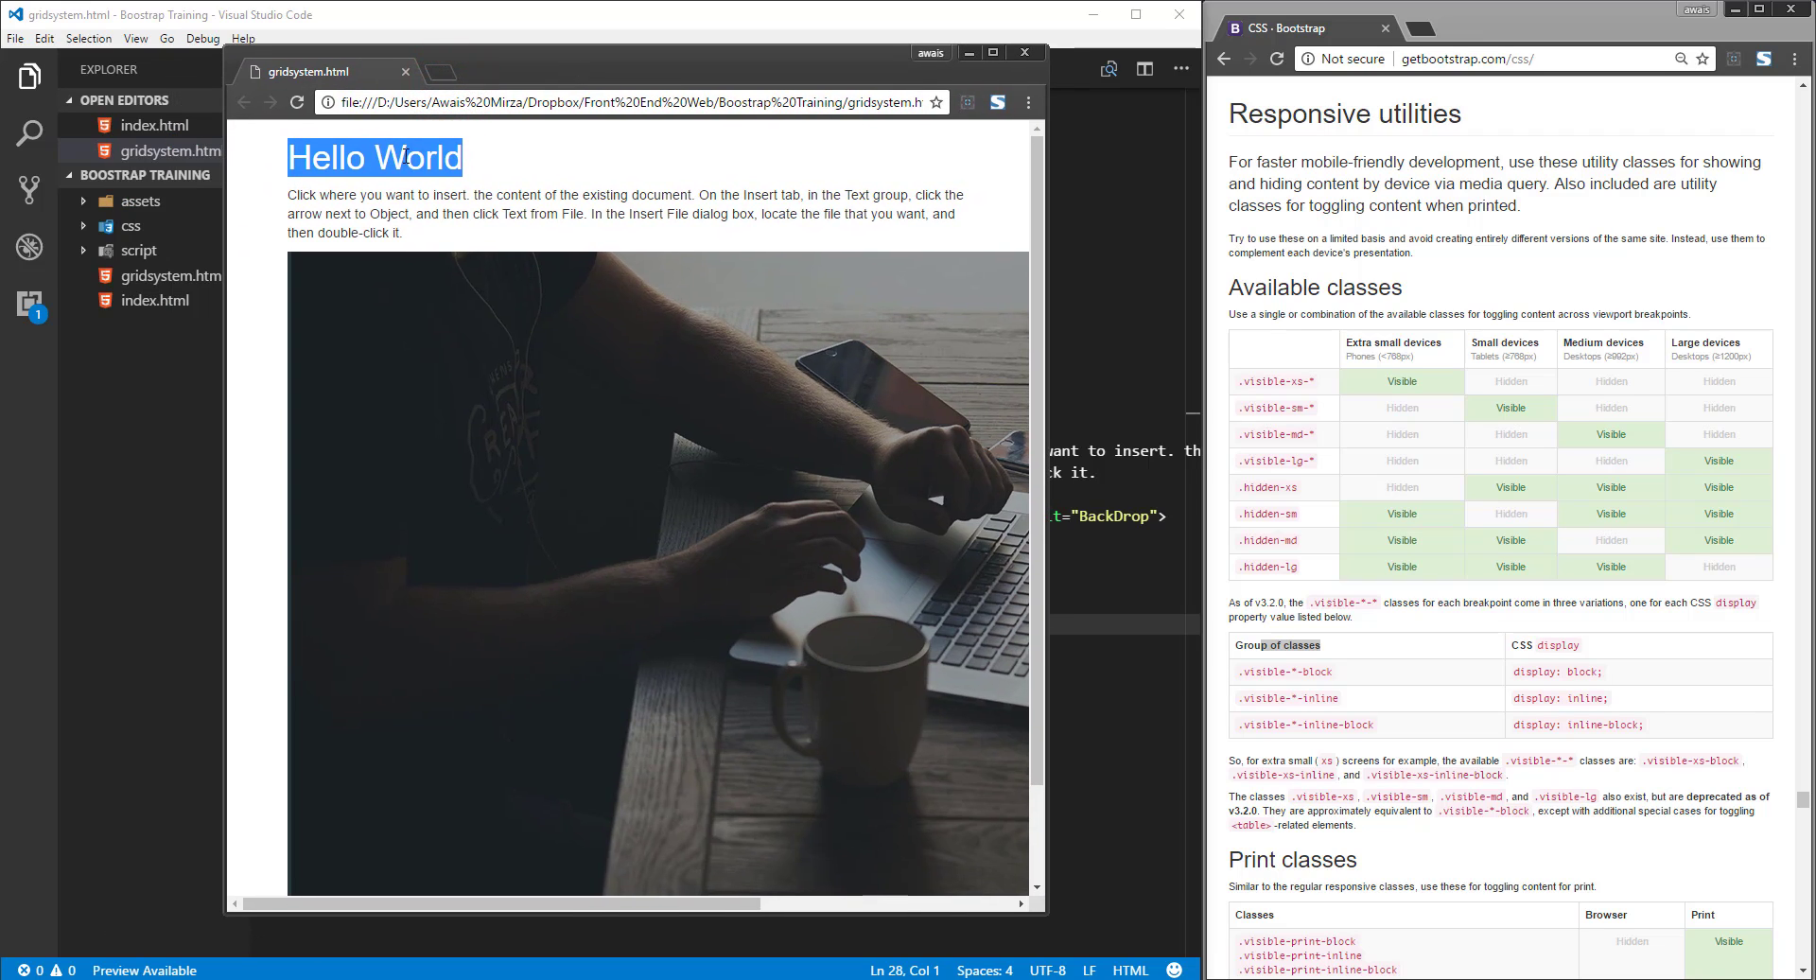
{"action": "left_click", "coordinate": [575, 203]}
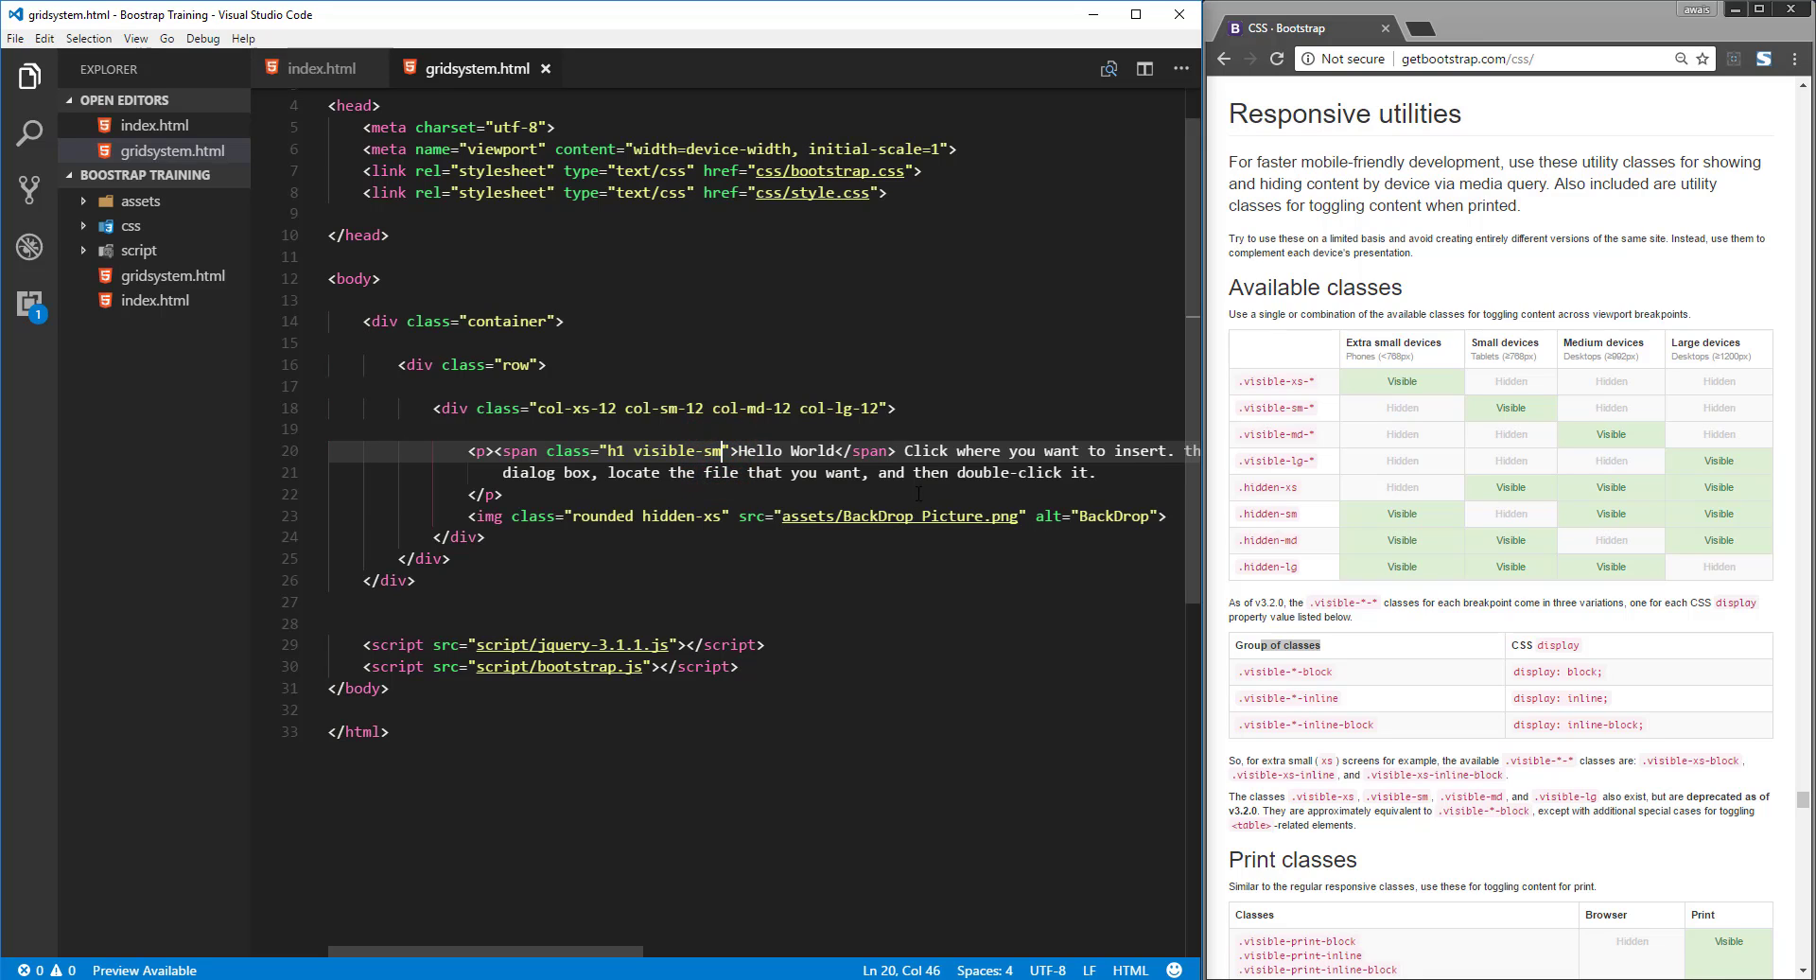
Step: Change the span's visible-sm class to visible-sm-inline and save
{"action": "type", "text": "-inl"}
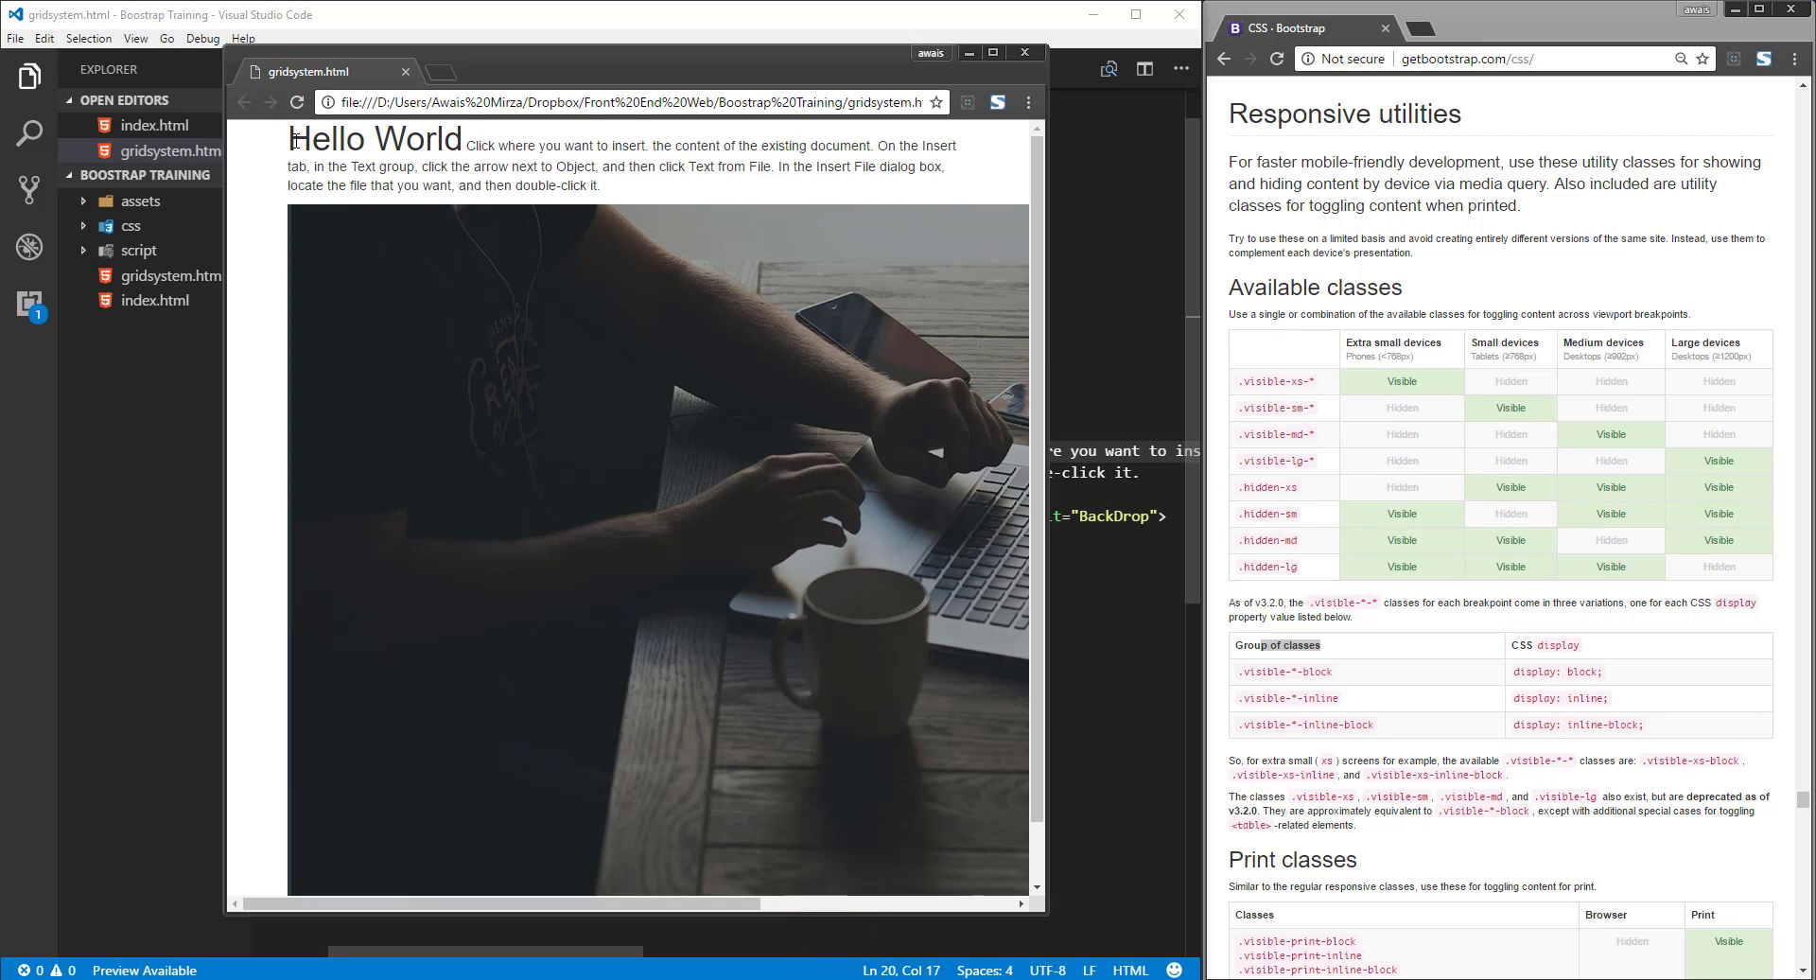
Step: Confirm in Chrome that Hello World runs inline with the paragraph, then return to the Bootstrap table
{"action": "left_click", "coordinate": [473, 144]}
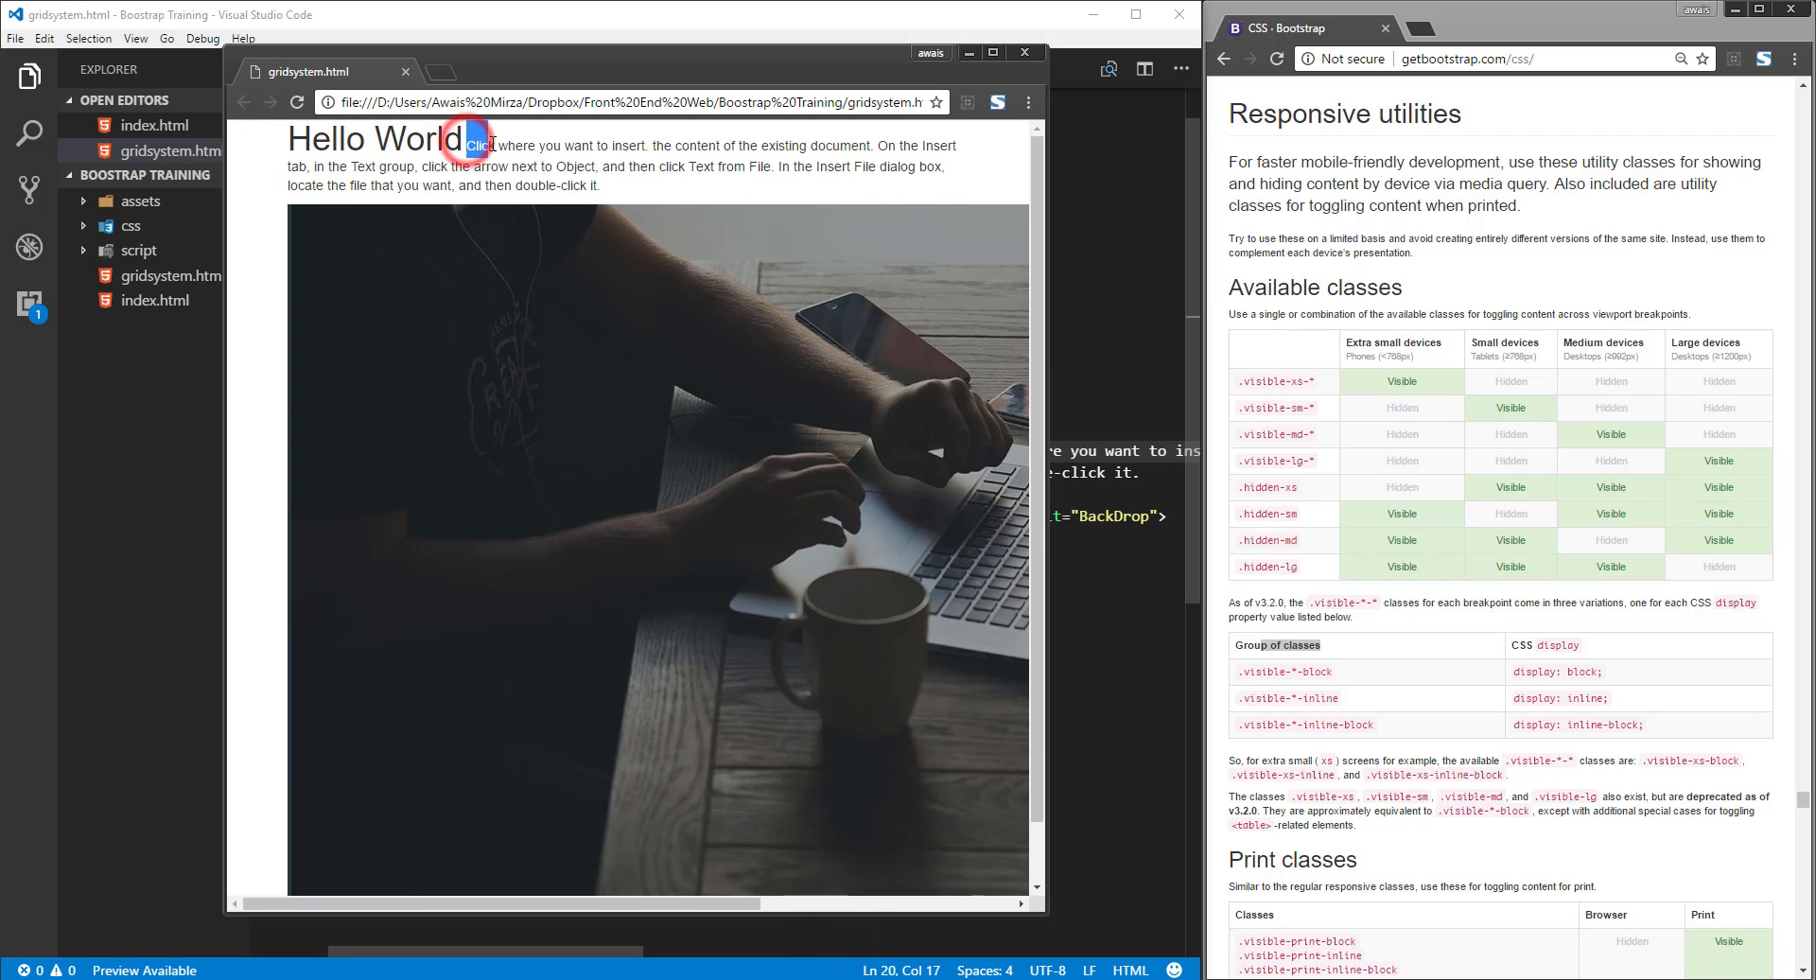
{"action": "double_click", "coordinate": [422, 138]}
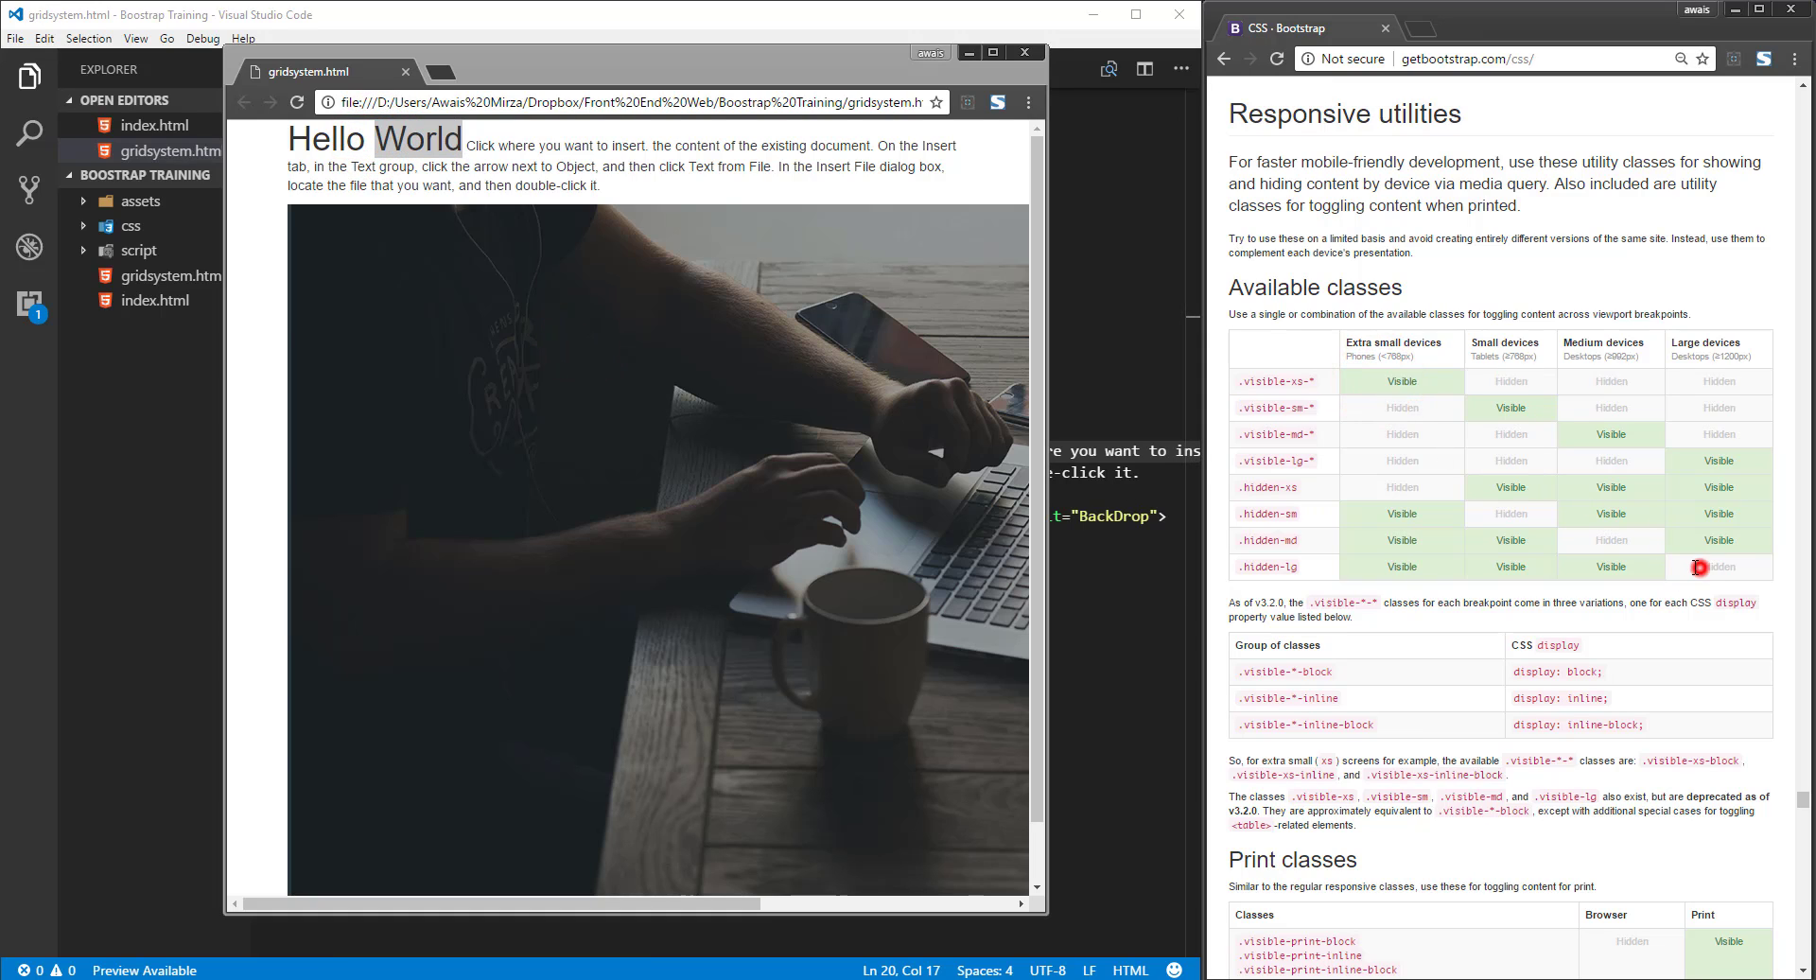
{"action": "left_click", "coordinate": [1432, 462]}
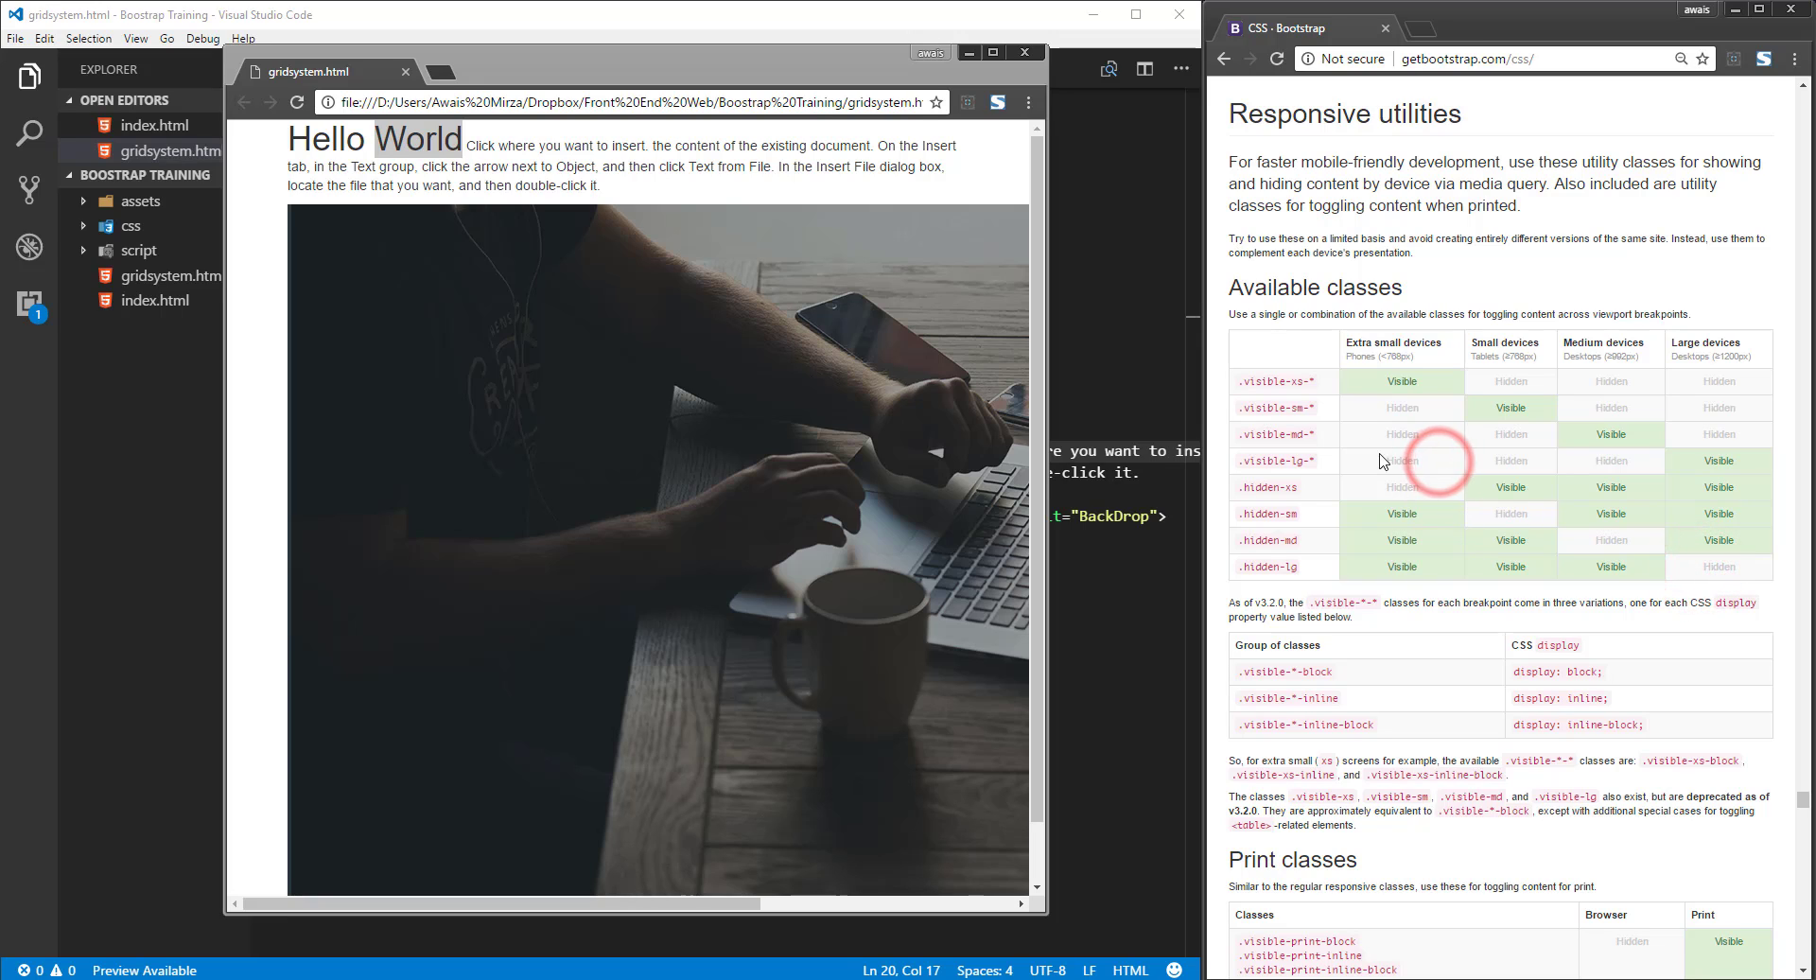
{"action": "mouse_move", "coordinate": [1349, 456]}
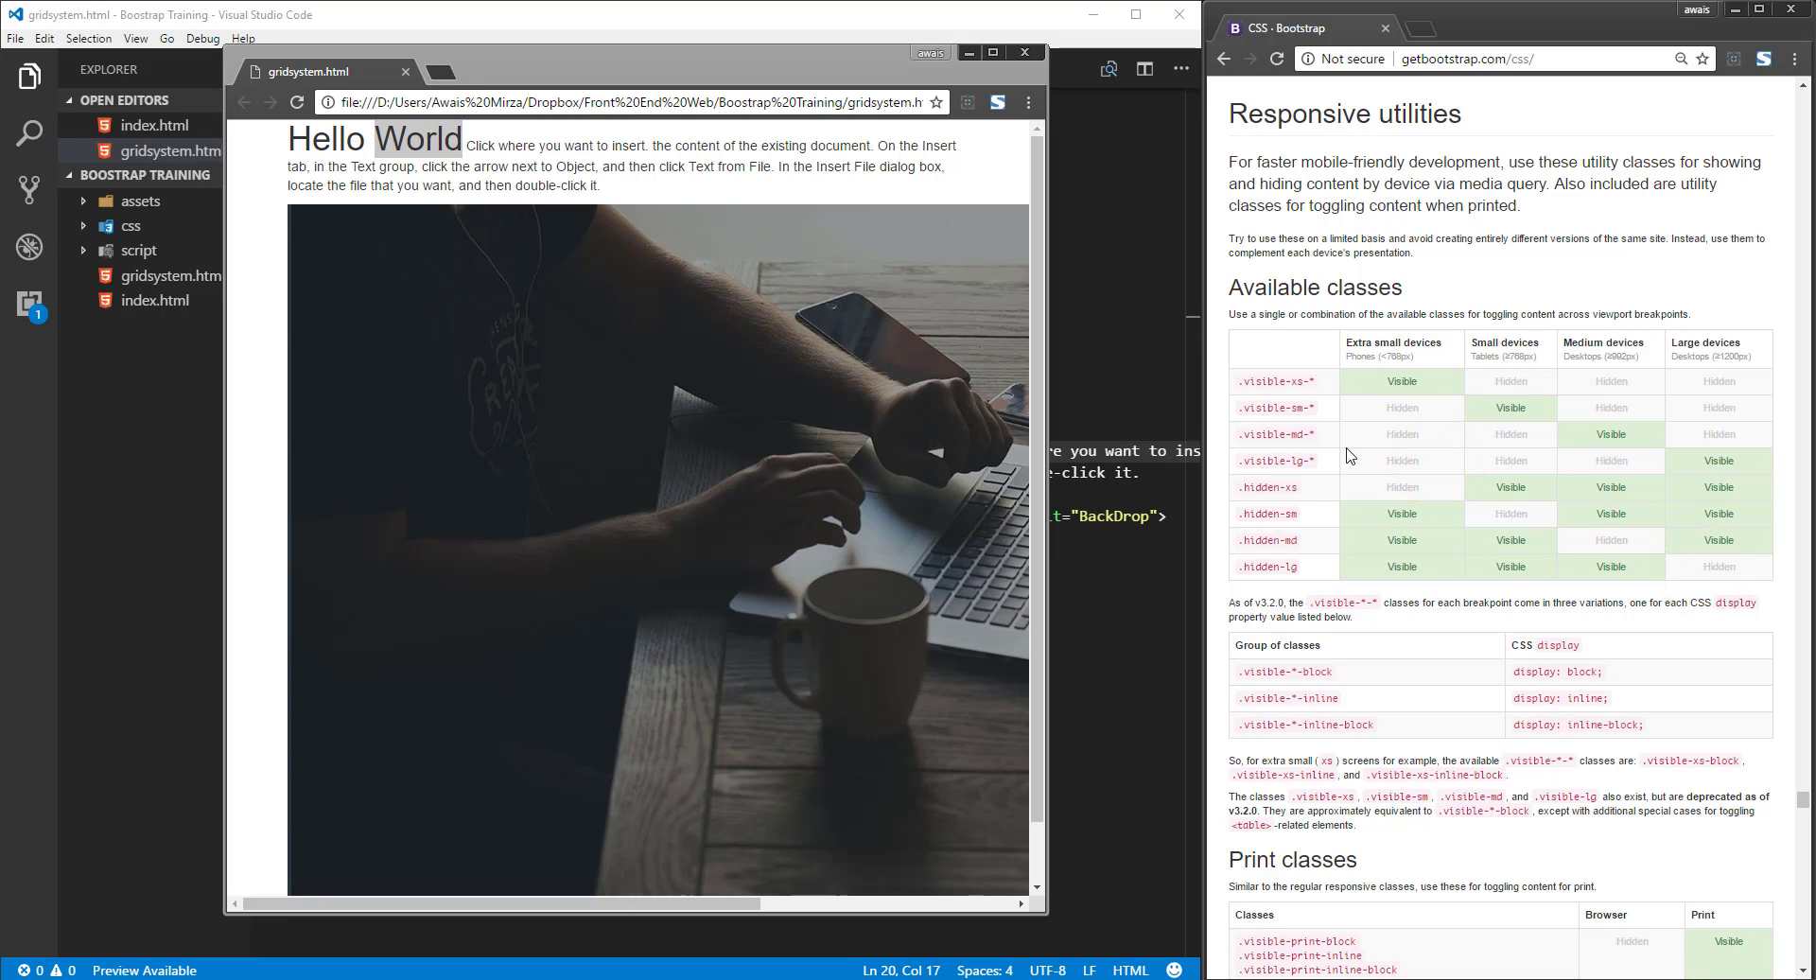